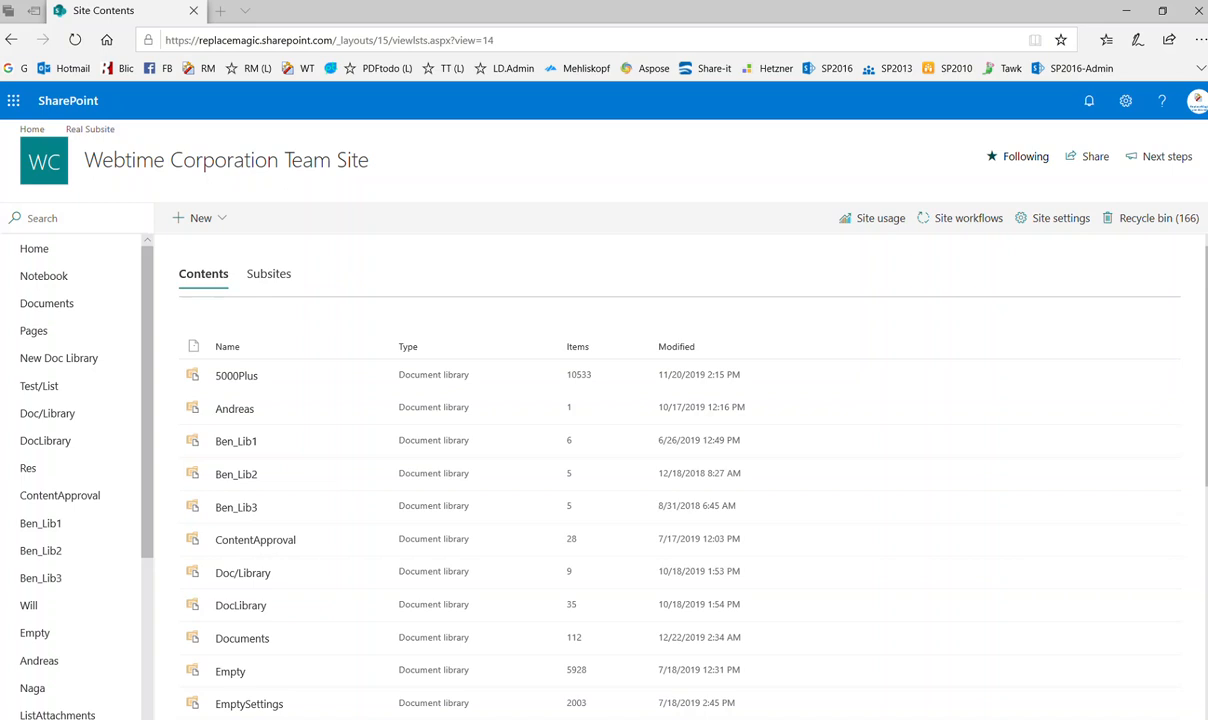
{"action": "mouse_move", "coordinate": [154, 383]}
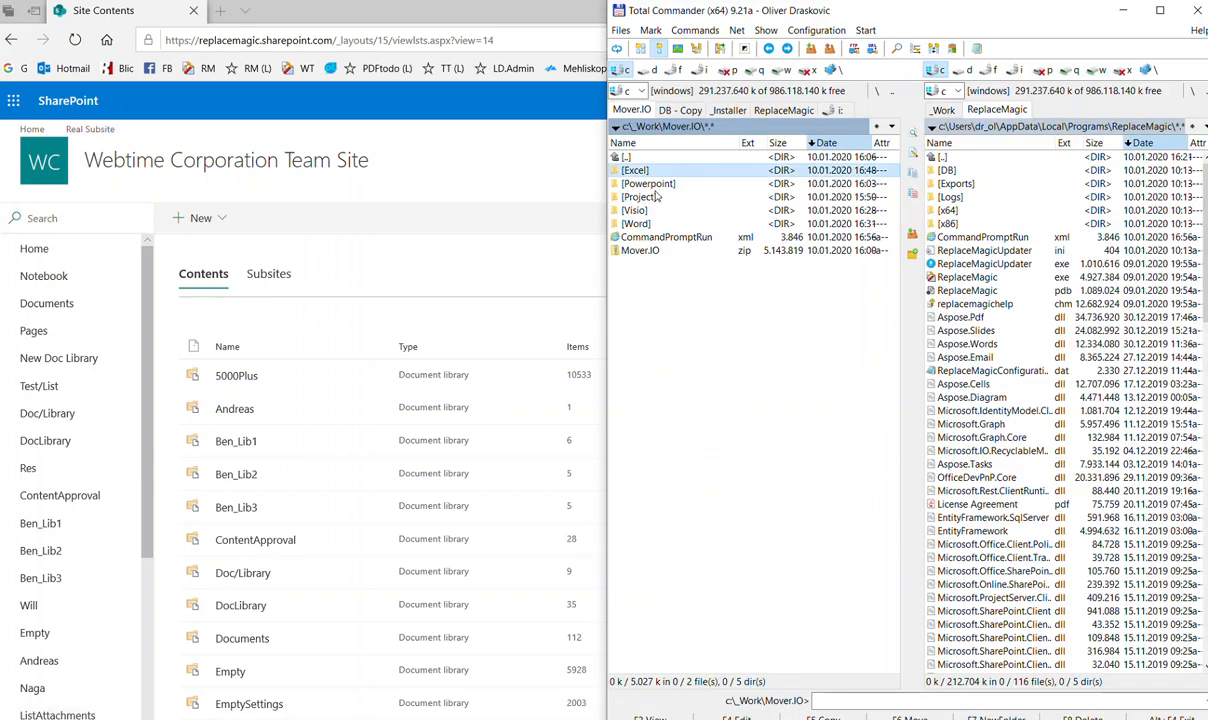
Open the local Excel folder and the Household monthly budget workbook in Total Commander
{"action": "double_click", "coordinate": [635, 169]}
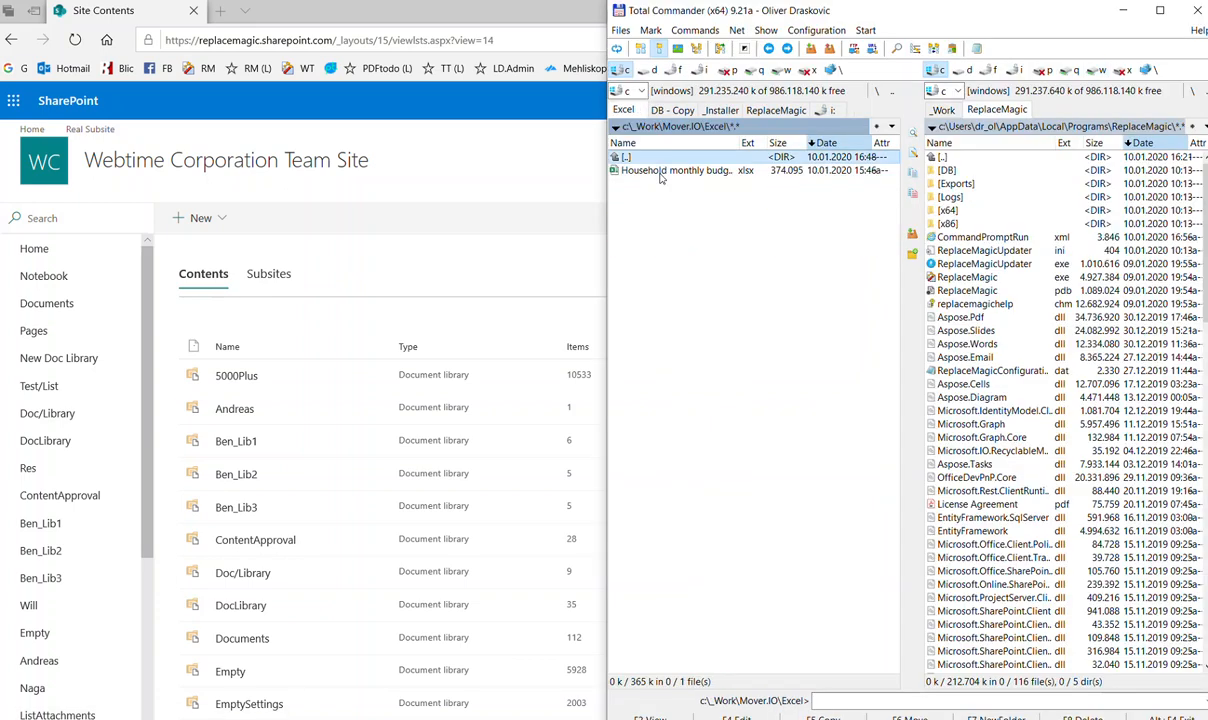
{"action": "double_click", "coordinate": [675, 170]}
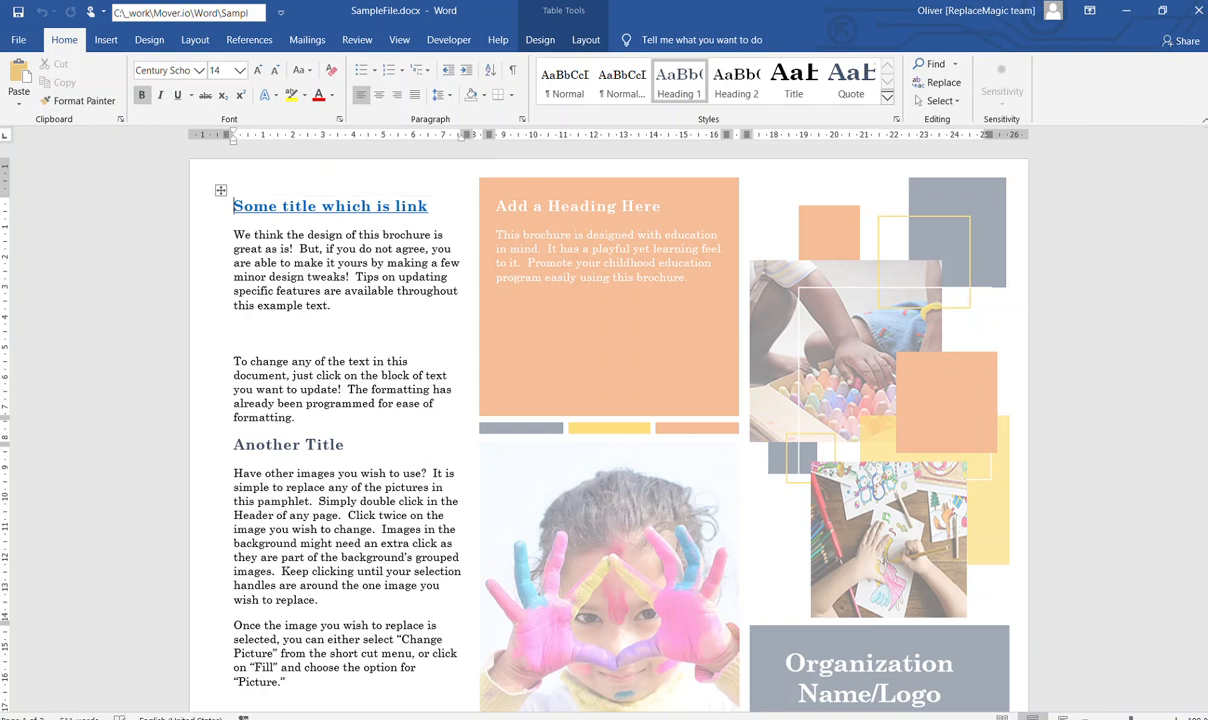
{"action": "mouse_move", "coordinate": [1197, 11]}
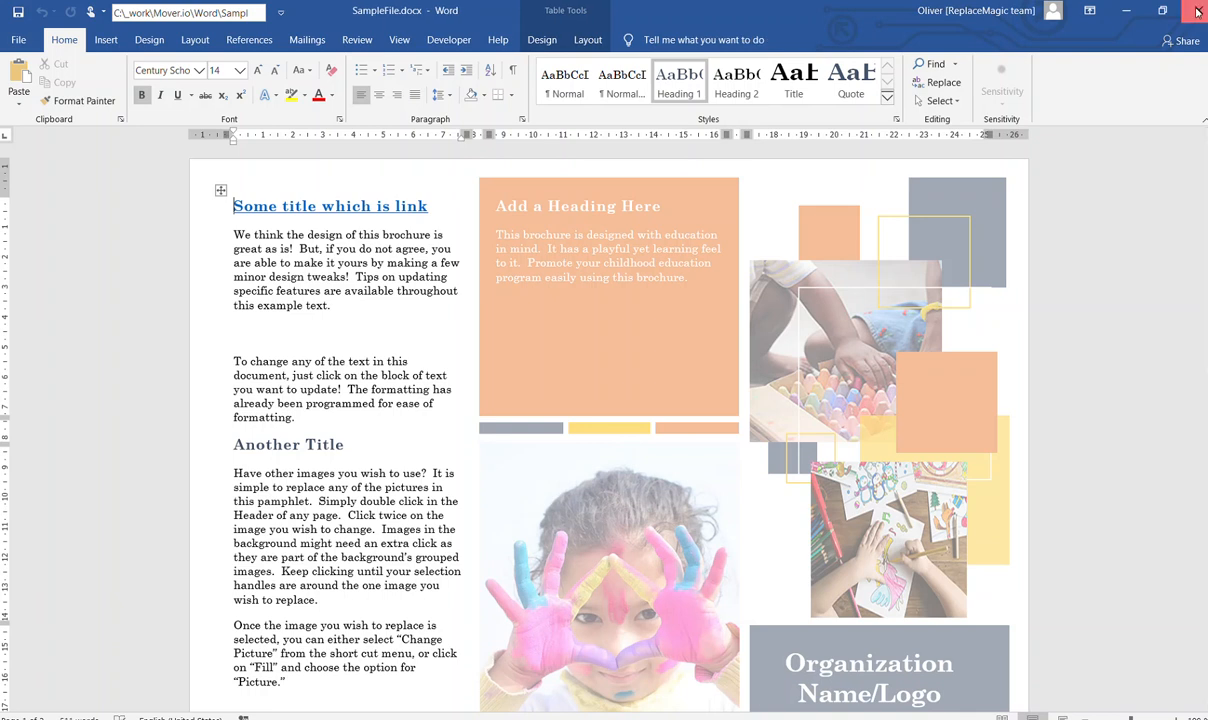
Close the SampleFile.docx brochure window in Word
{"action": "left_click", "coordinate": [1197, 11]}
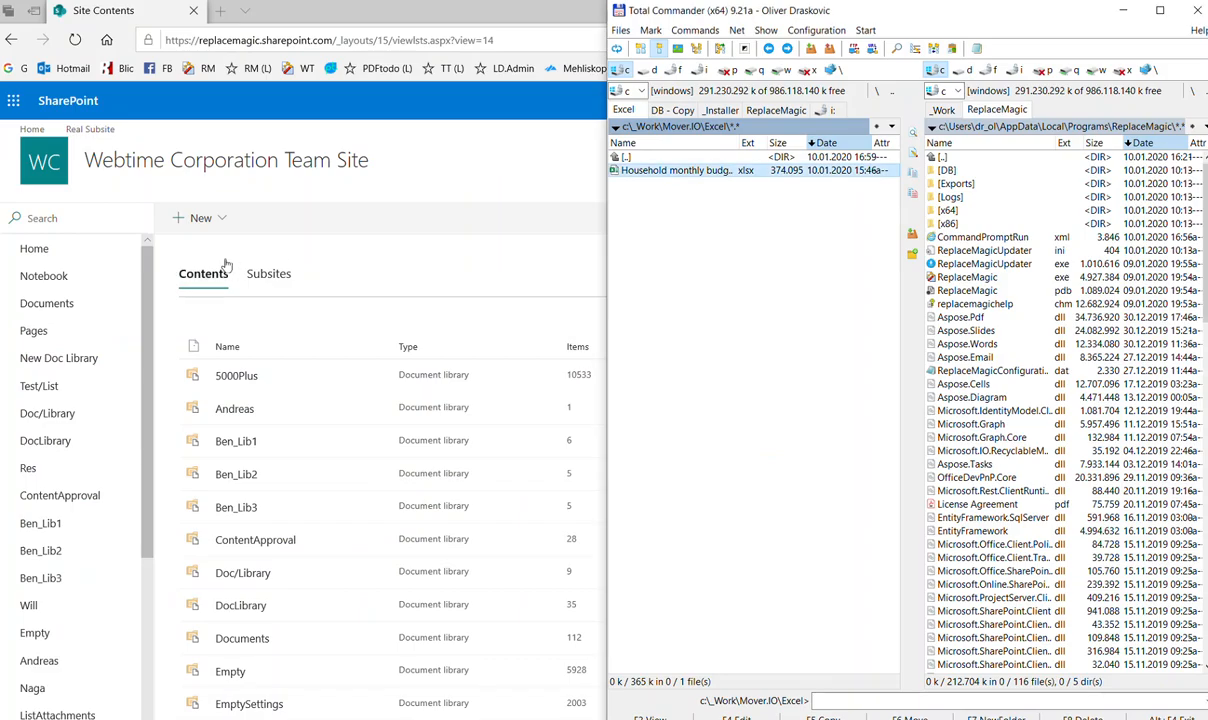
Create a new document library named MoverIO2 from the site's New menu
{"action": "left_click", "coordinate": [200, 217]}
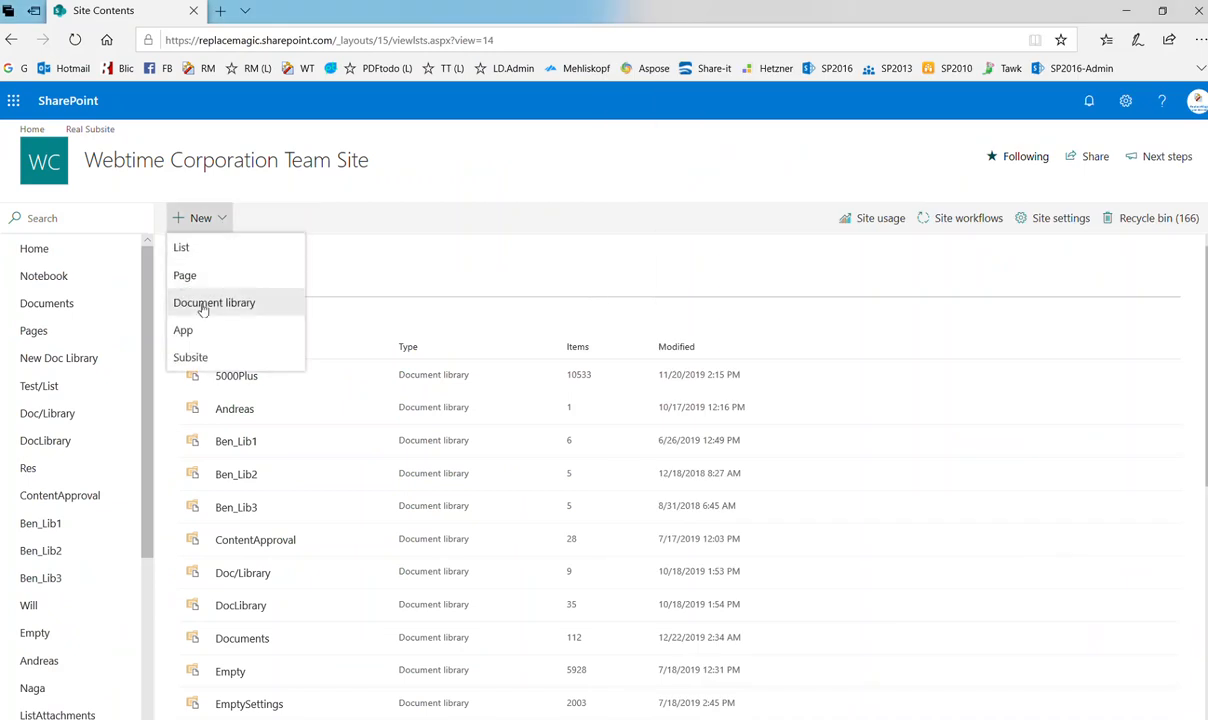
{"action": "left_click", "coordinate": [214, 302]}
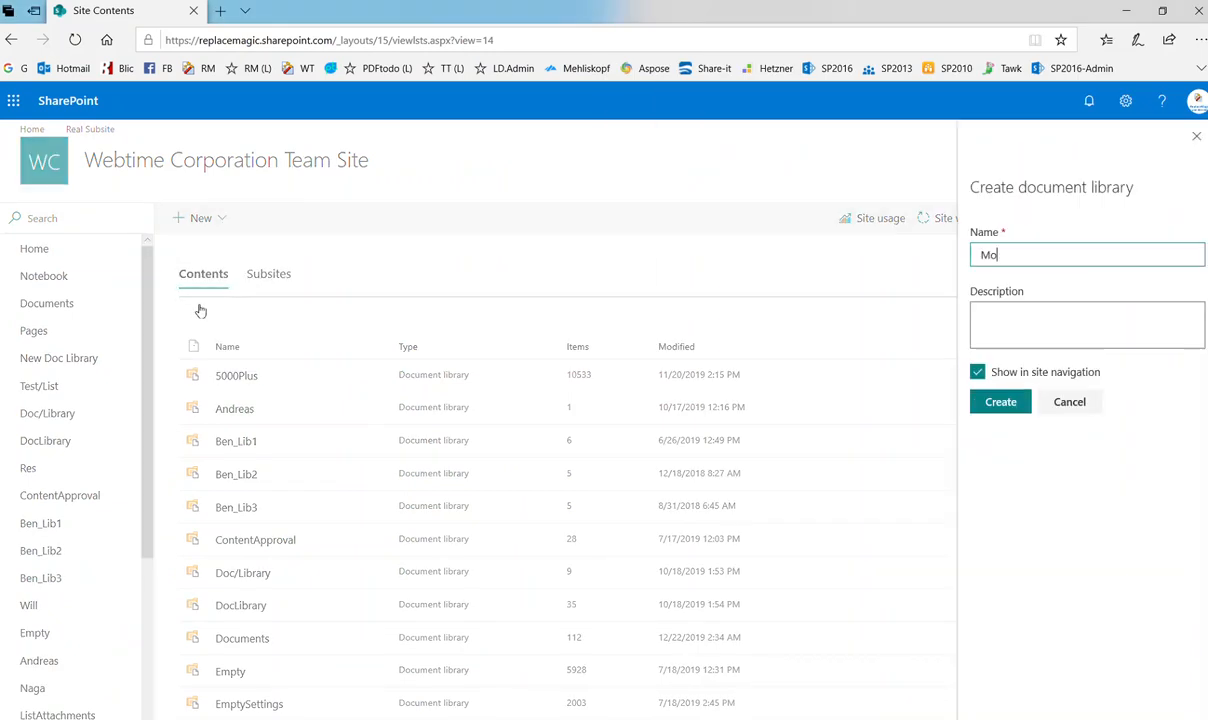
{"action": "type", "text": "verIO2"}
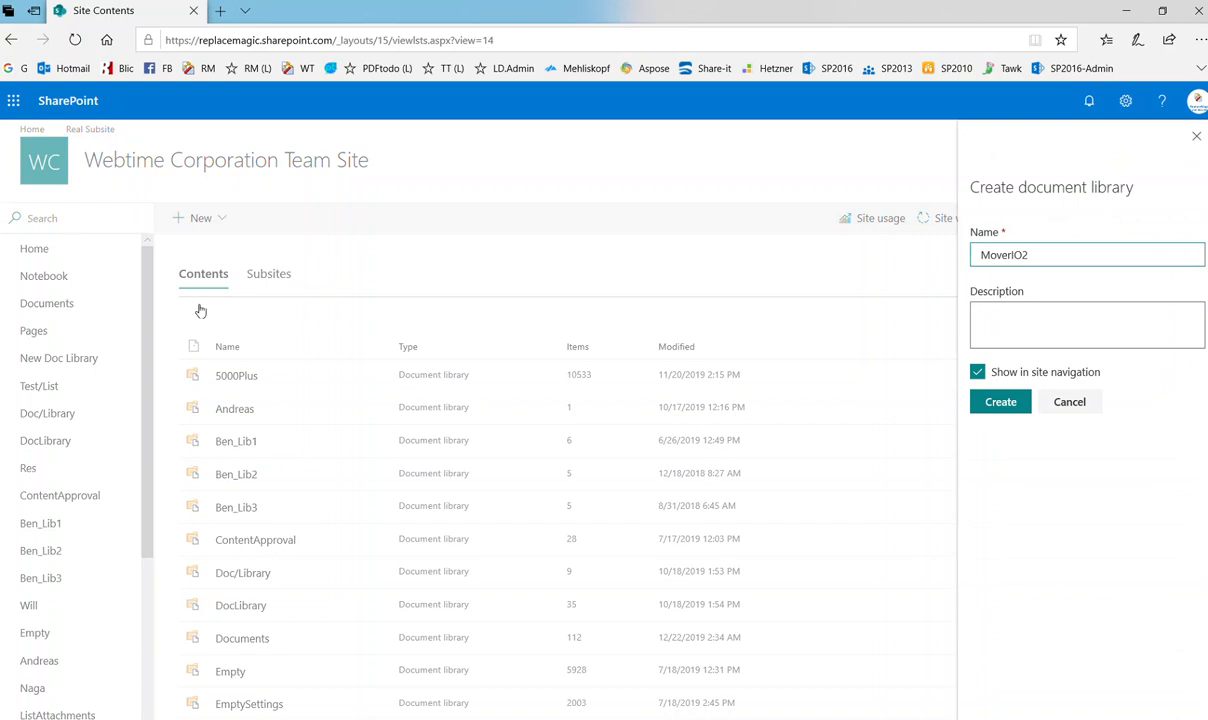
{"action": "left_click", "coordinate": [1000, 401]}
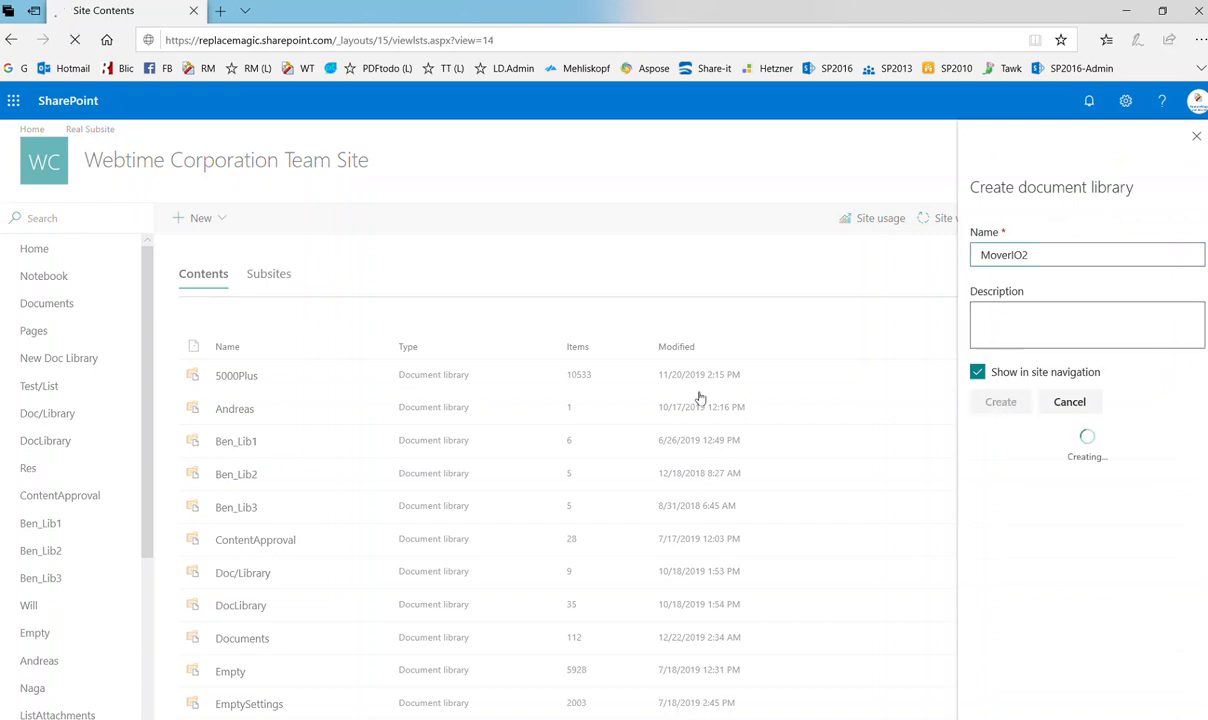
{"action": "left_click", "coordinate": [1000, 401]}
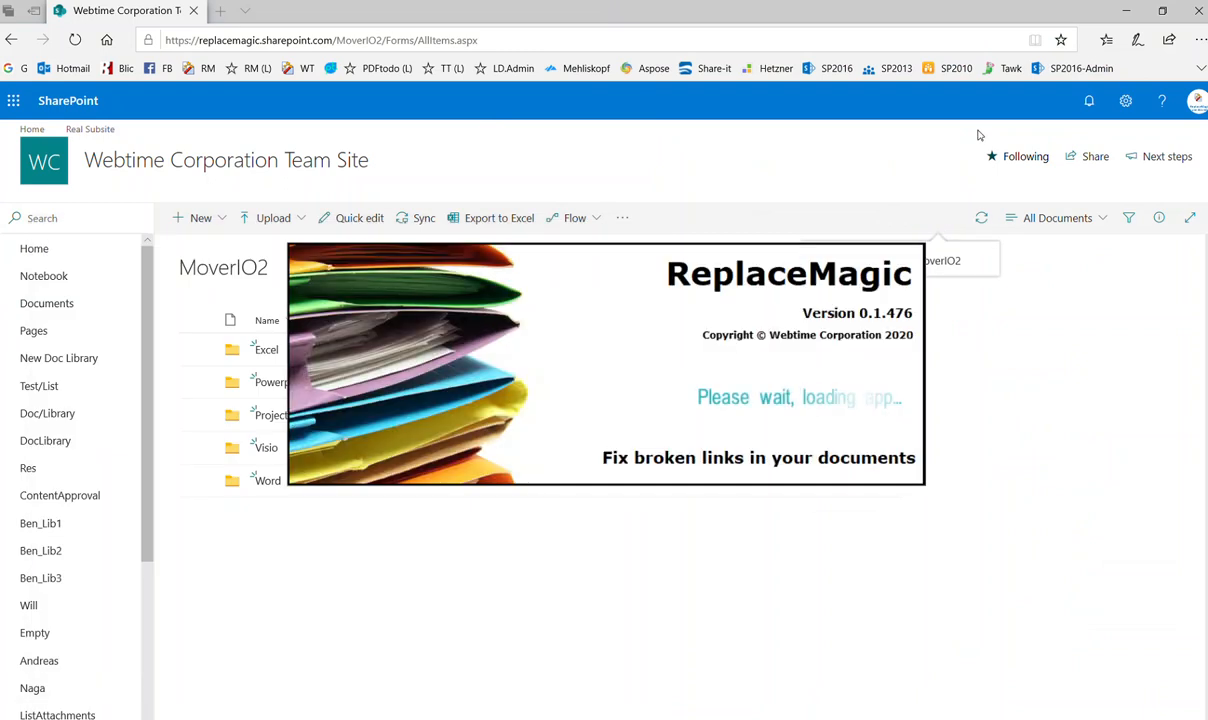
{"action": "mouse_move", "coordinate": [798, 316]}
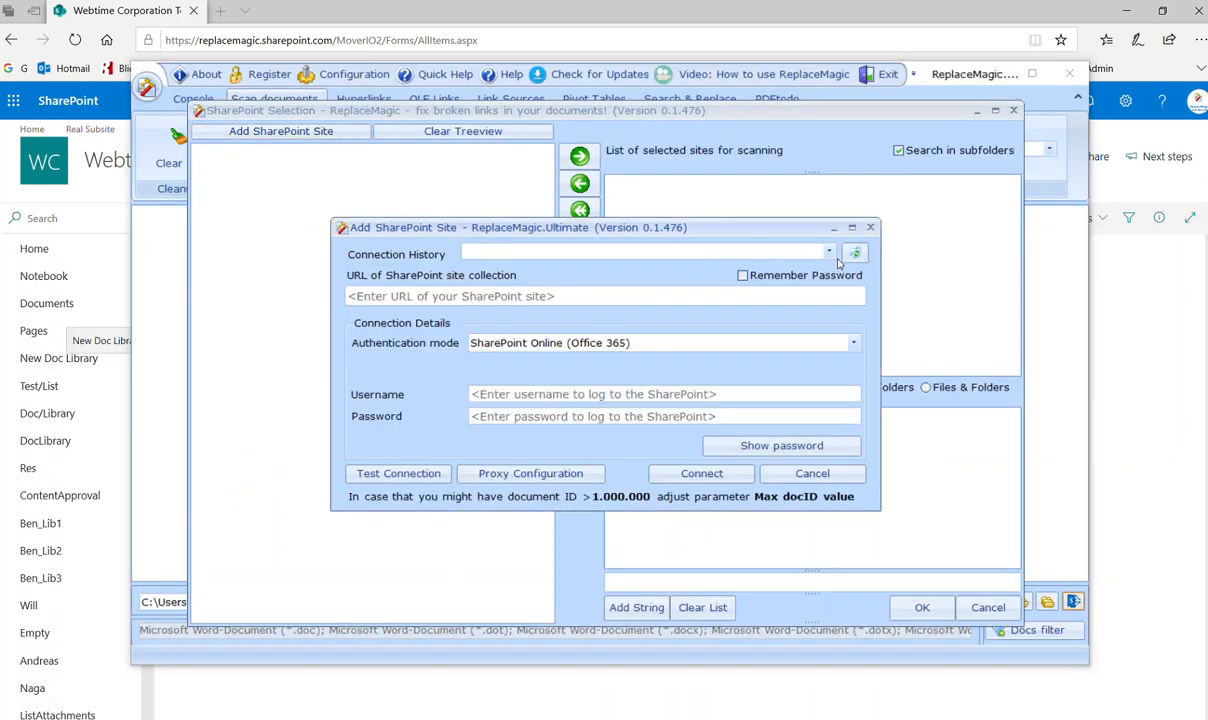
Reuse the saved team site connection and add MoverIO2 as the scan location
{"action": "left_click", "coordinate": [828, 251]}
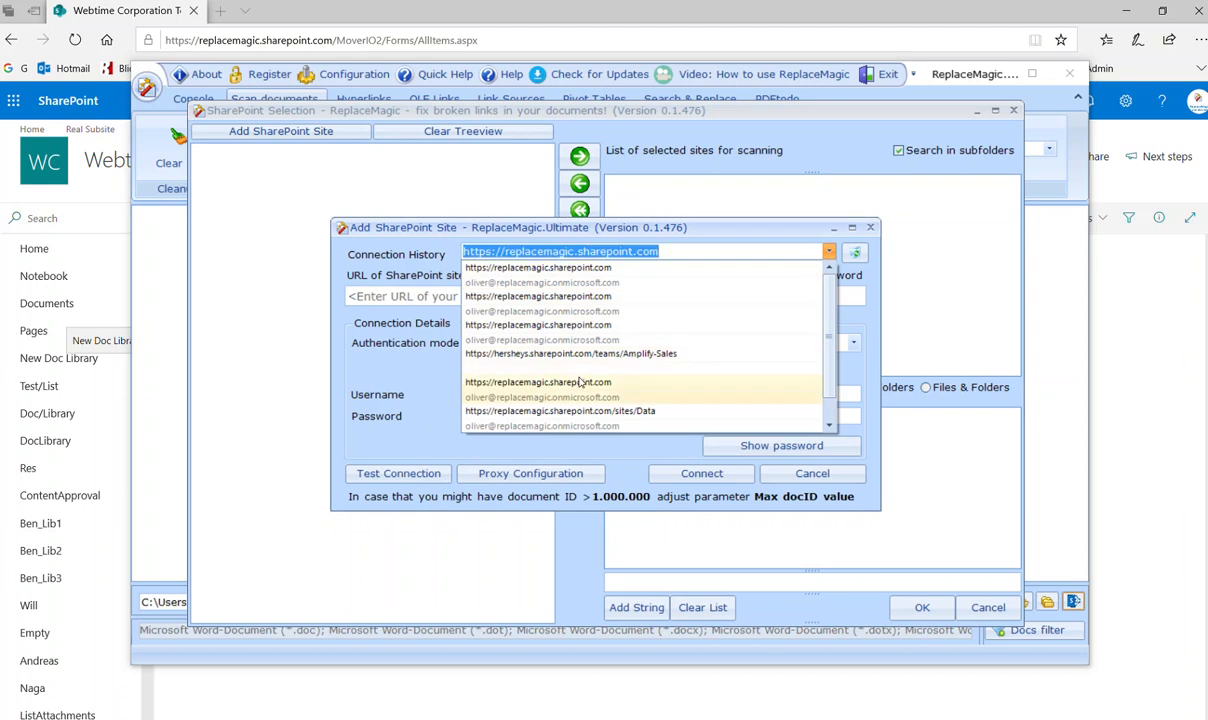
{"action": "left_click", "coordinate": [701, 473]}
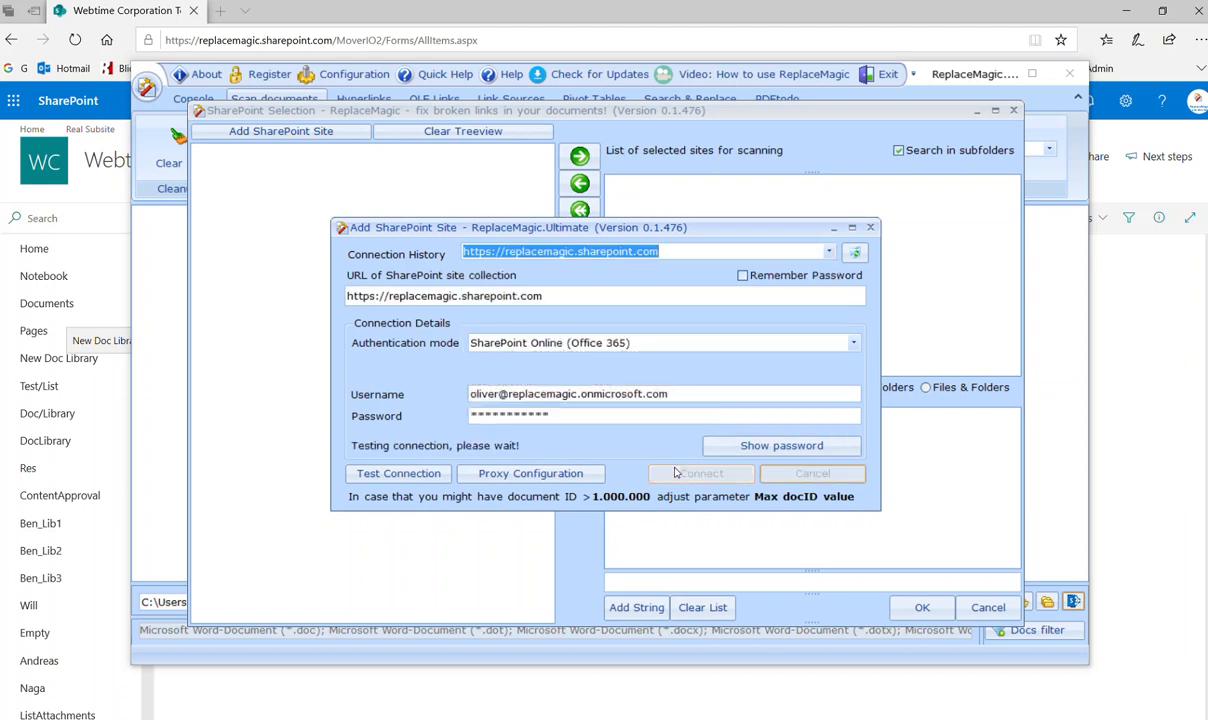
{"action": "mouse_move", "coordinate": [452, 282]}
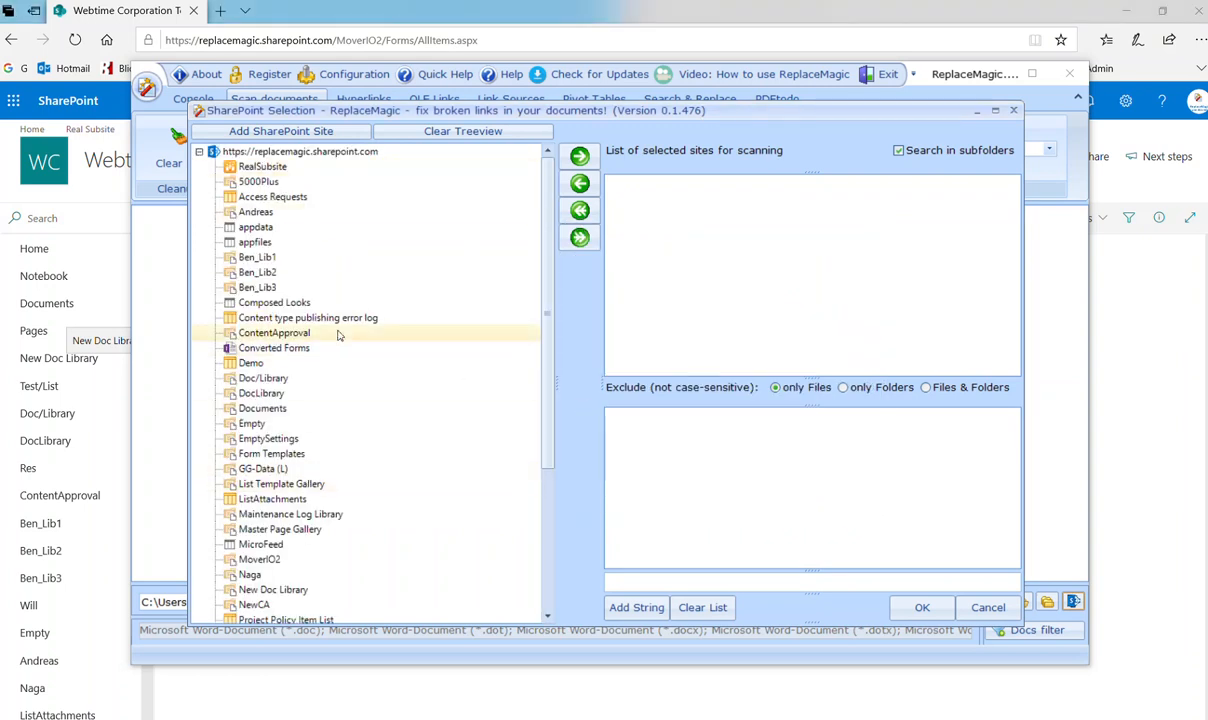
{"action": "scroll", "scroll_direction": "down", "scroll_amount": 3}
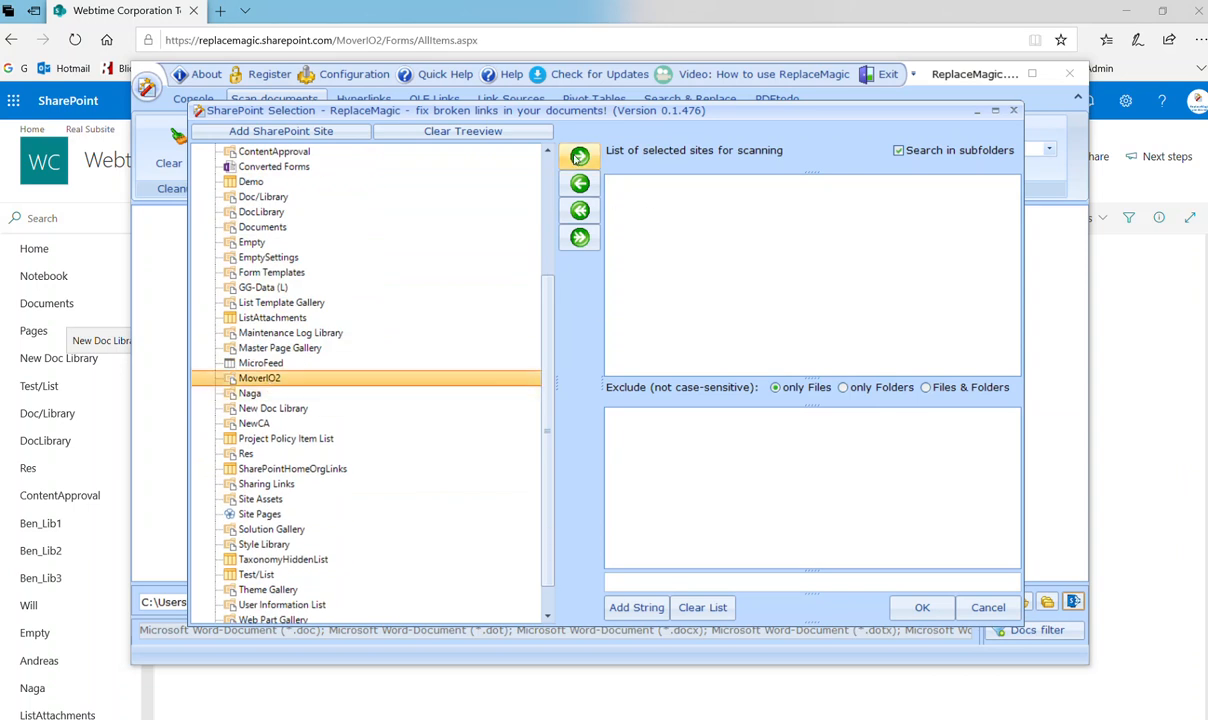
{"action": "left_click", "coordinate": [579, 156]}
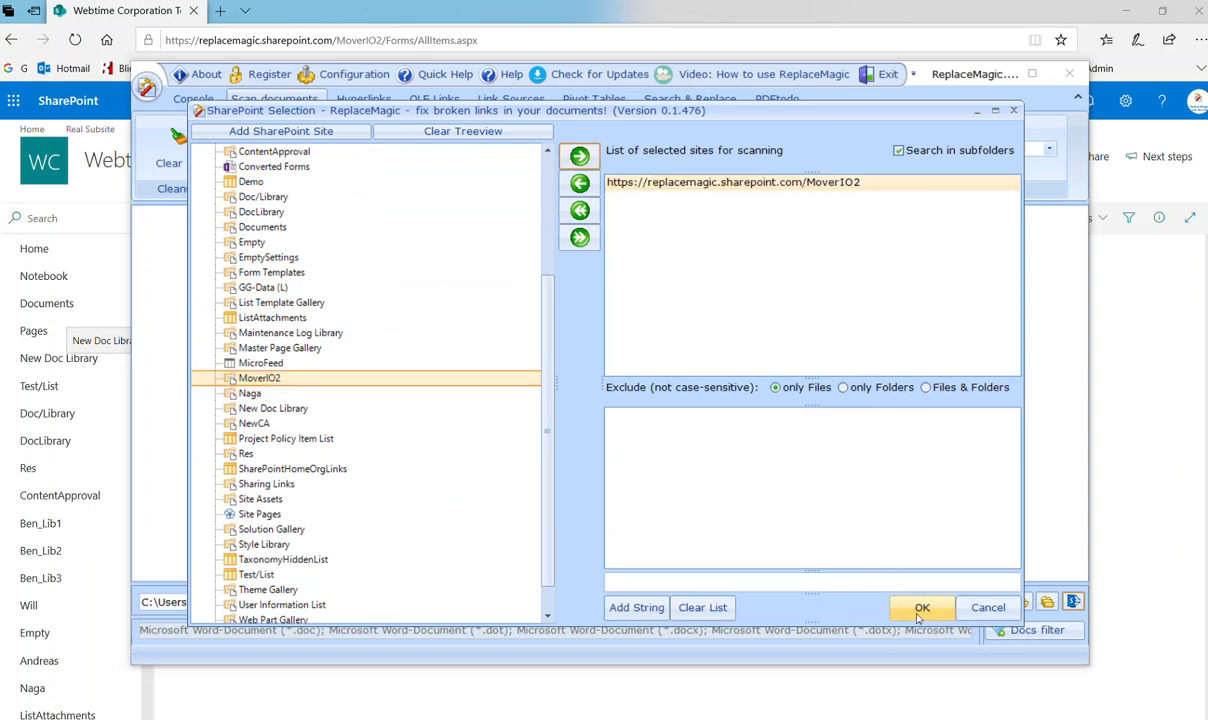
{"action": "left_click", "coordinate": [922, 607]}
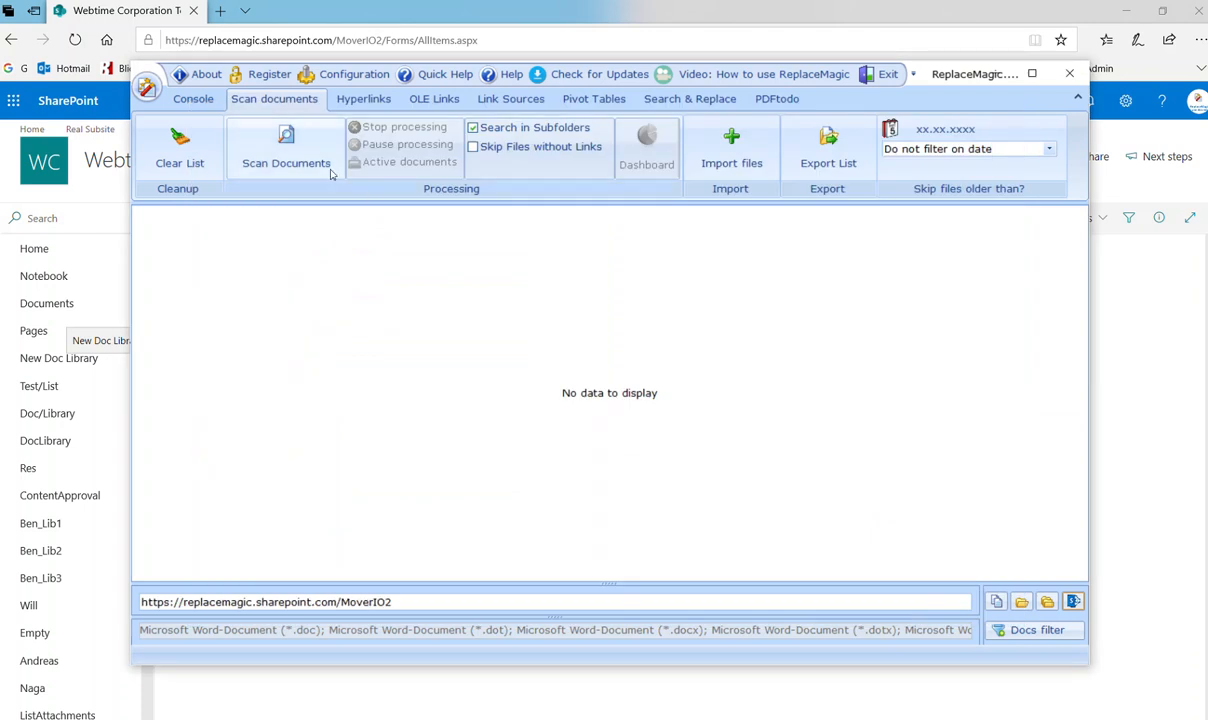
Scan the MoverIO2 documents and review the 10 hyperlinks found
{"action": "left_click", "coordinate": [286, 145]}
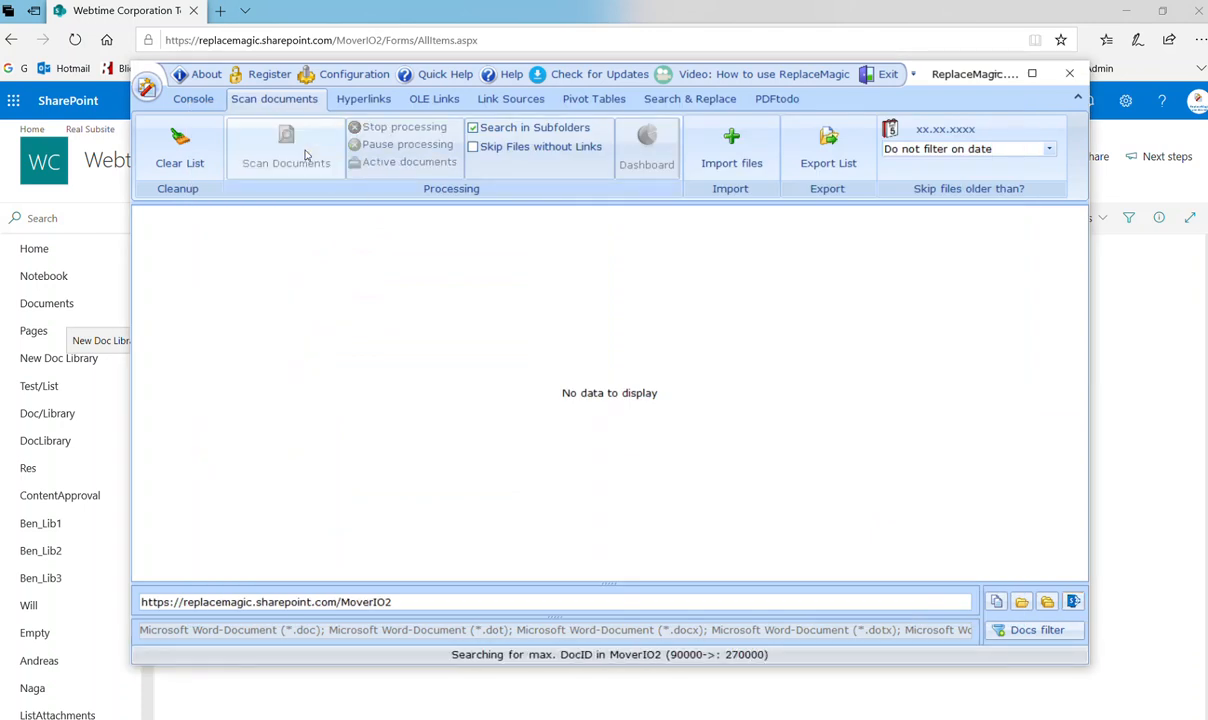
{"action": "left_click", "coordinate": [286, 145]}
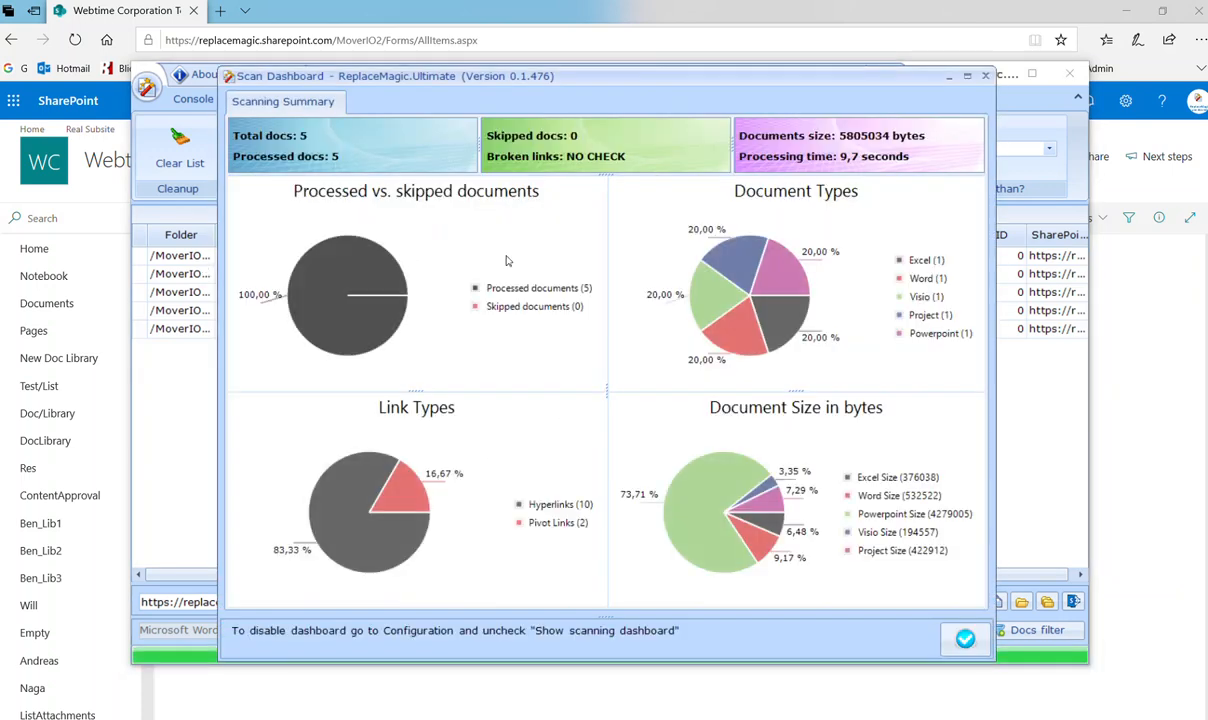
{"action": "mouse_move", "coordinate": [584, 527]}
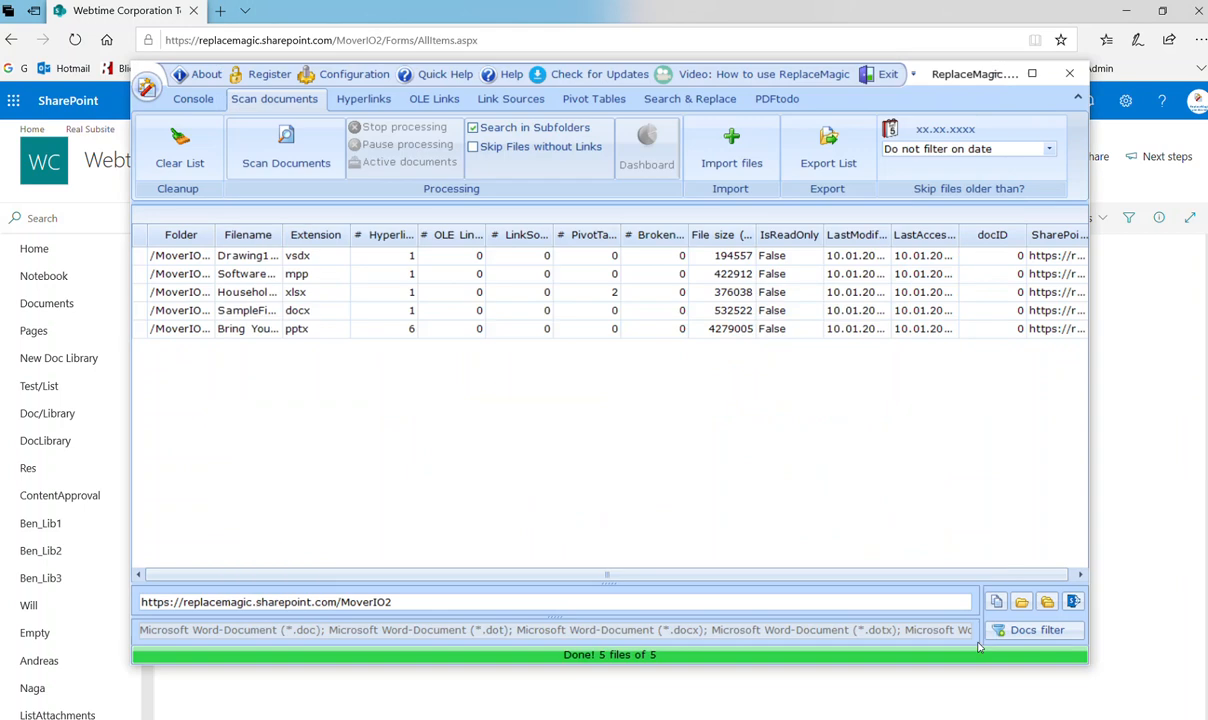
{"action": "left_click", "coordinate": [363, 98]}
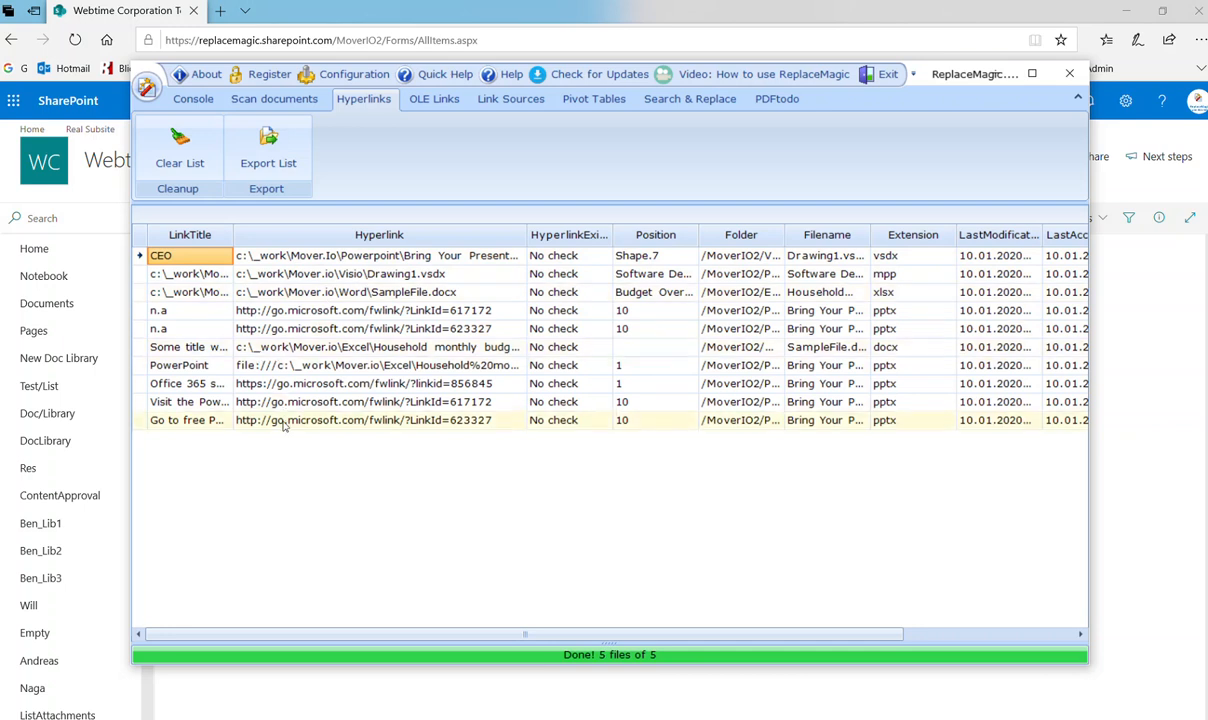
{"action": "left_click", "coordinate": [330, 347]}
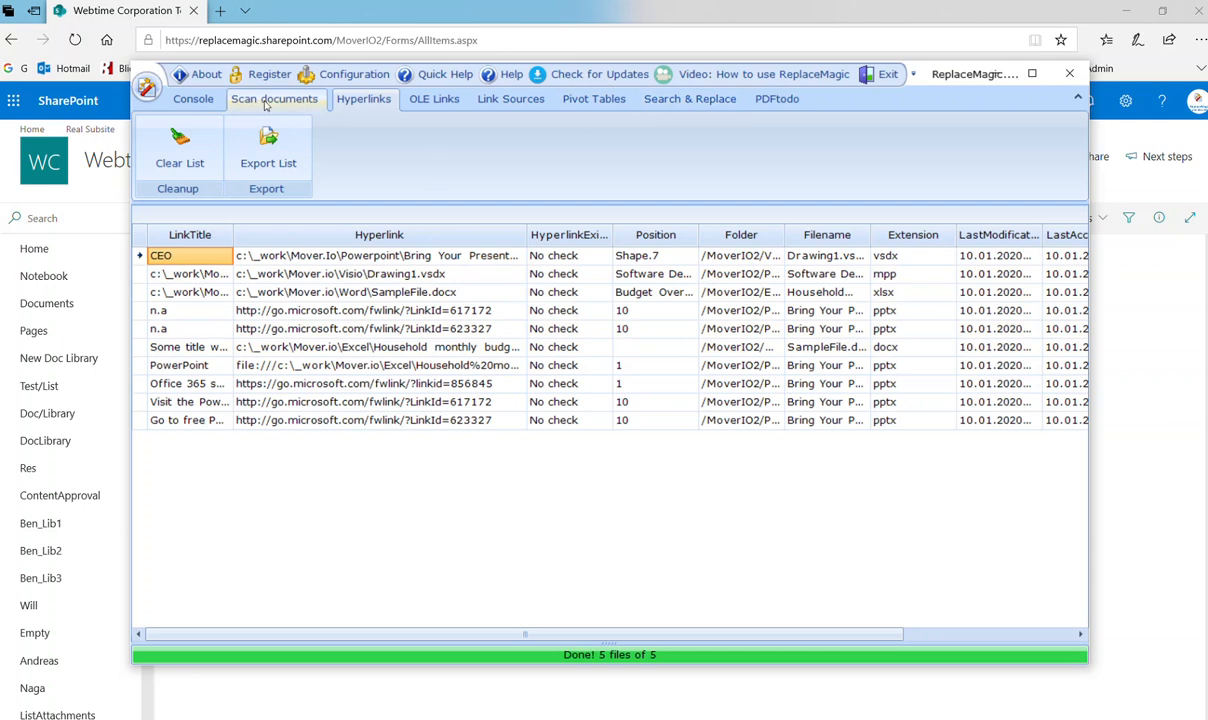
{"action": "left_click", "coordinate": [274, 98]}
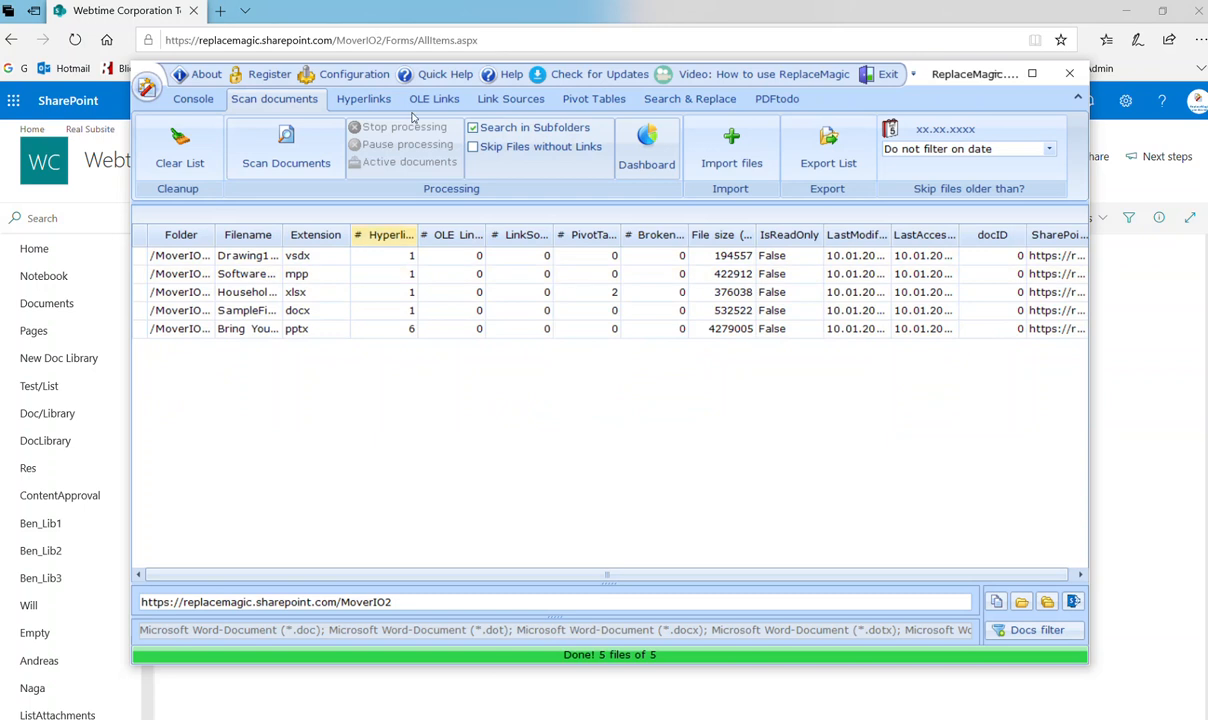
{"action": "left_click", "coordinate": [363, 98]}
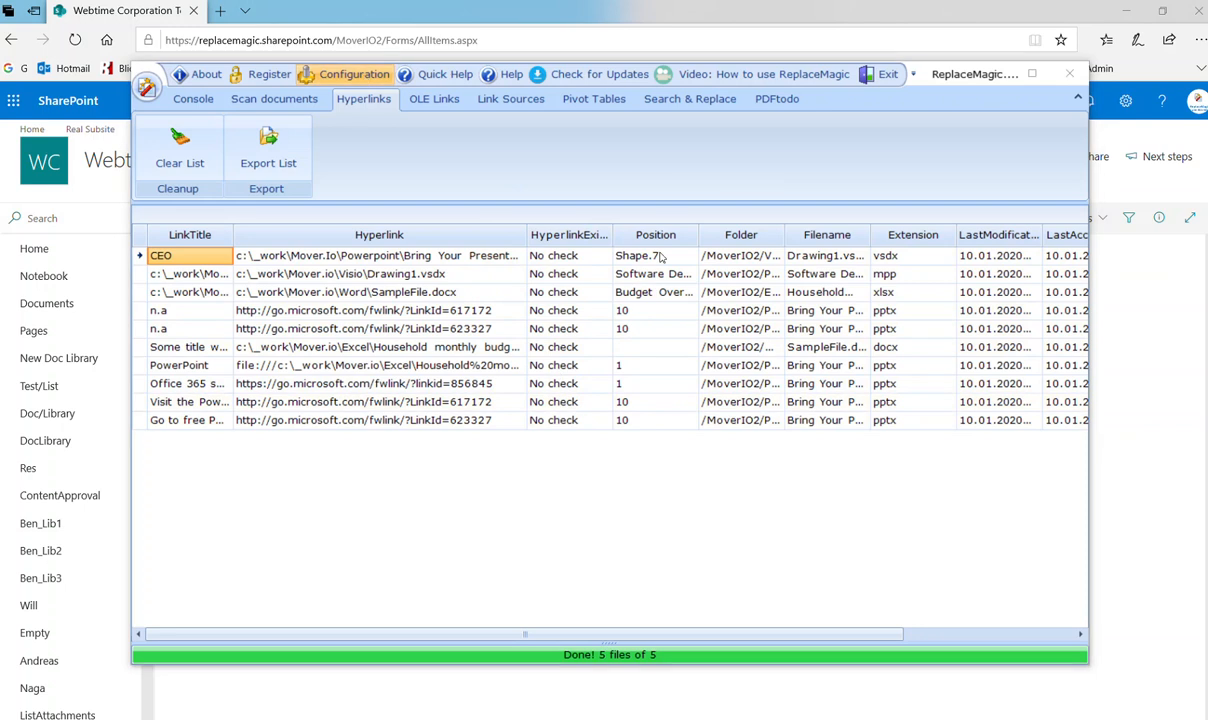
Uncheck 'Check does hyperlink exist' in the Configuration settings and close them
{"action": "left_click", "coordinate": [353, 74]}
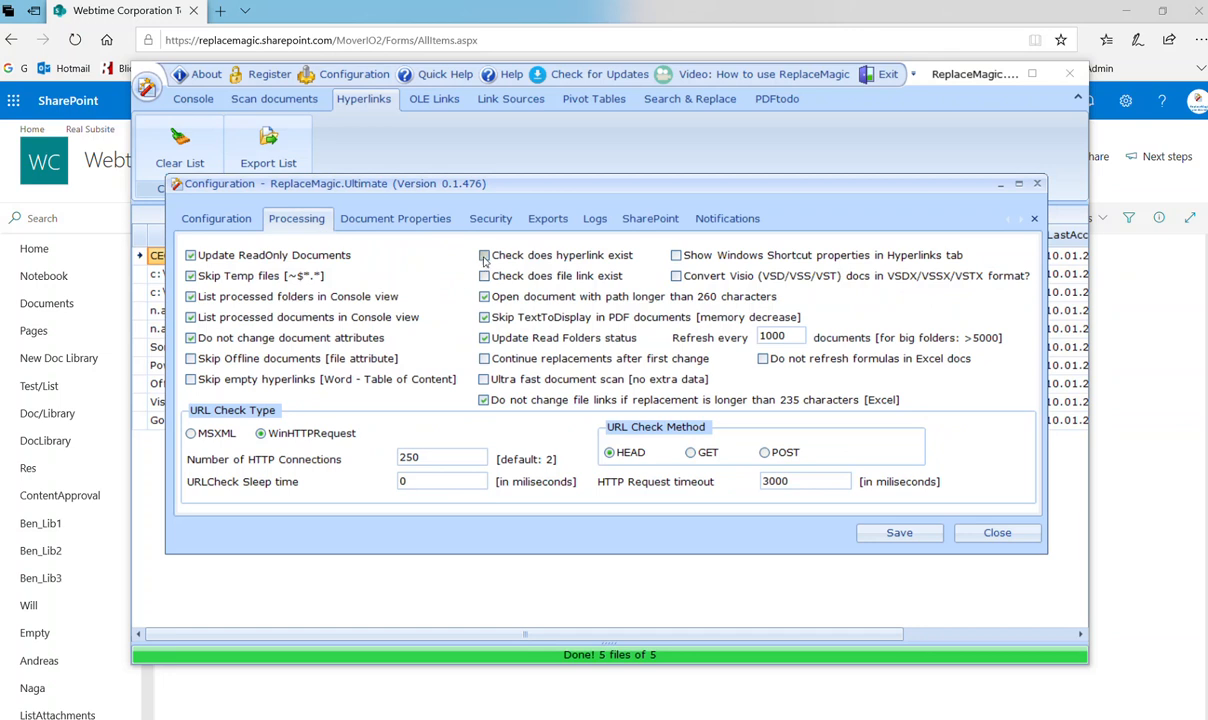
{"action": "left_click", "coordinate": [484, 255]}
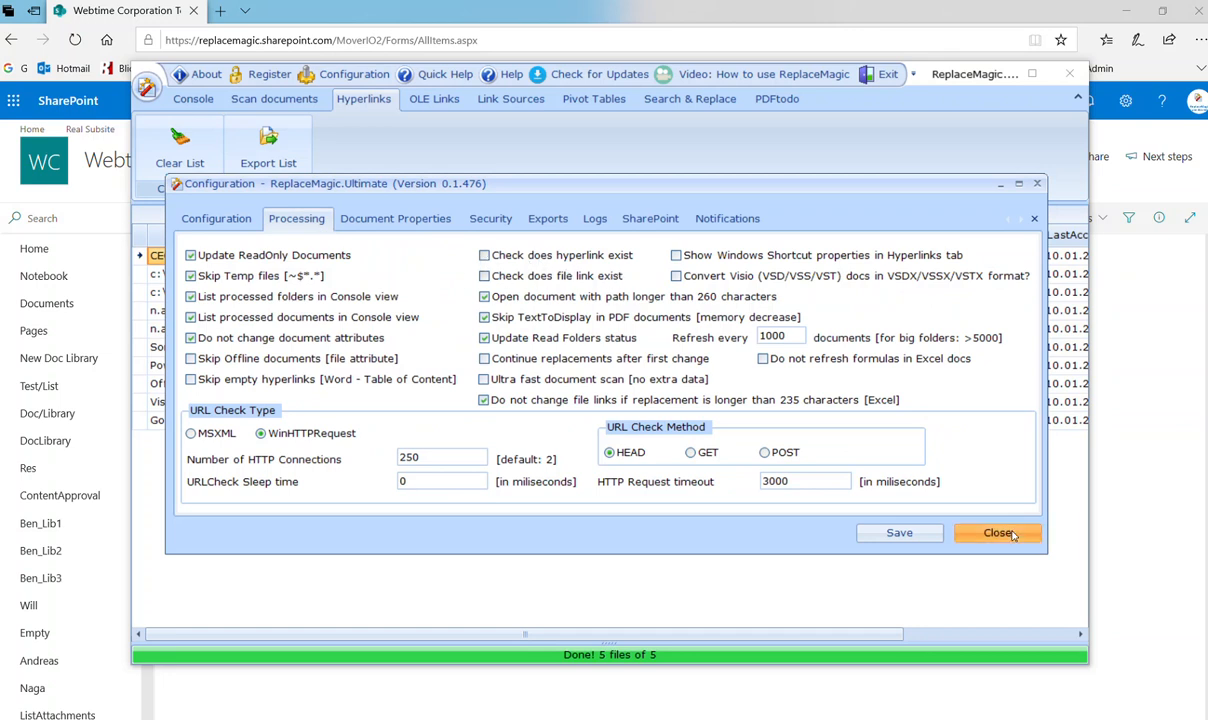
{"action": "left_click", "coordinate": [998, 532]}
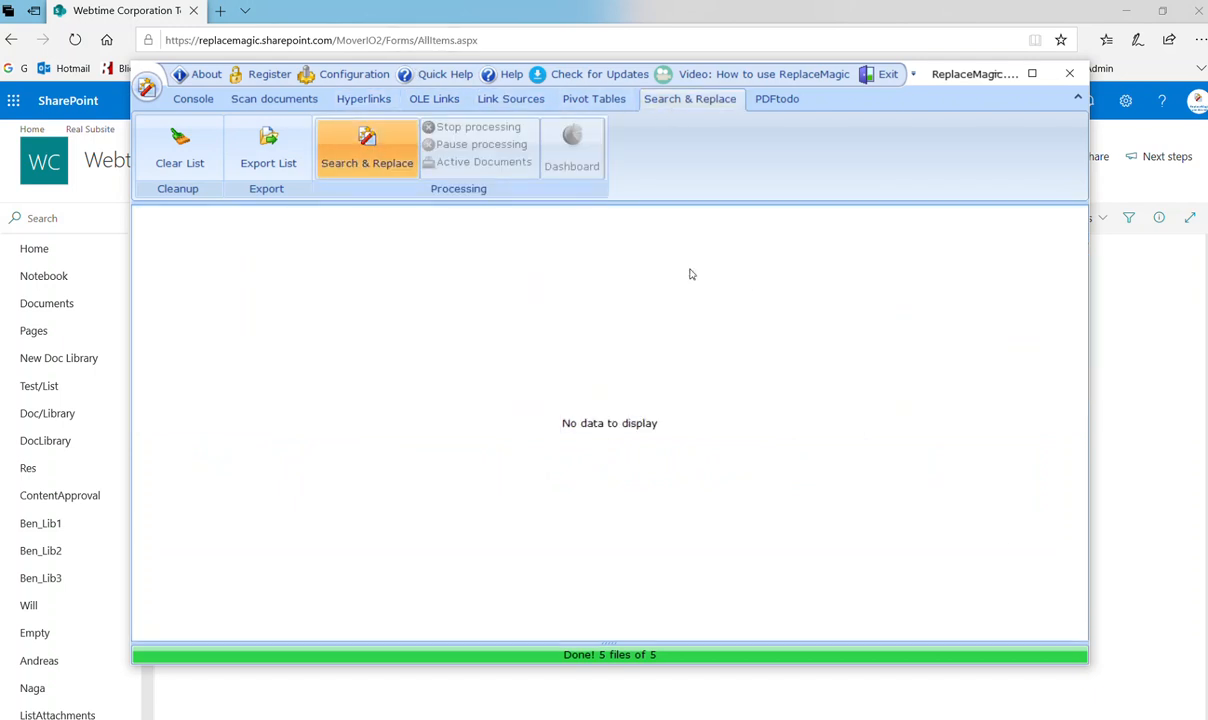
Load the Mover.IO.3 saved string pairs and include Hyperlinks on the Office tab
{"action": "left_click", "coordinate": [366, 147]}
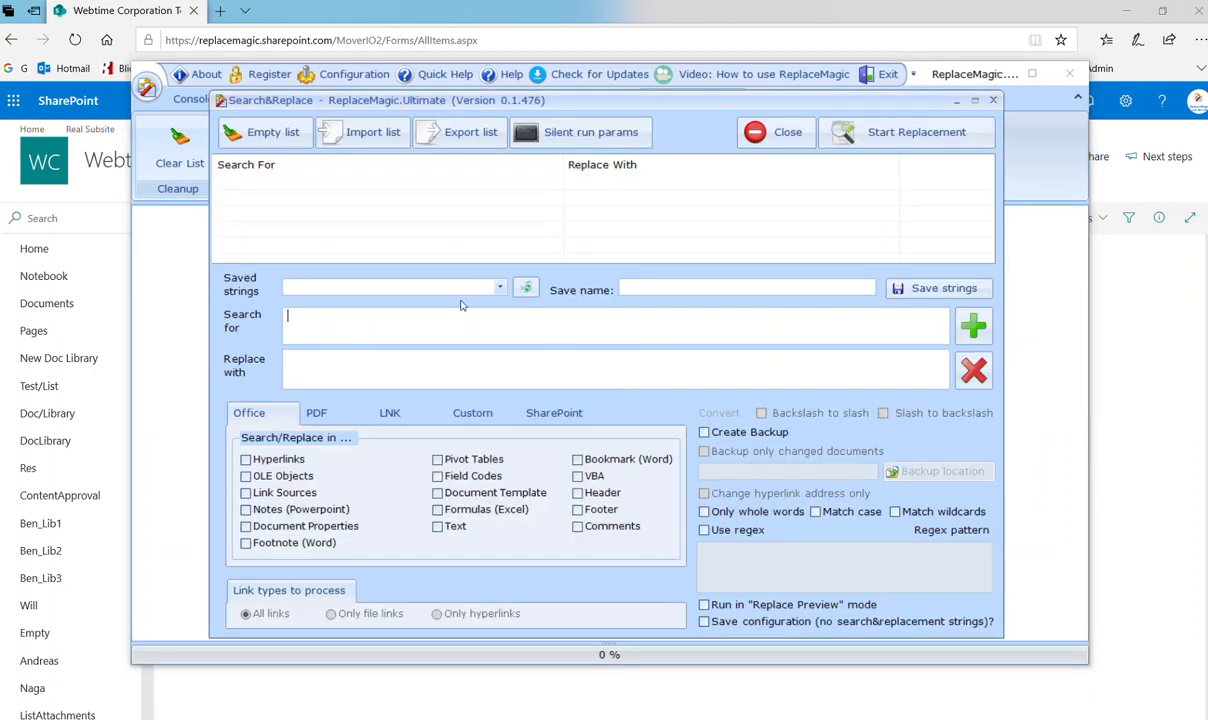
{"action": "left_click", "coordinate": [499, 288]}
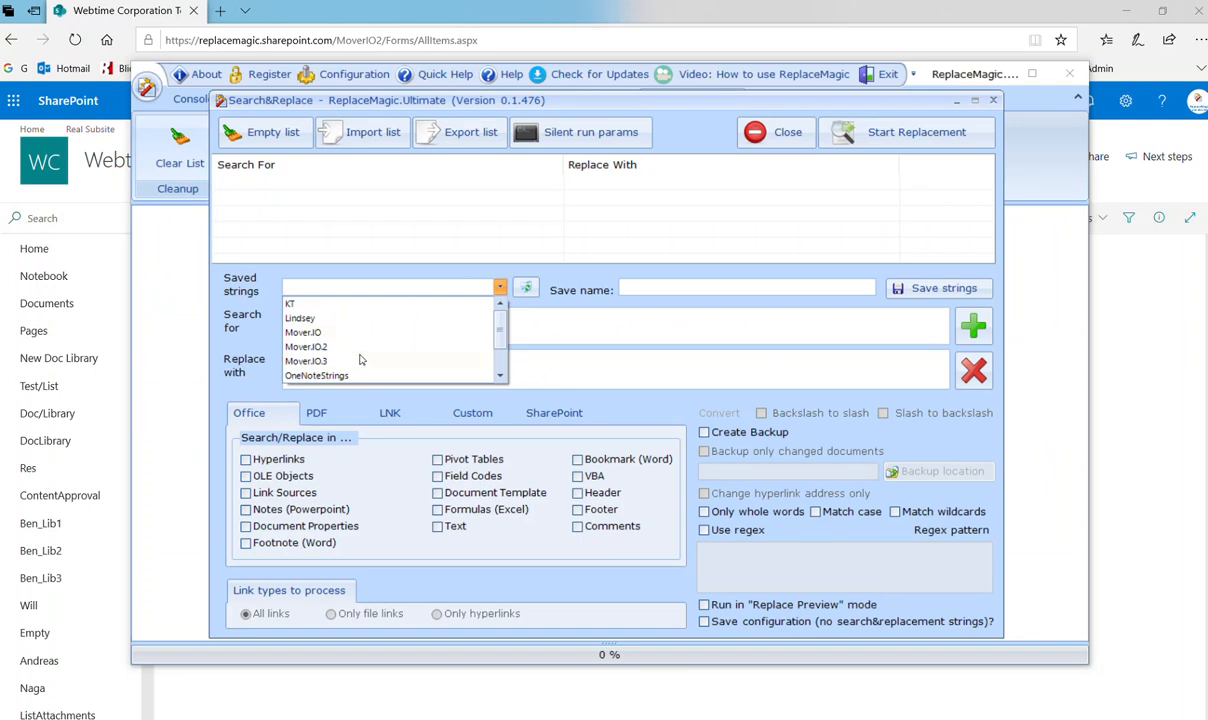
{"action": "left_click", "coordinate": [305, 361]}
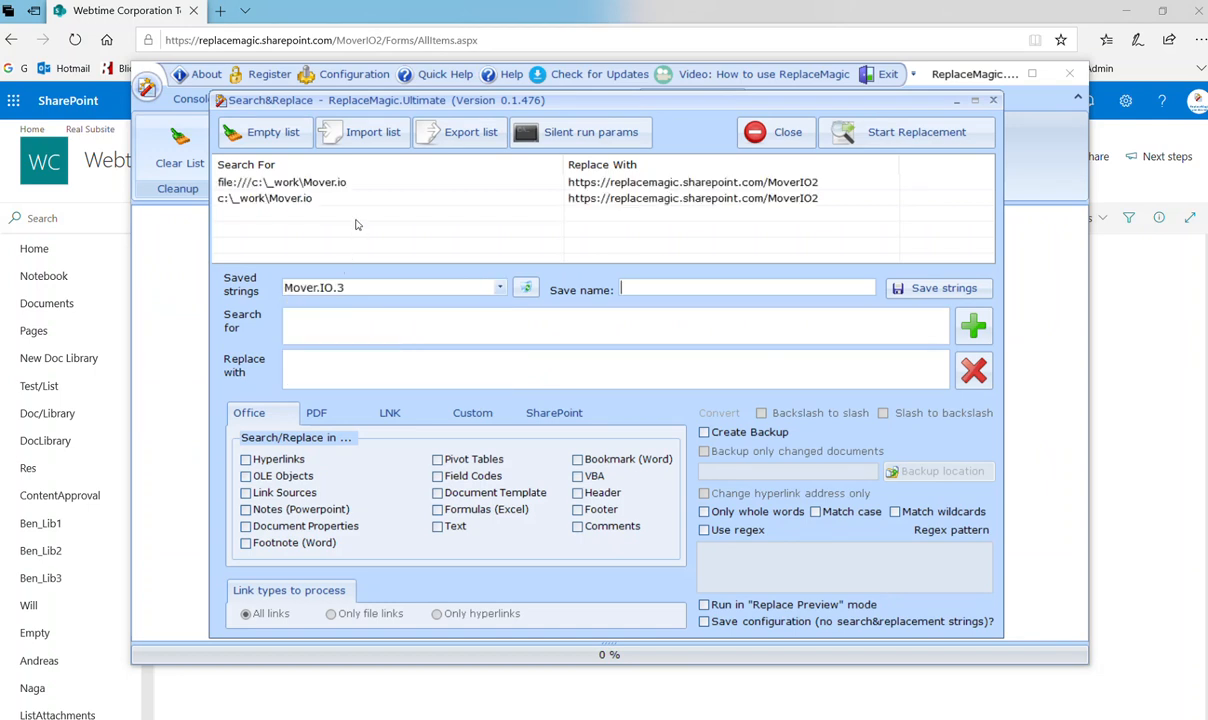
{"action": "mouse_move", "coordinate": [342, 194]}
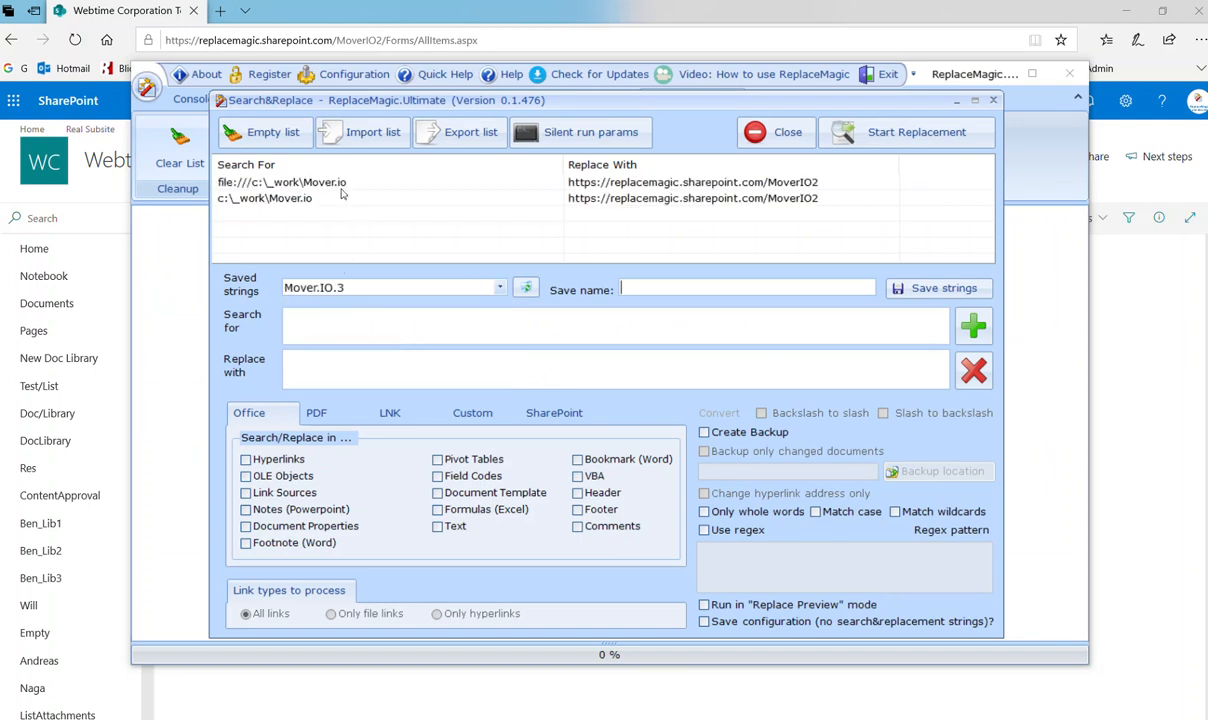
{"action": "mouse_move", "coordinate": [675, 211]}
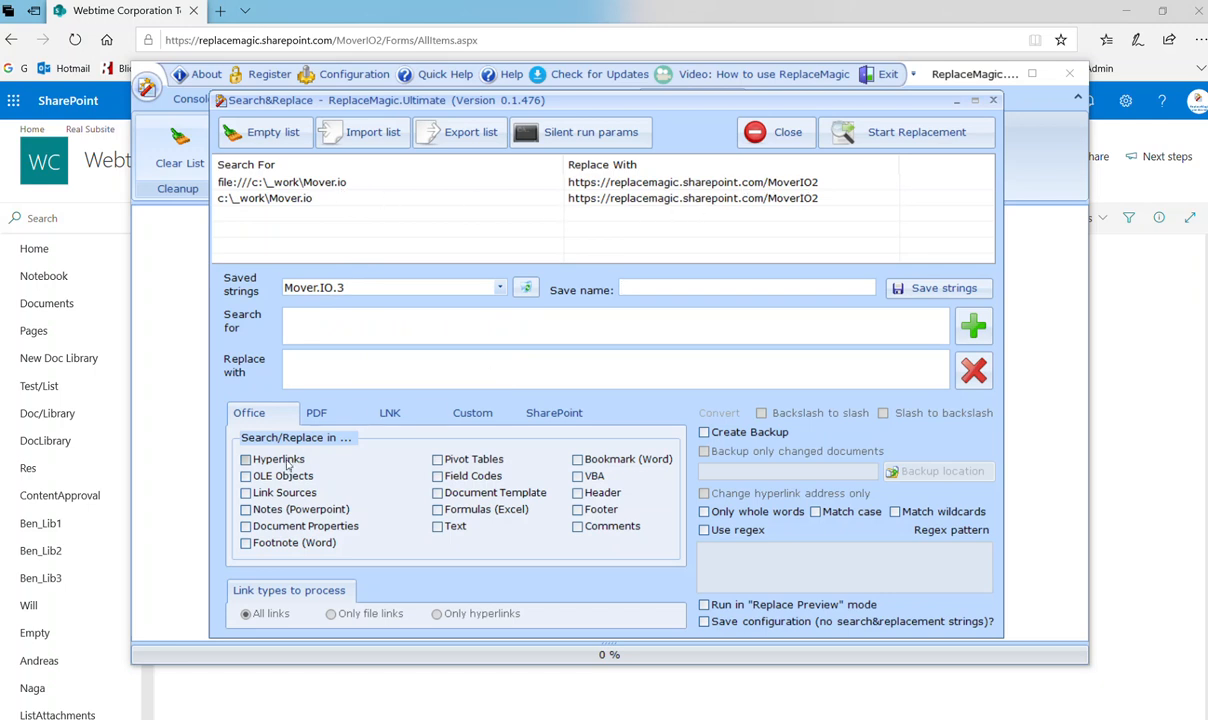
{"action": "left_click", "coordinate": [246, 459]}
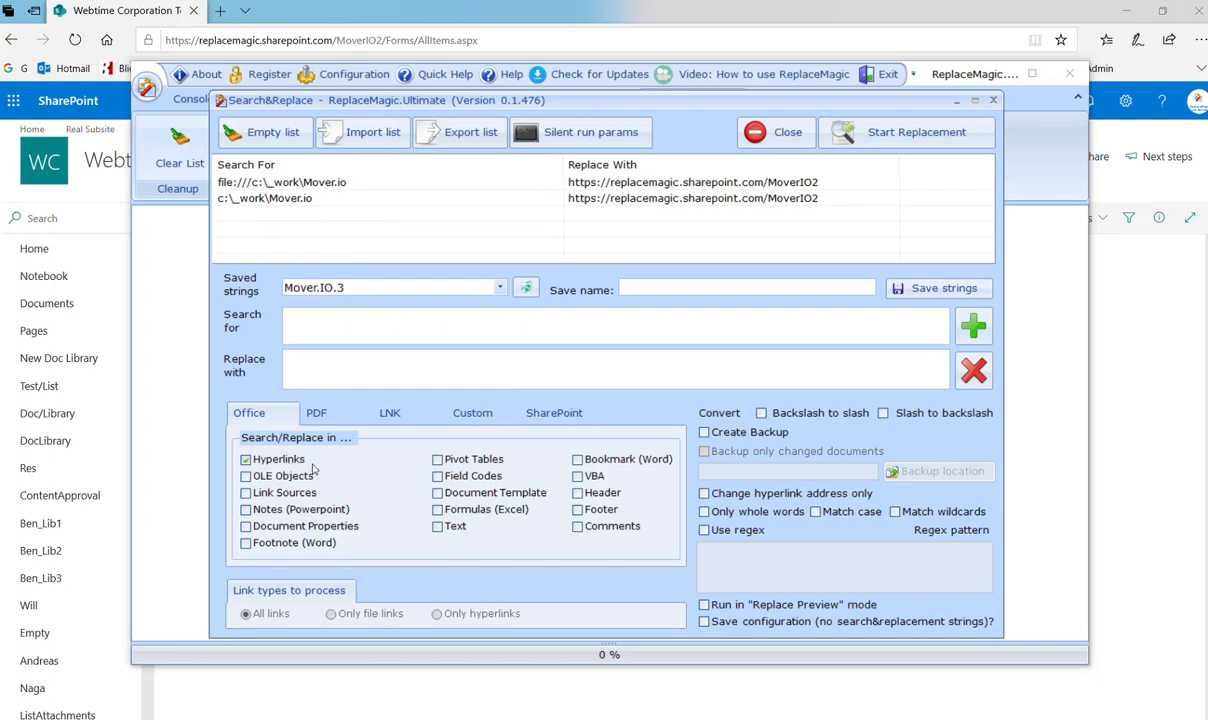
{"action": "mouse_move", "coordinate": [549, 504]}
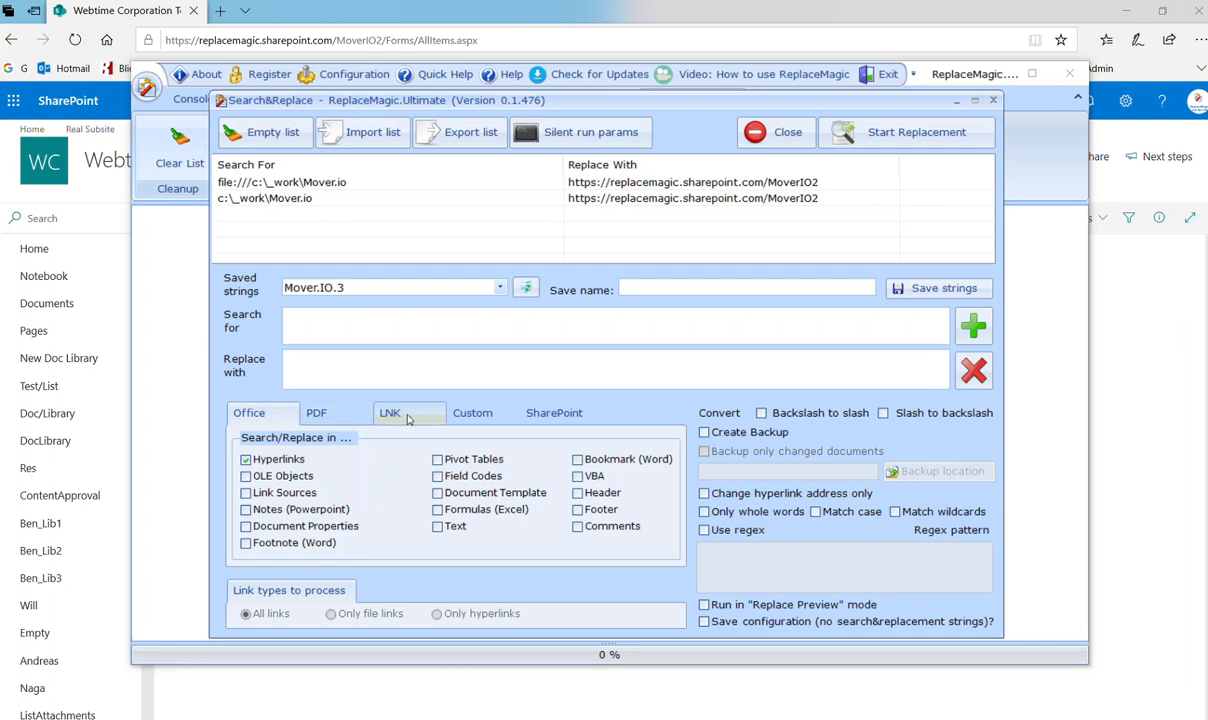
Review the shortcut, SharePoint and custom text options, then enable backslash-to-slash conversion
{"action": "left_click", "coordinate": [472, 412]}
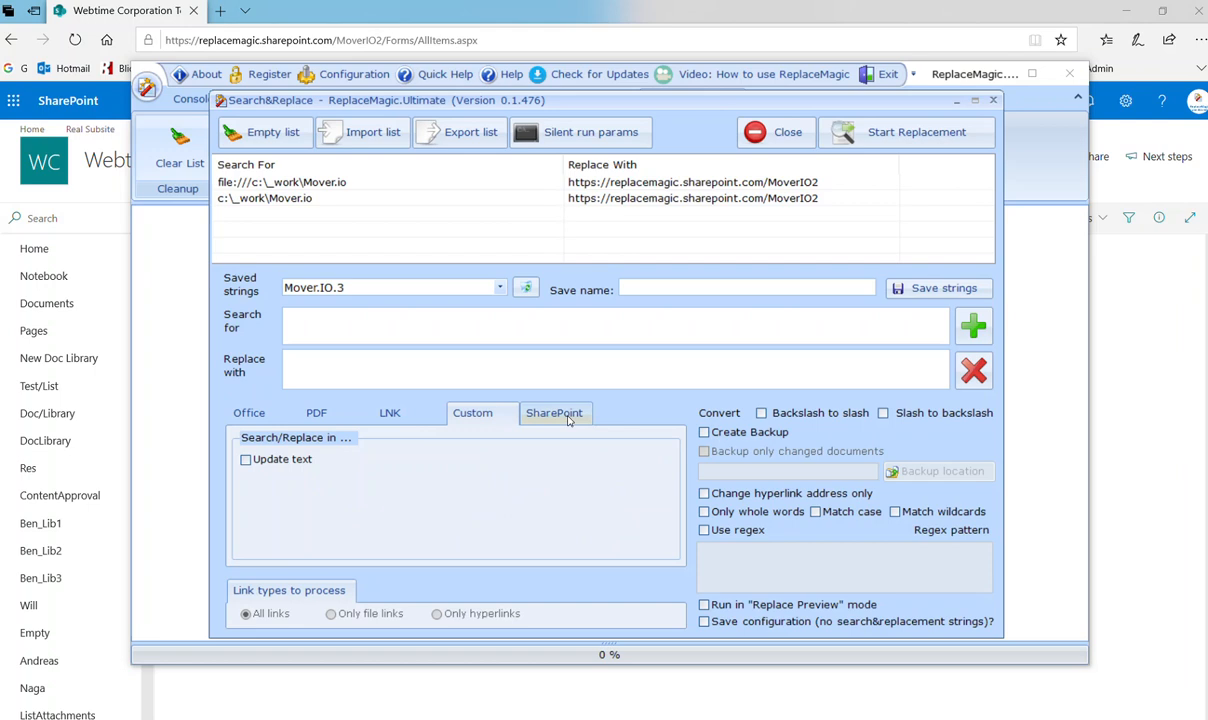
{"action": "left_click", "coordinate": [554, 412]}
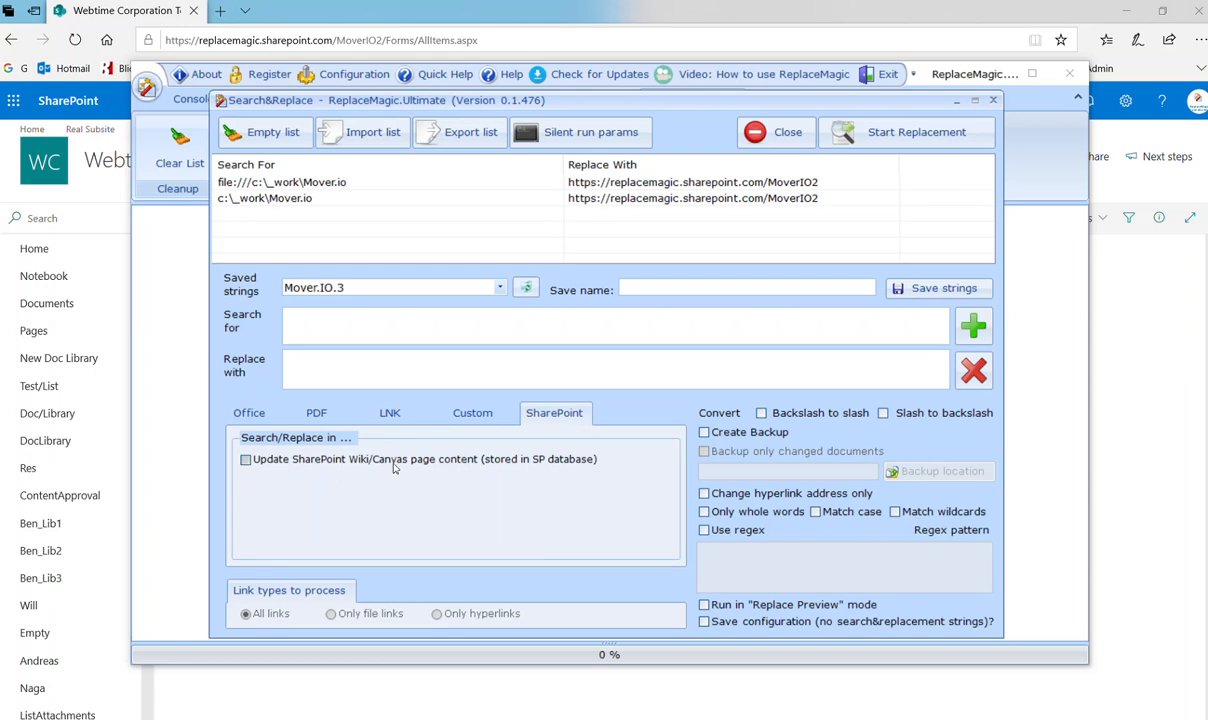
{"action": "mouse_move", "coordinate": [557, 441]}
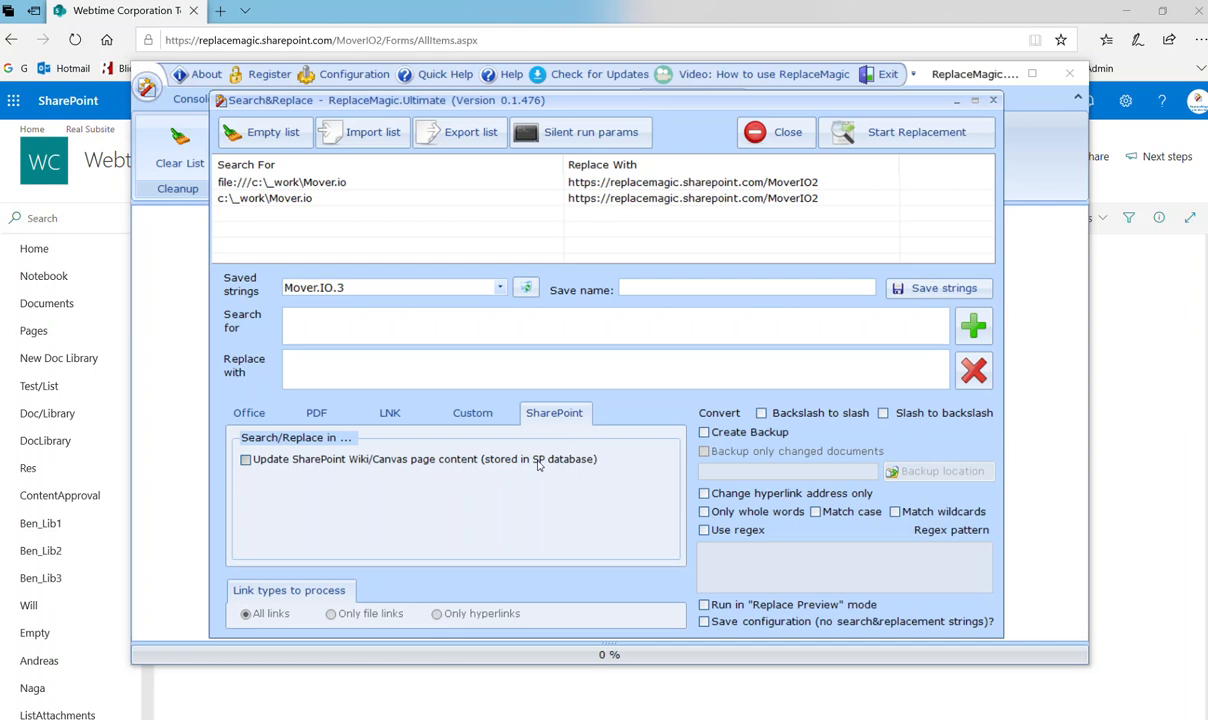
{"action": "mouse_move", "coordinate": [544, 465]}
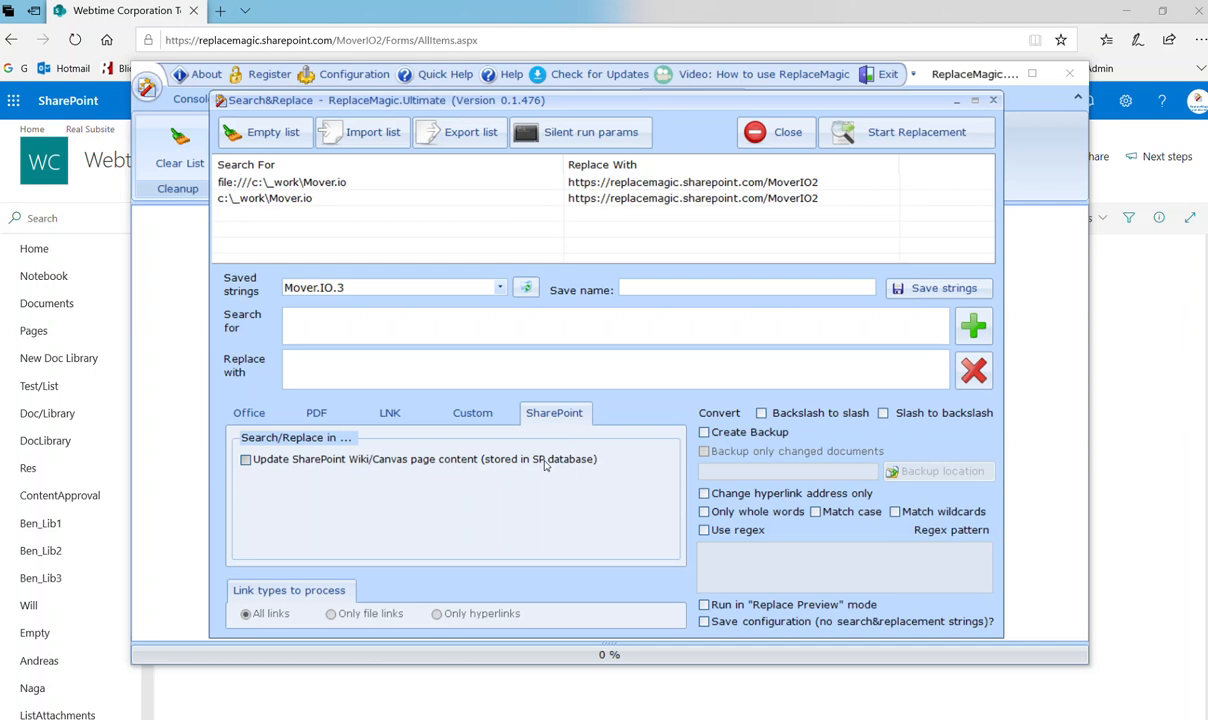
{"action": "left_click", "coordinate": [472, 412]}
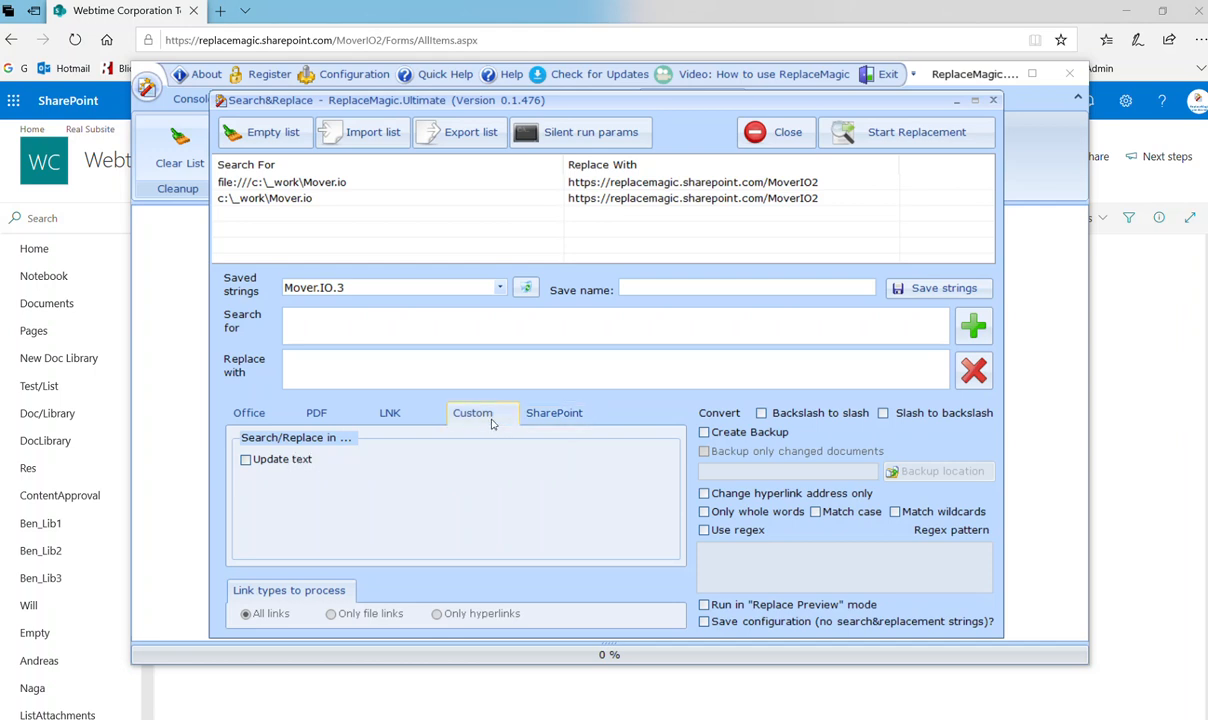
{"action": "mouse_move", "coordinate": [490, 436]}
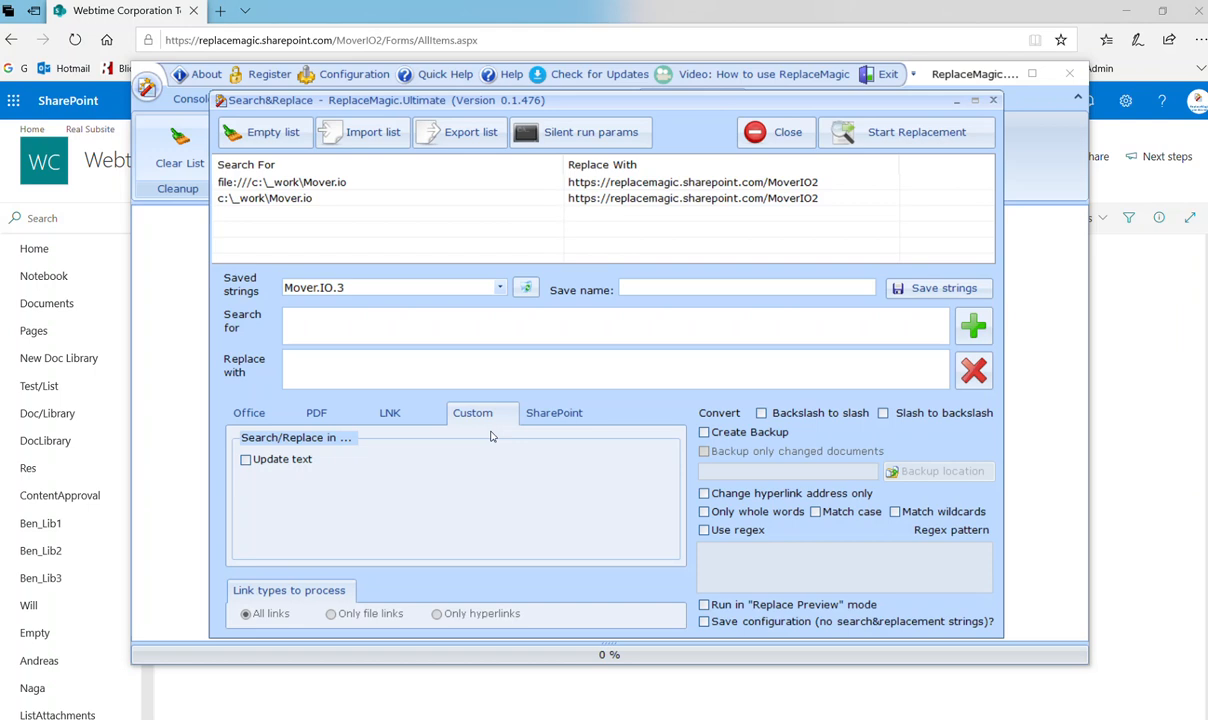
{"action": "mouse_move", "coordinate": [500, 440]}
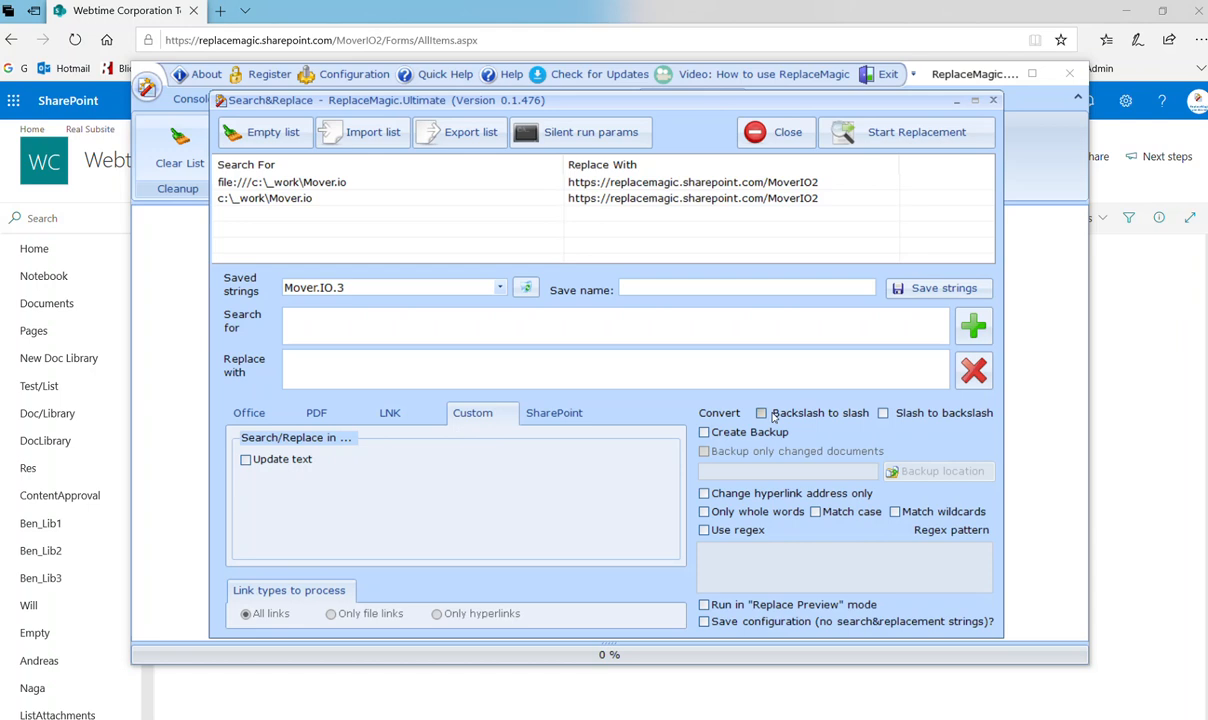
{"action": "left_click", "coordinate": [249, 412]}
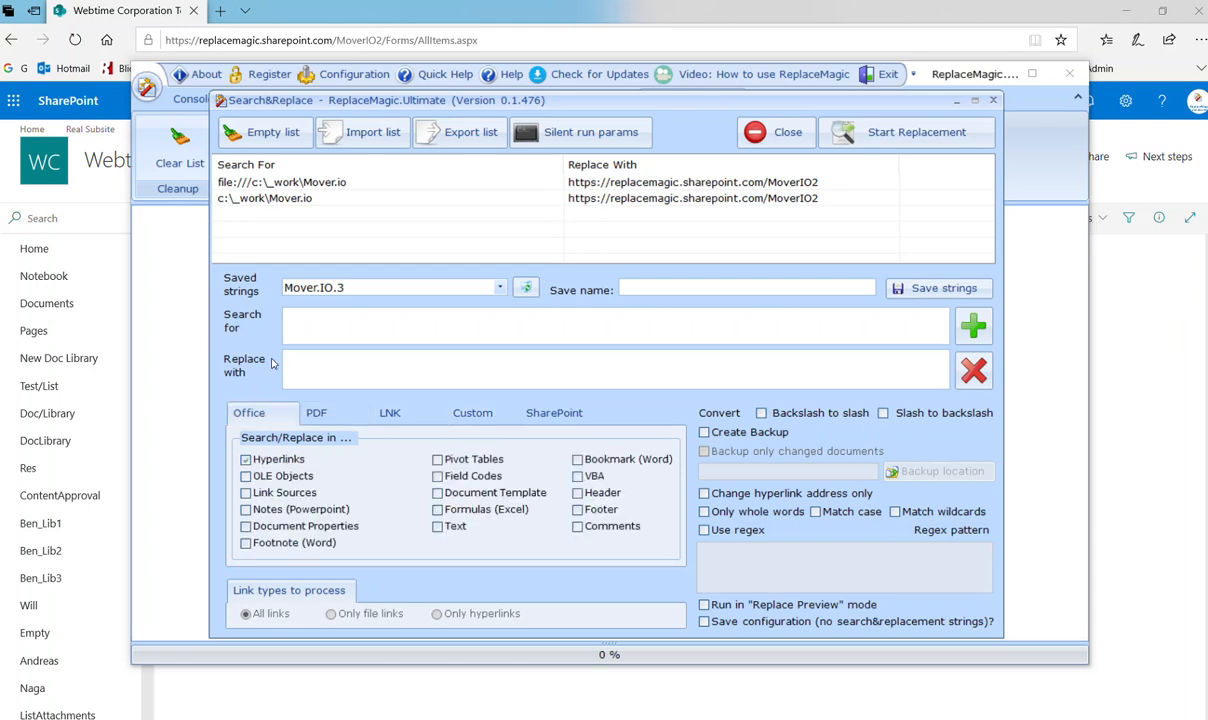
{"action": "left_click", "coordinate": [761, 412]}
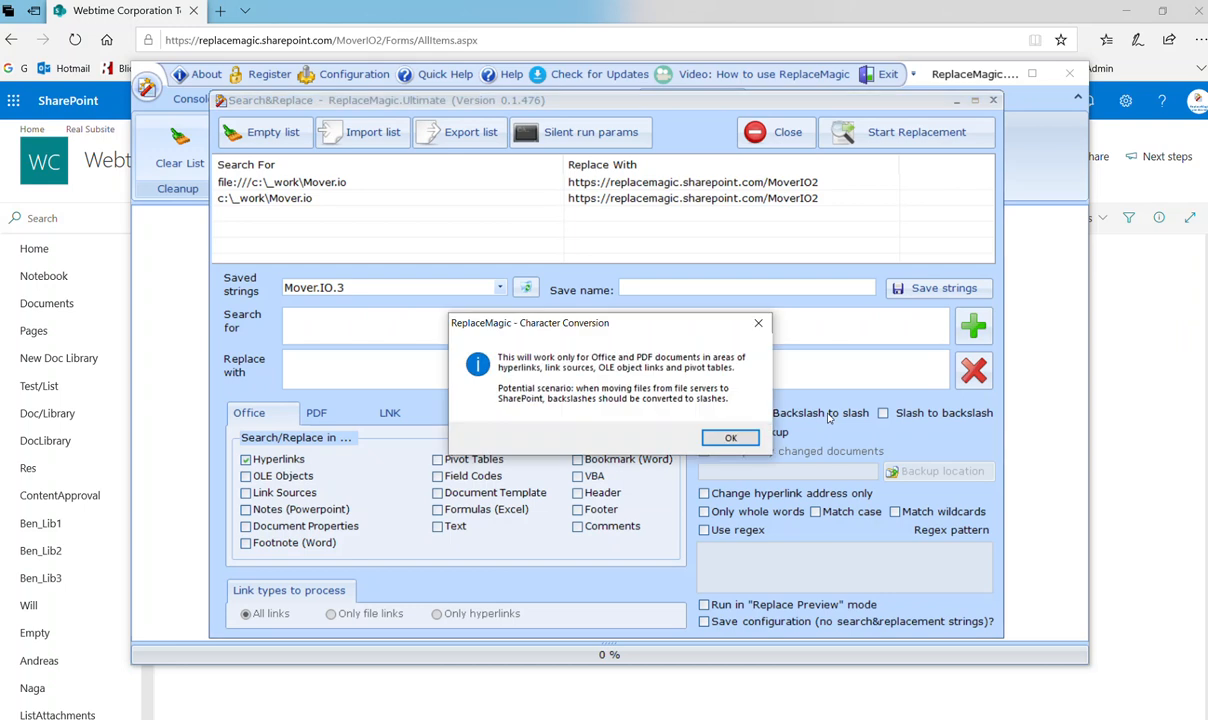
{"action": "left_click", "coordinate": [730, 437]}
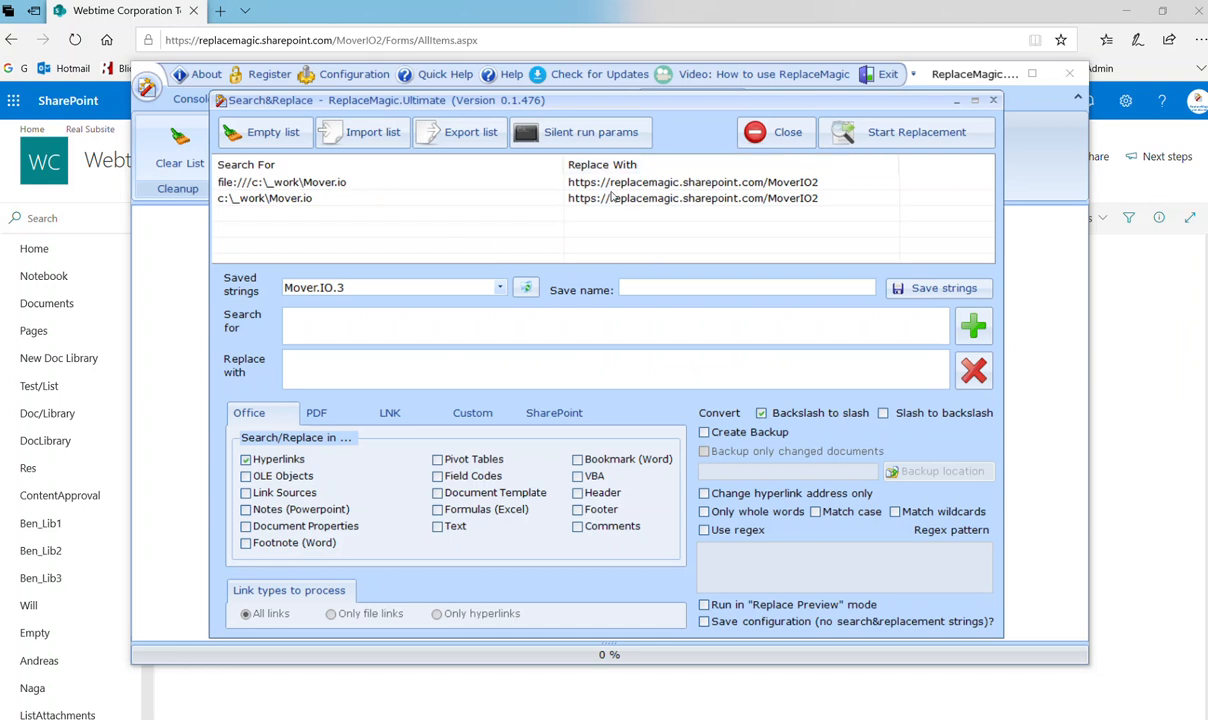
{"action": "mouse_move", "coordinate": [742, 214]}
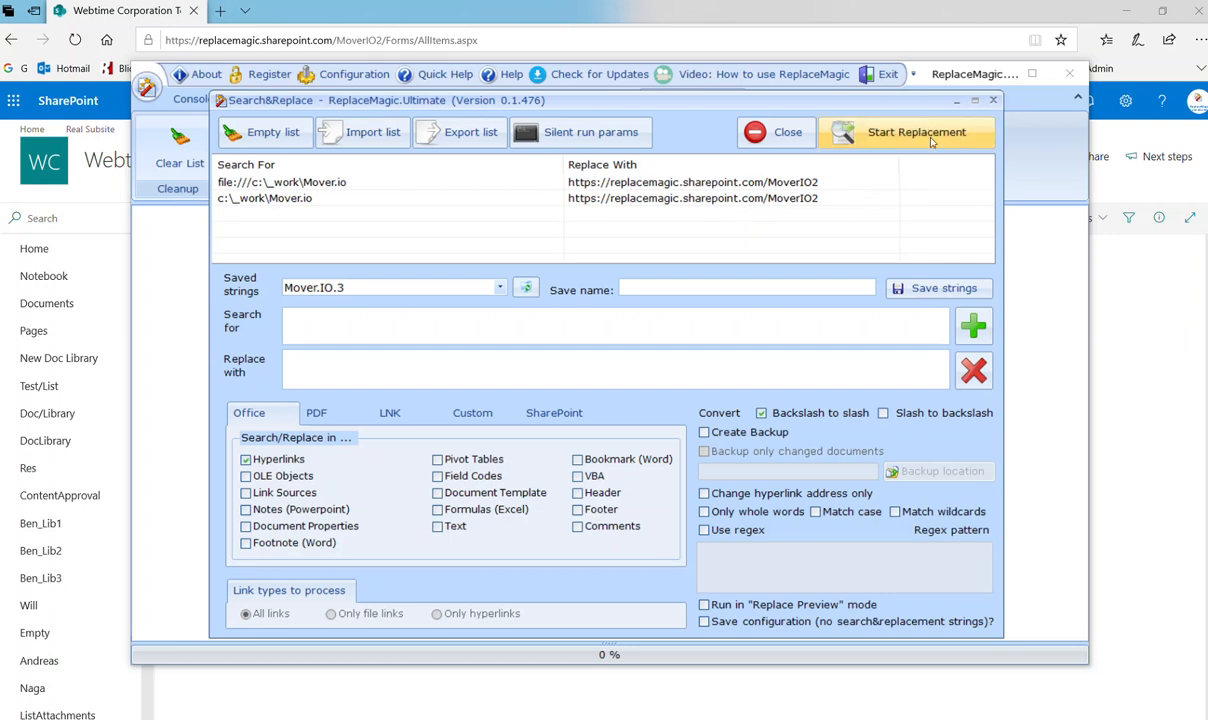
Start the link replacement on the MoverIO2 documents and confirm it
{"action": "left_click", "coordinate": [906, 131]}
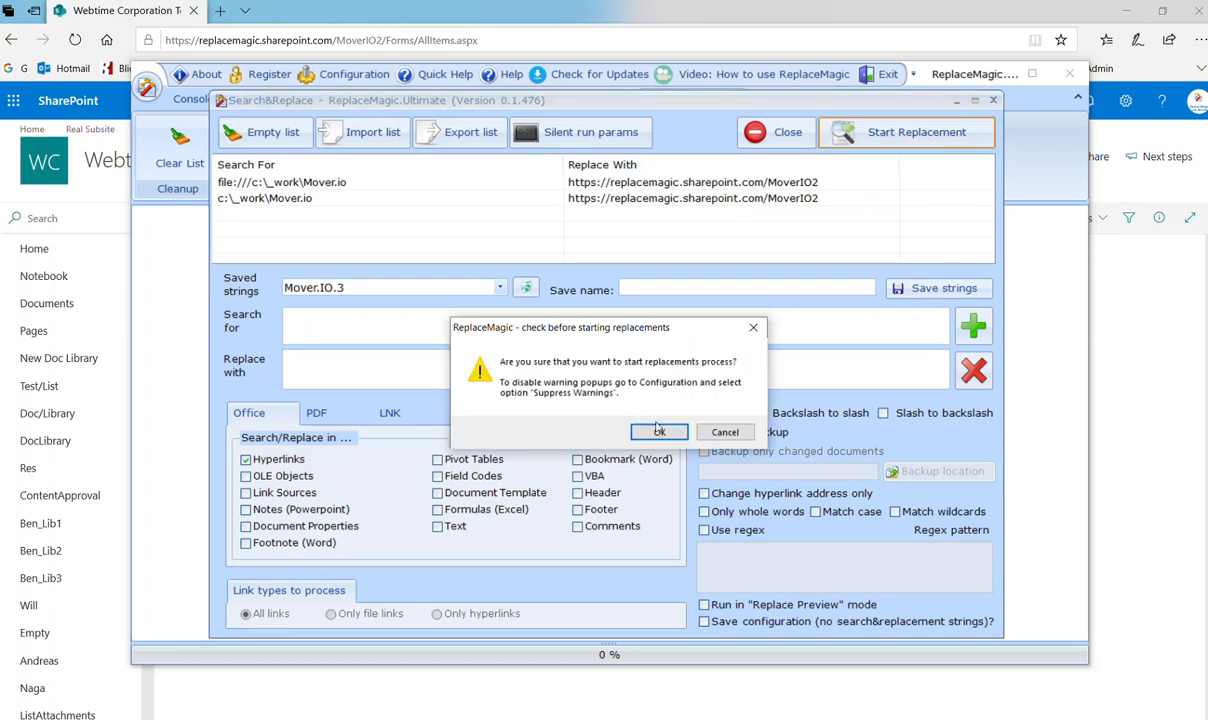
{"action": "left_click", "coordinate": [659, 431]}
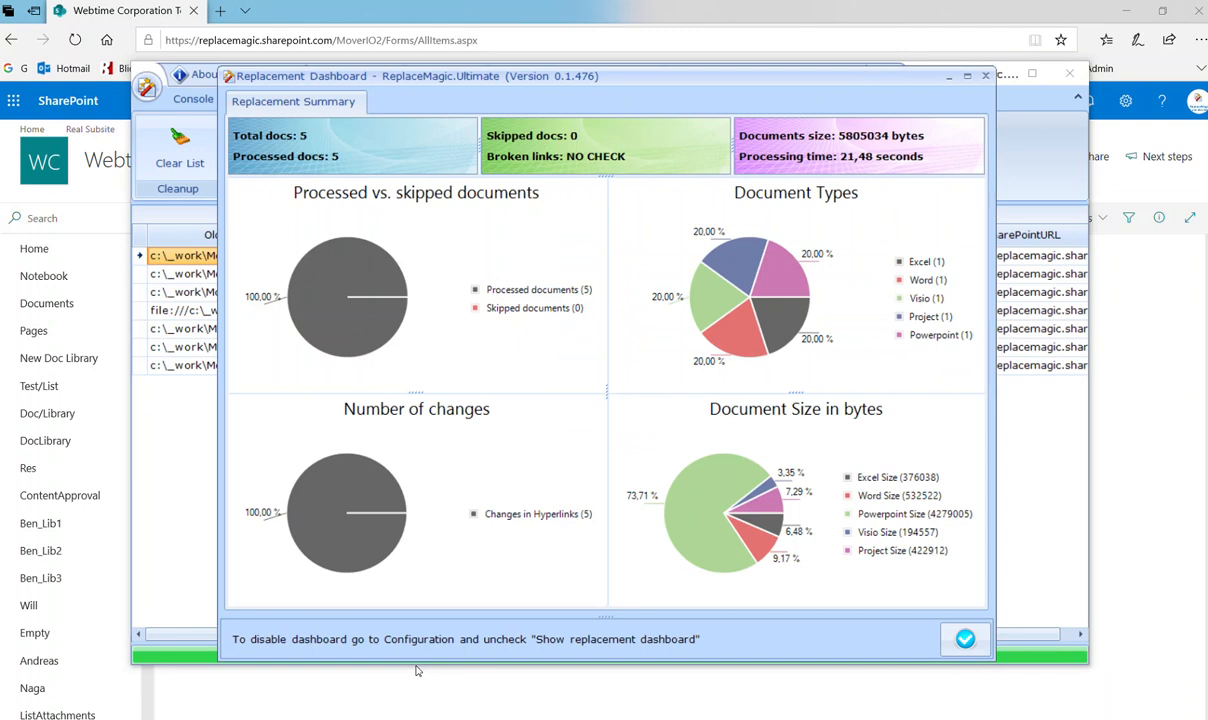
{"action": "mouse_move", "coordinate": [690, 240]}
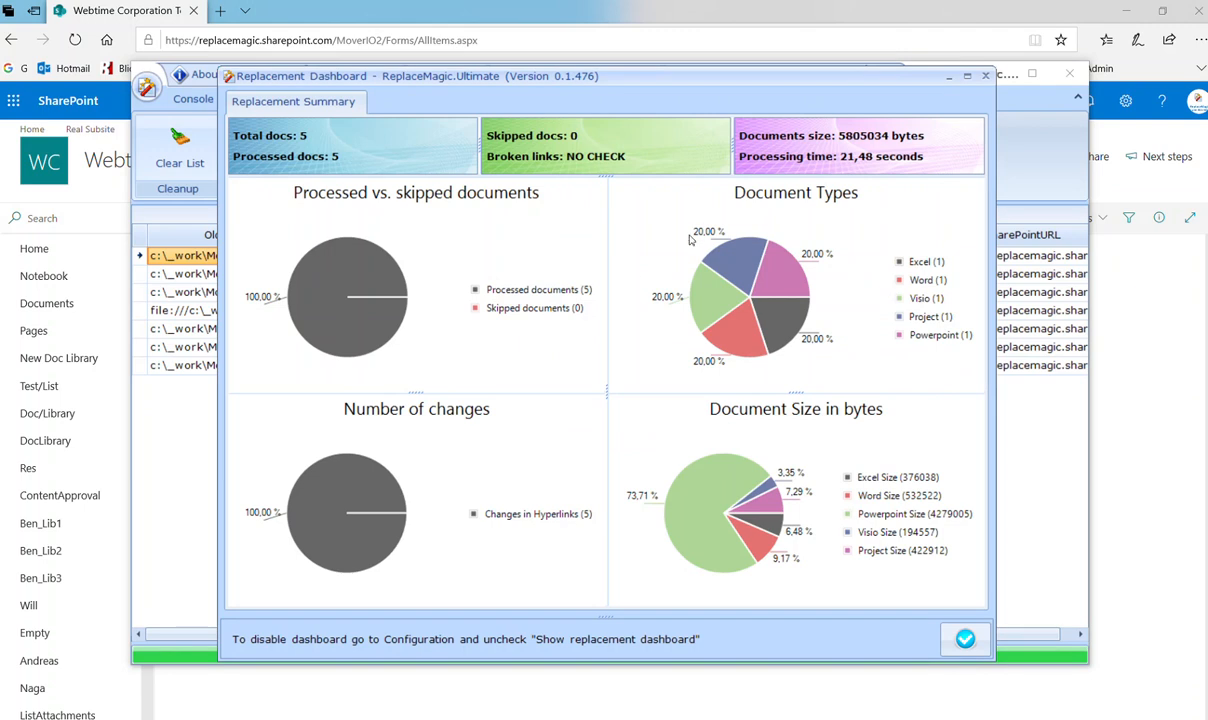
{"action": "mouse_move", "coordinate": [559, 499]}
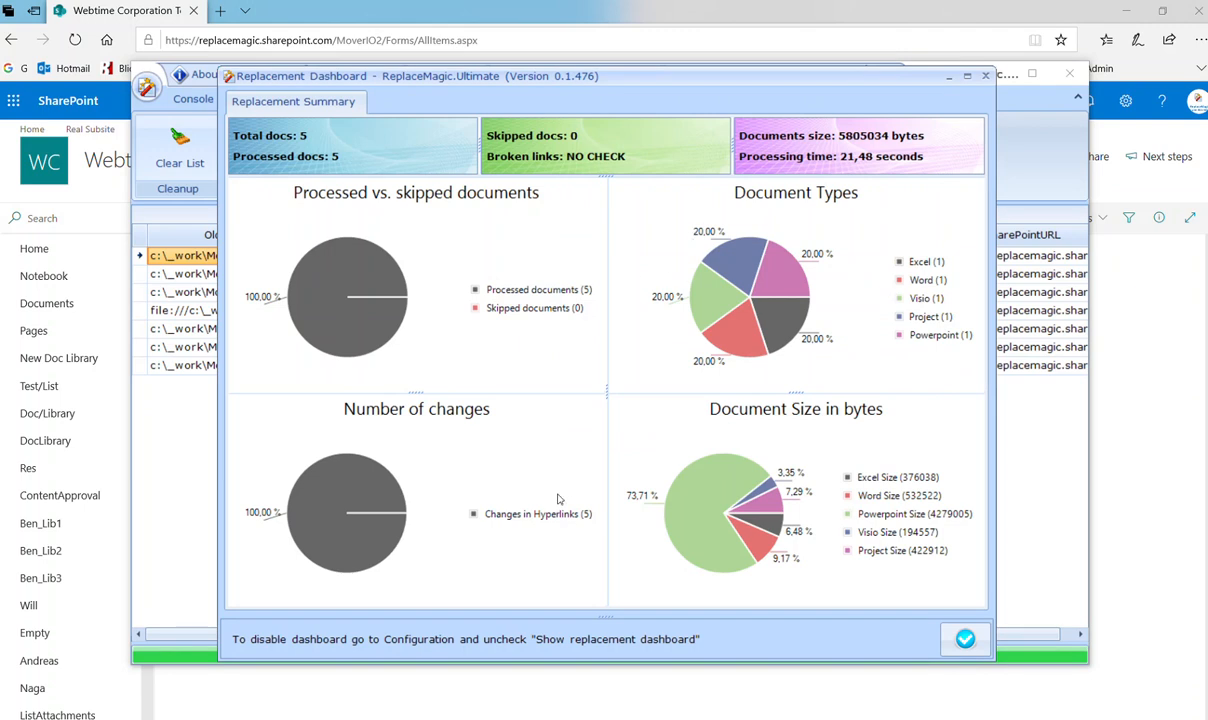
{"action": "mouse_move", "coordinate": [546, 505]}
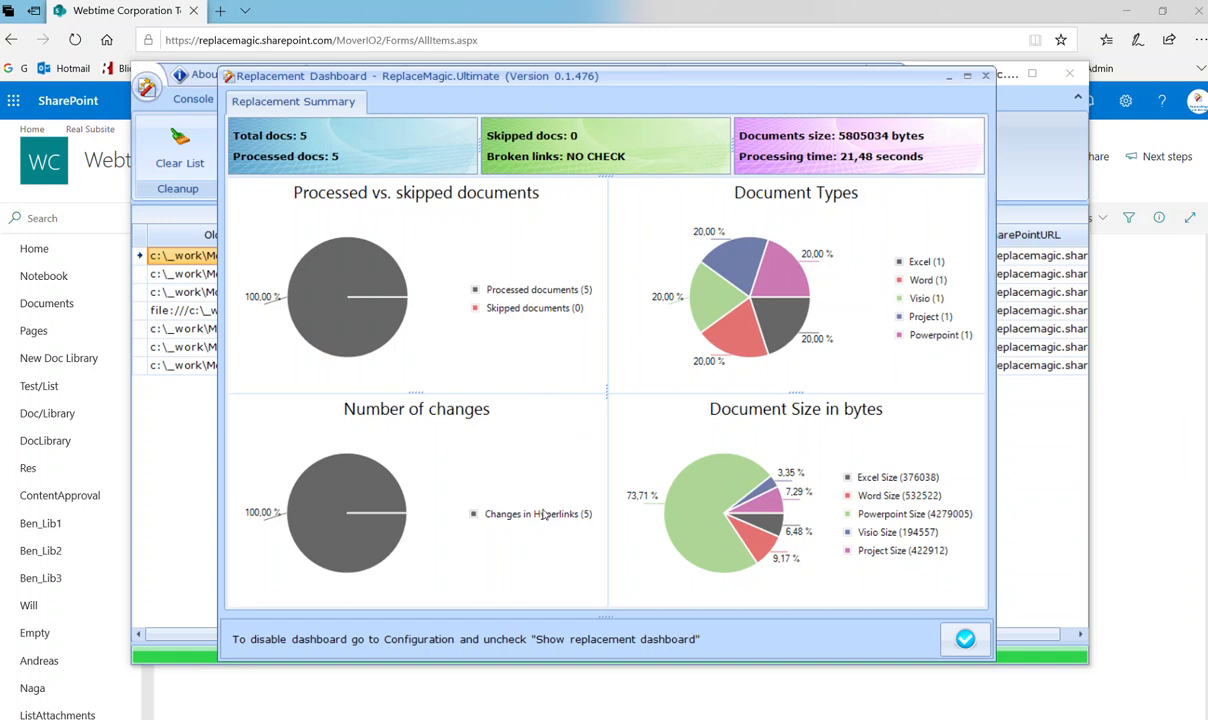
Close the replacement summary, open MoverIO2's Word folder and select SampleFile.docx
{"action": "left_click", "coordinate": [965, 639]}
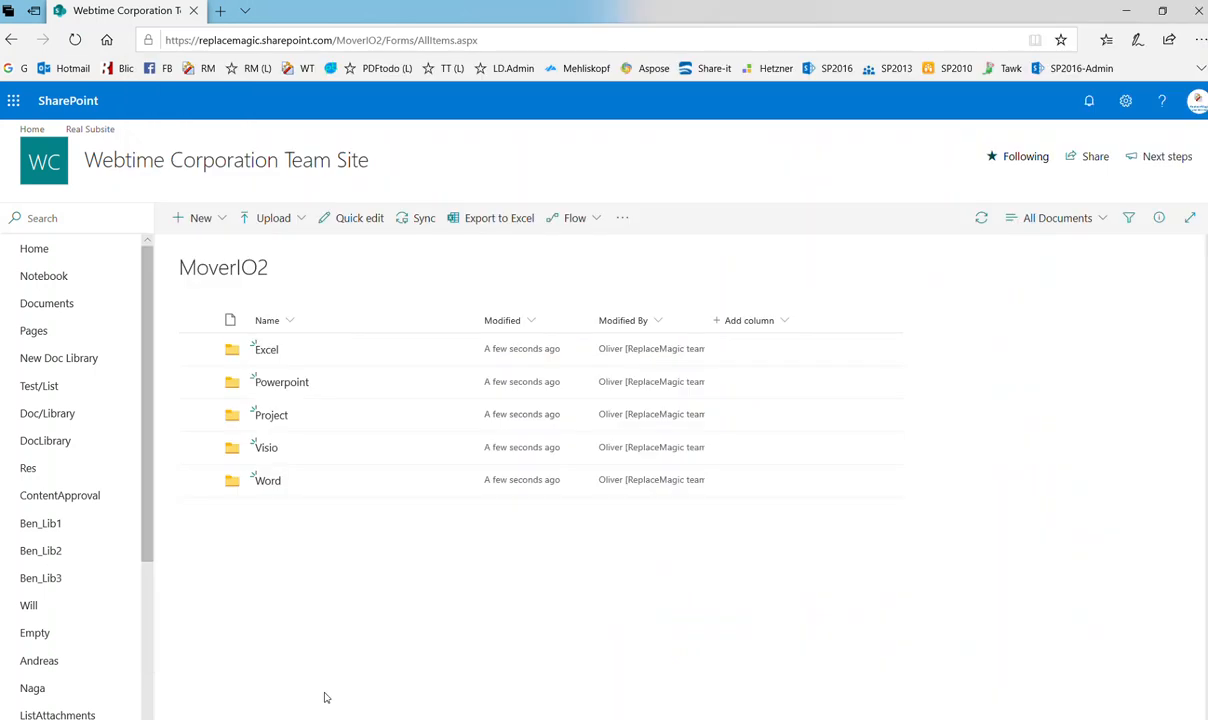
{"action": "mouse_move", "coordinate": [267, 349]}
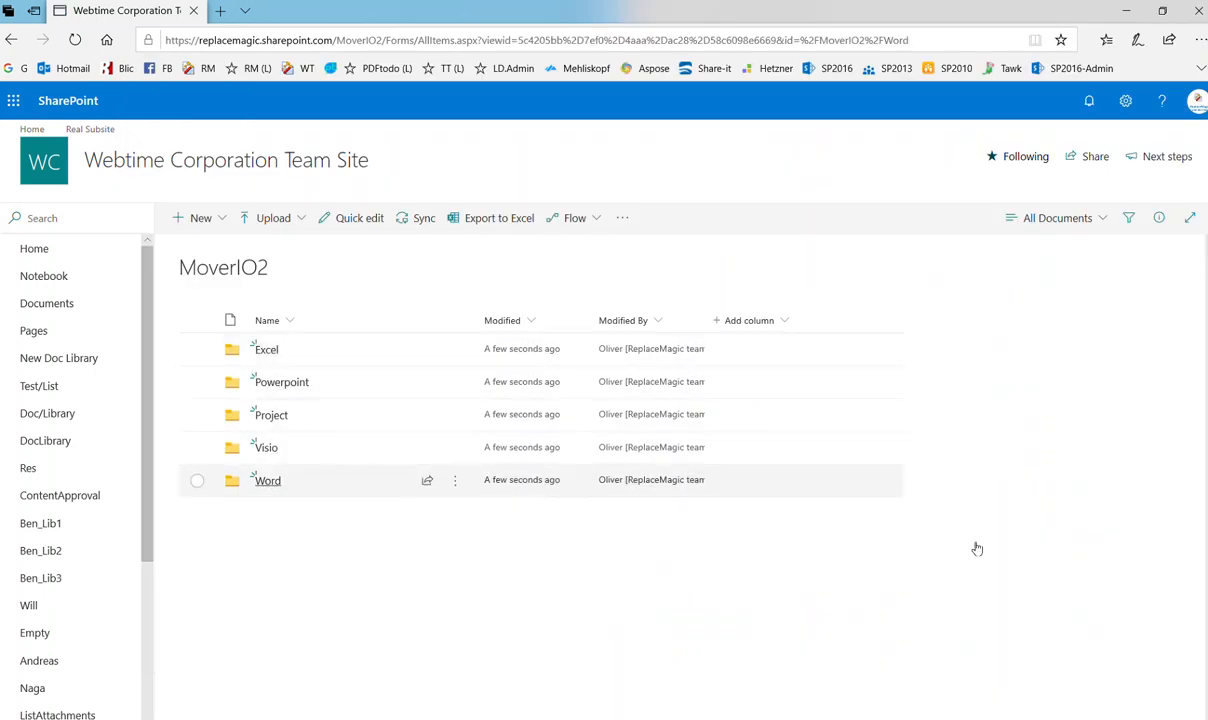
{"action": "left_click", "coordinate": [267, 480]}
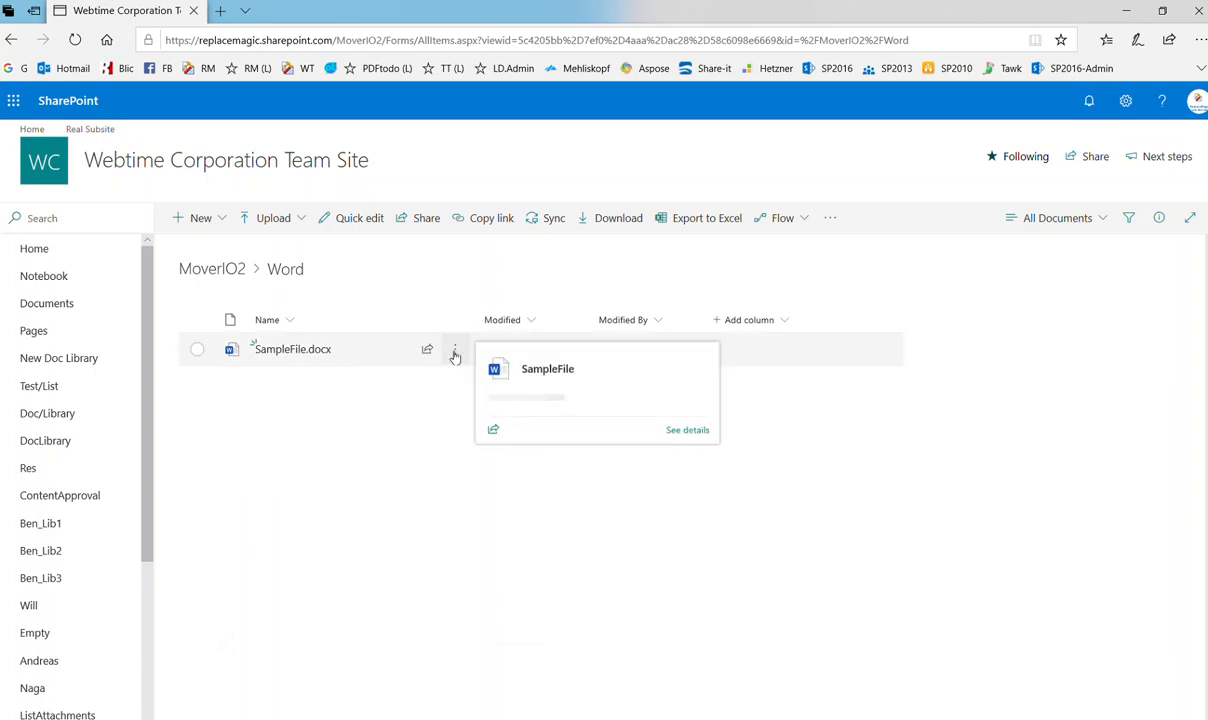
{"action": "left_click", "coordinate": [455, 349]}
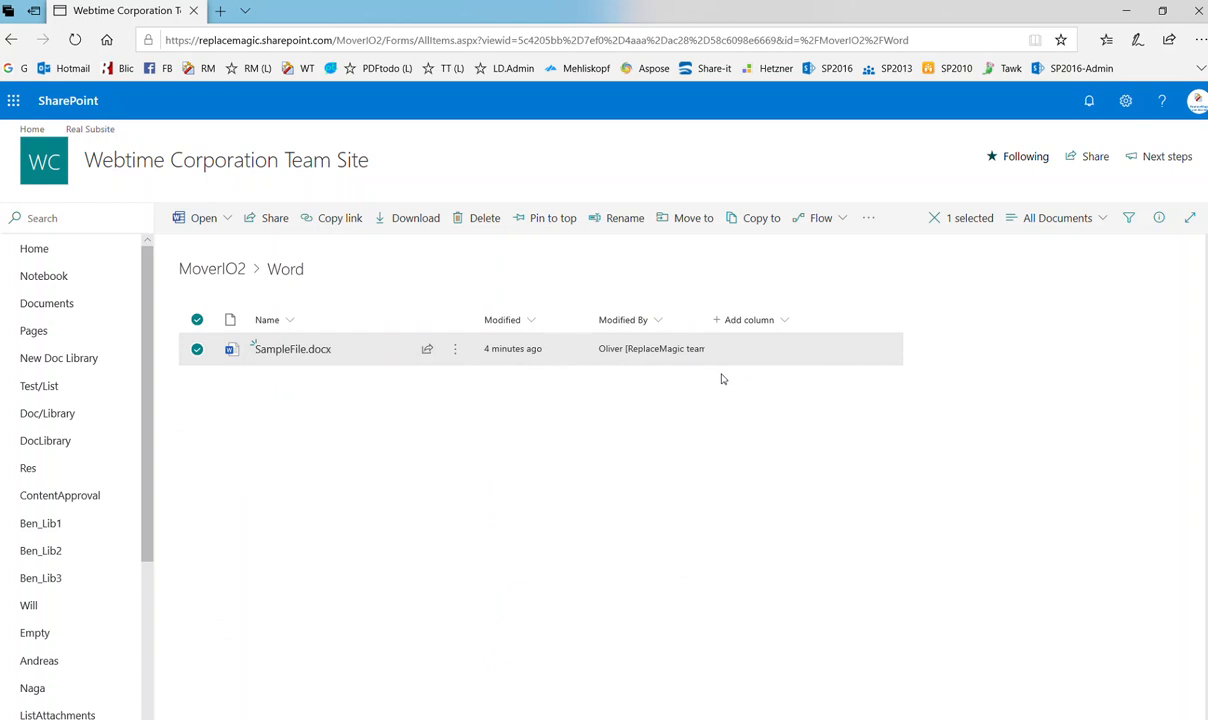
Open SampleFile.docx from SharePoint, load the server version, and follow its title link
{"action": "double_click", "coordinate": [293, 348]}
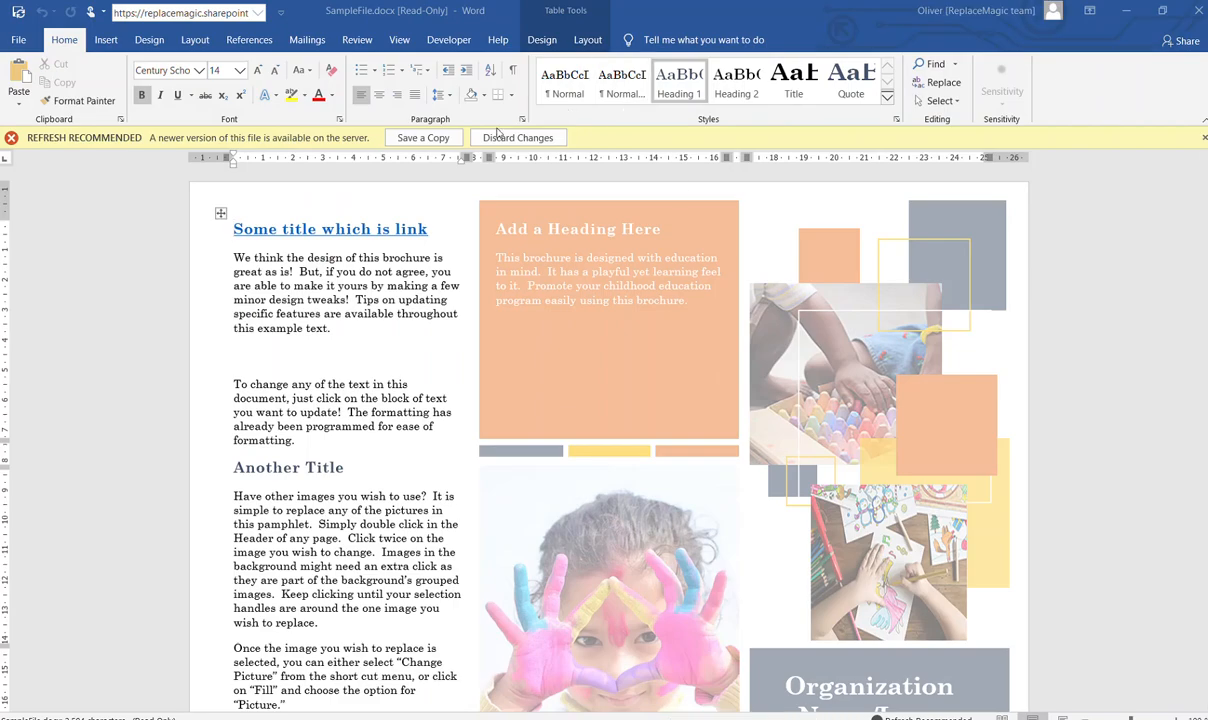
{"action": "left_click", "coordinate": [517, 137]}
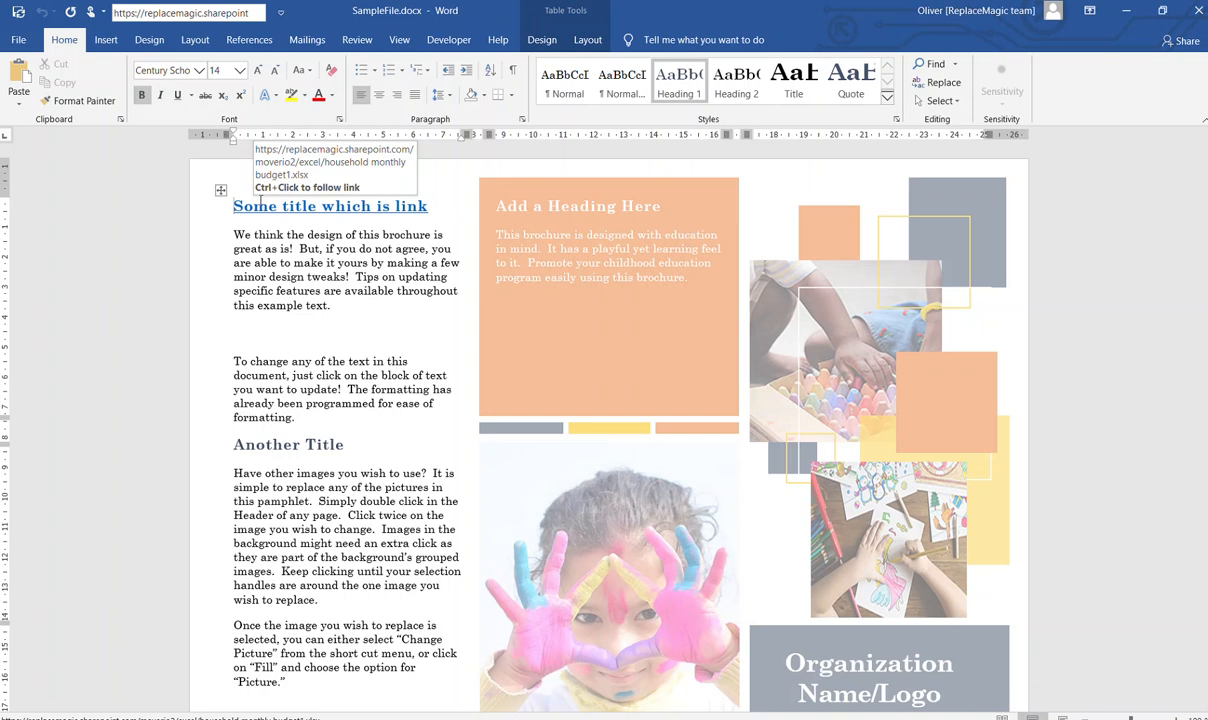
{"action": "left_click", "coordinate": [330, 206]}
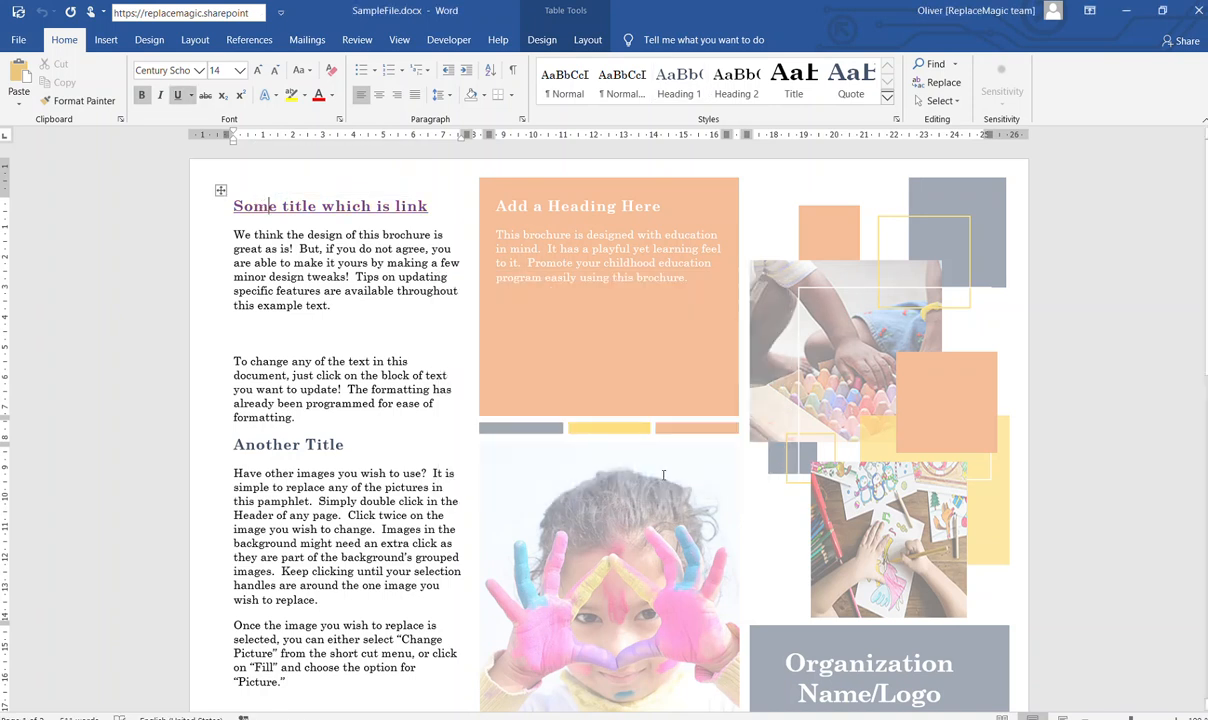
{"action": "mouse_move", "coordinate": [622, 333]}
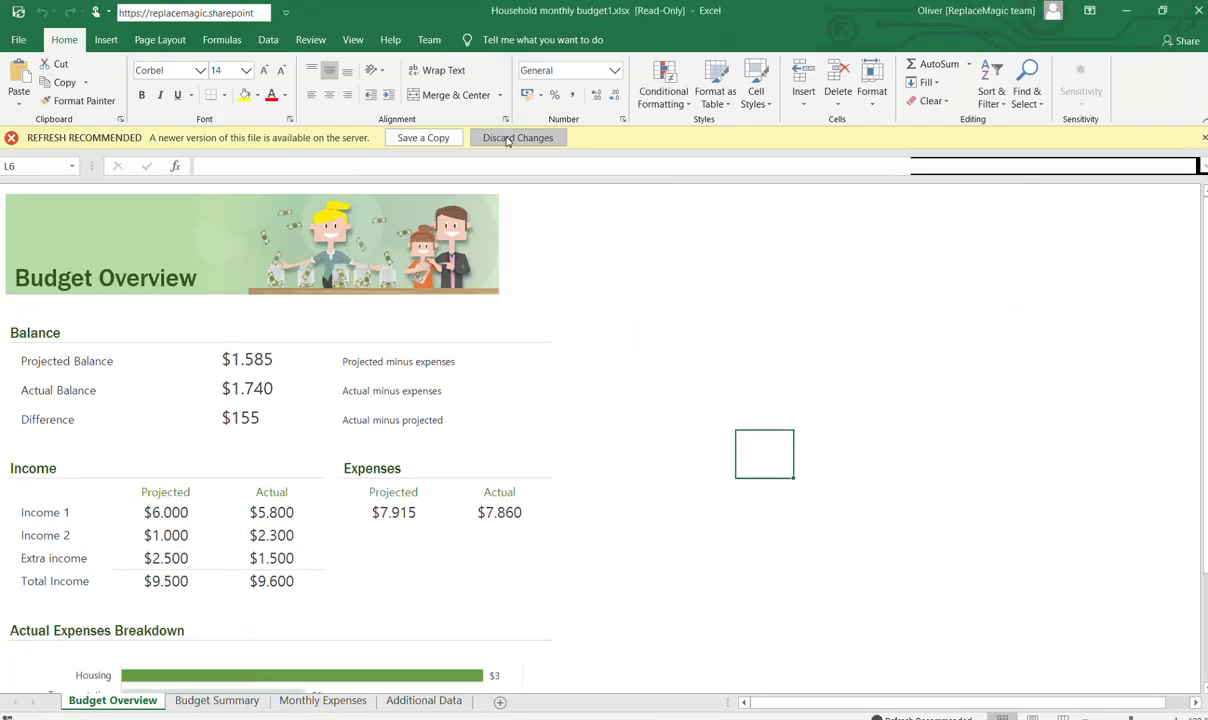
Discard the budget workbook's local changes from the Refresh Recommended bar
{"action": "left_click", "coordinate": [517, 138]}
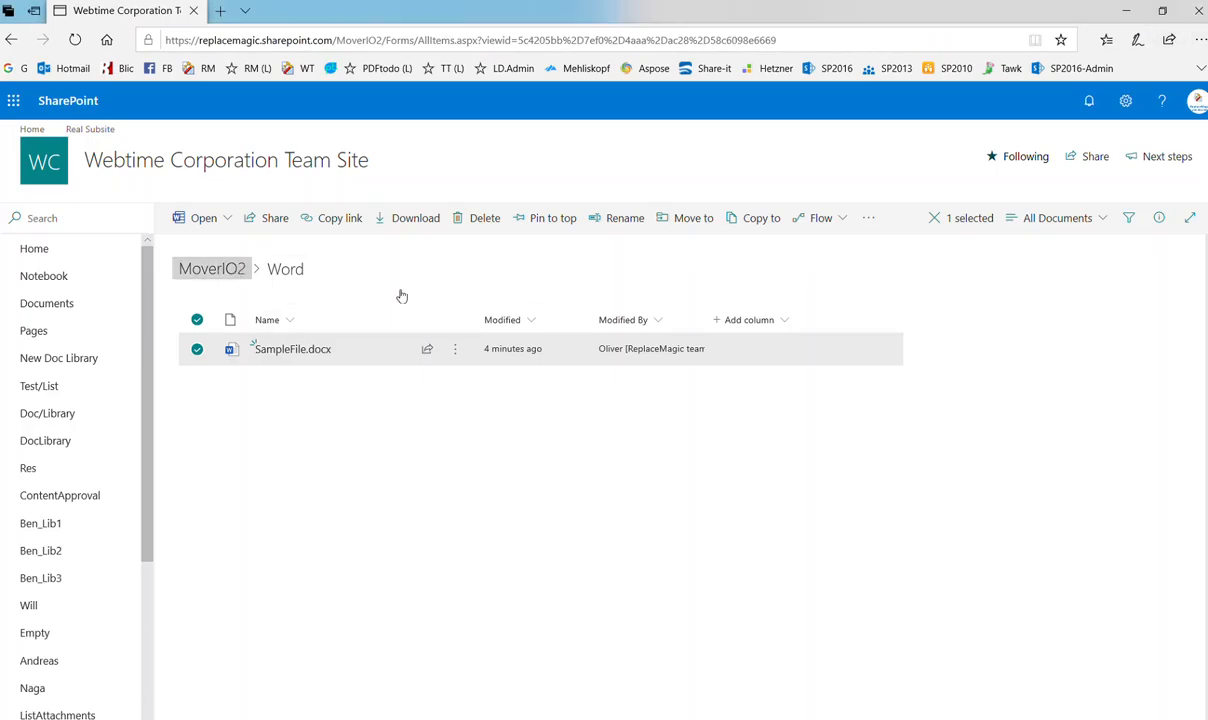
Delete all five folders from the MoverIO2 library into the recycle bin
{"action": "left_click", "coordinate": [211, 268]}
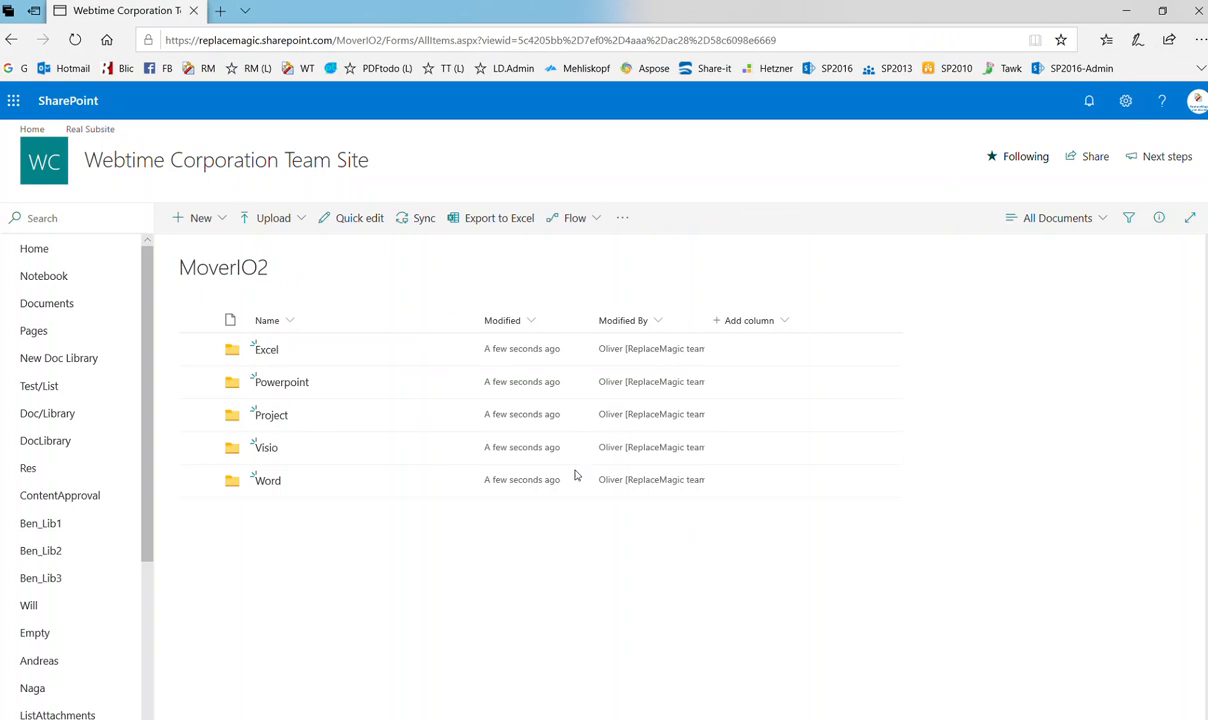
{"action": "left_click", "coordinate": [197, 320]}
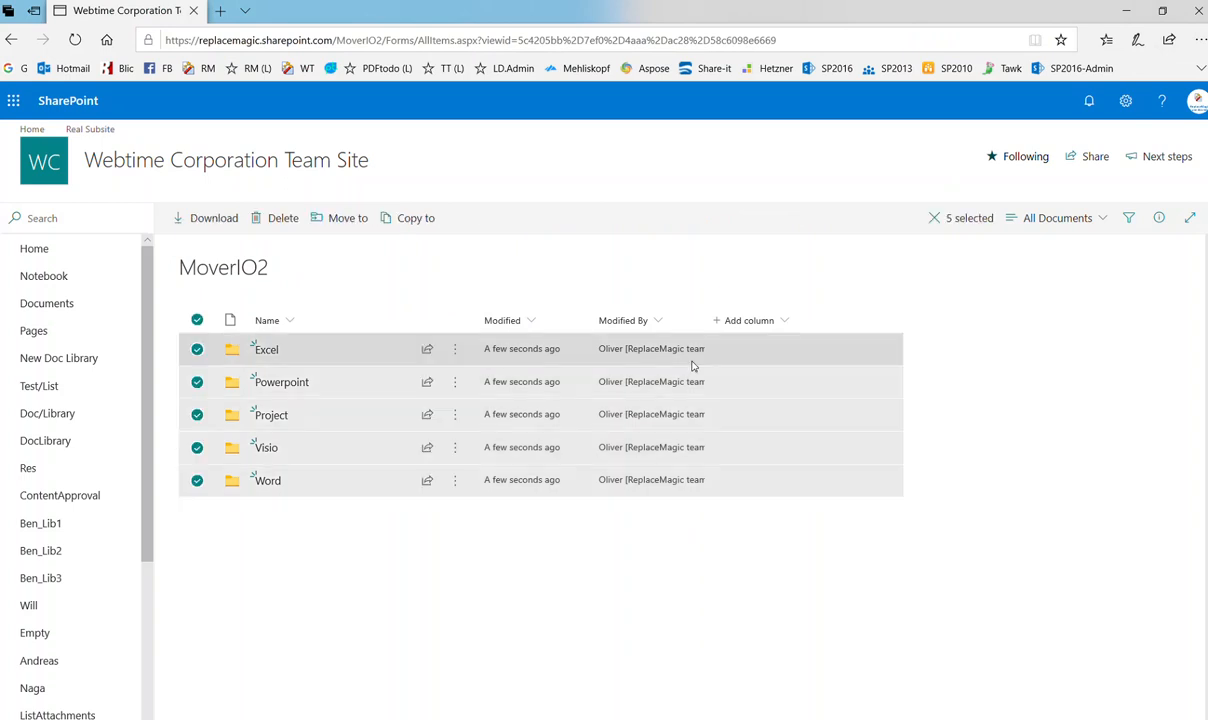
{"action": "left_click", "coordinate": [283, 217]}
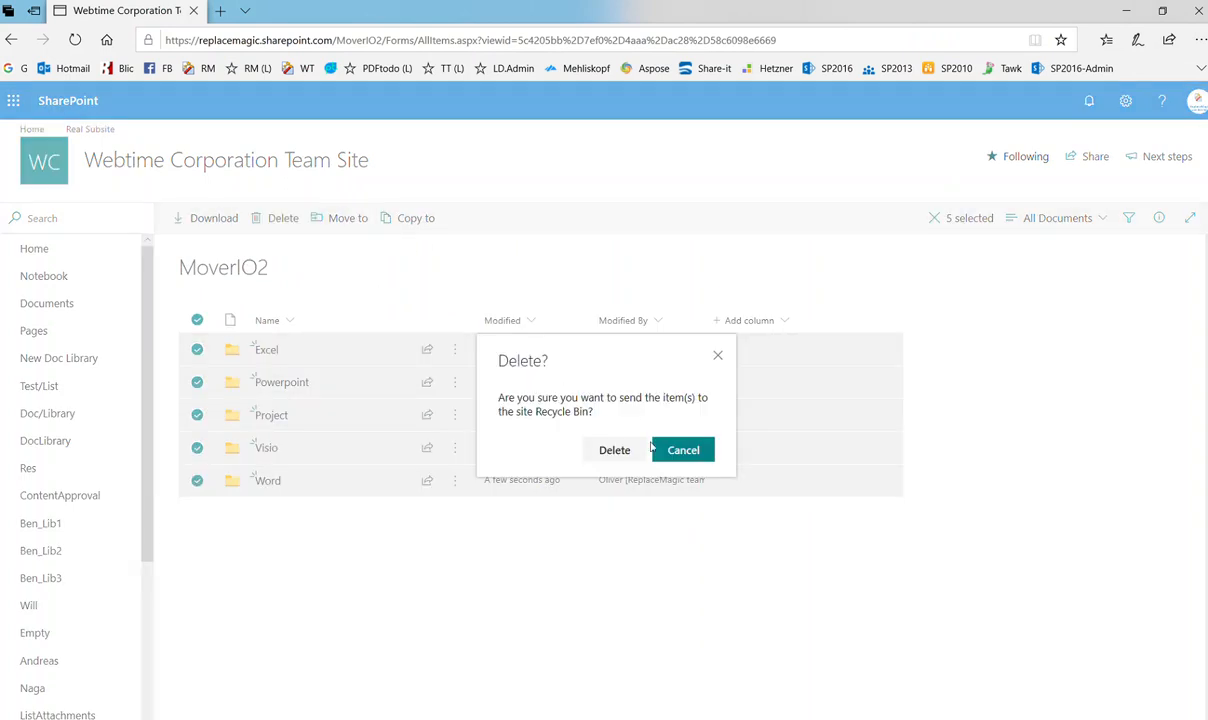
{"action": "left_click", "coordinate": [614, 449]}
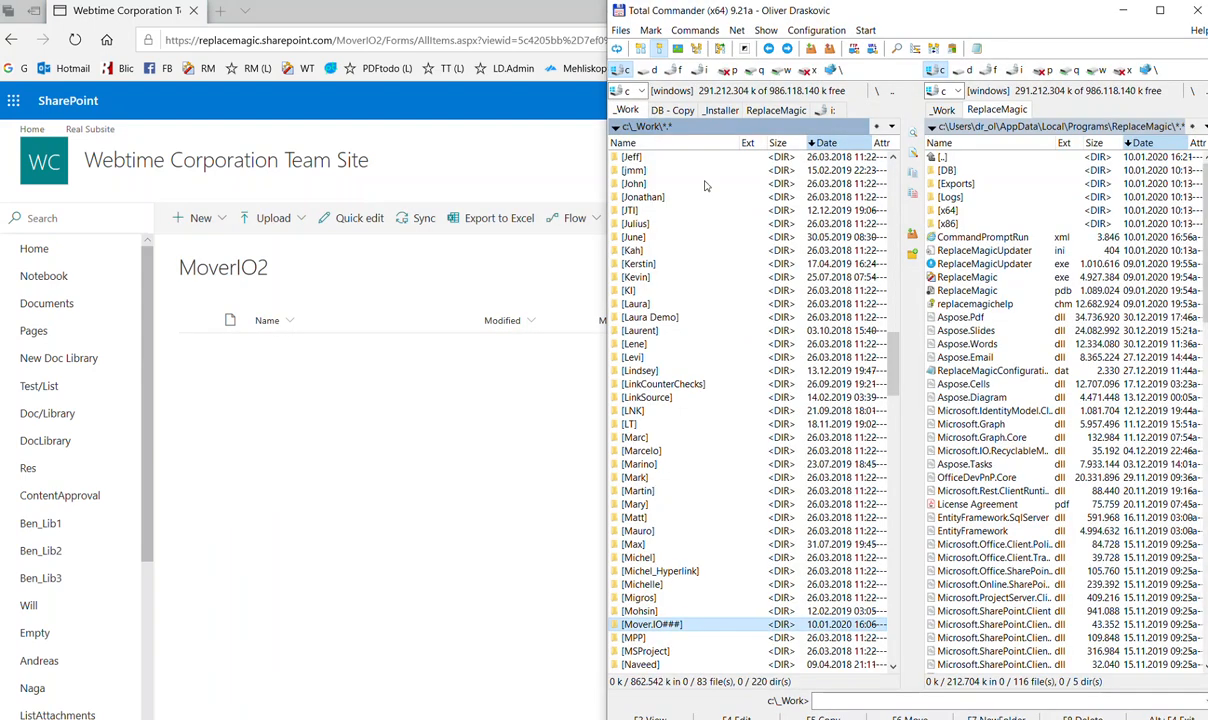
Re-upload the Mover.IO### folders from Total Commander, then open SampleFile.docx in Word folder
{"action": "double_click", "coordinate": [651, 624]}
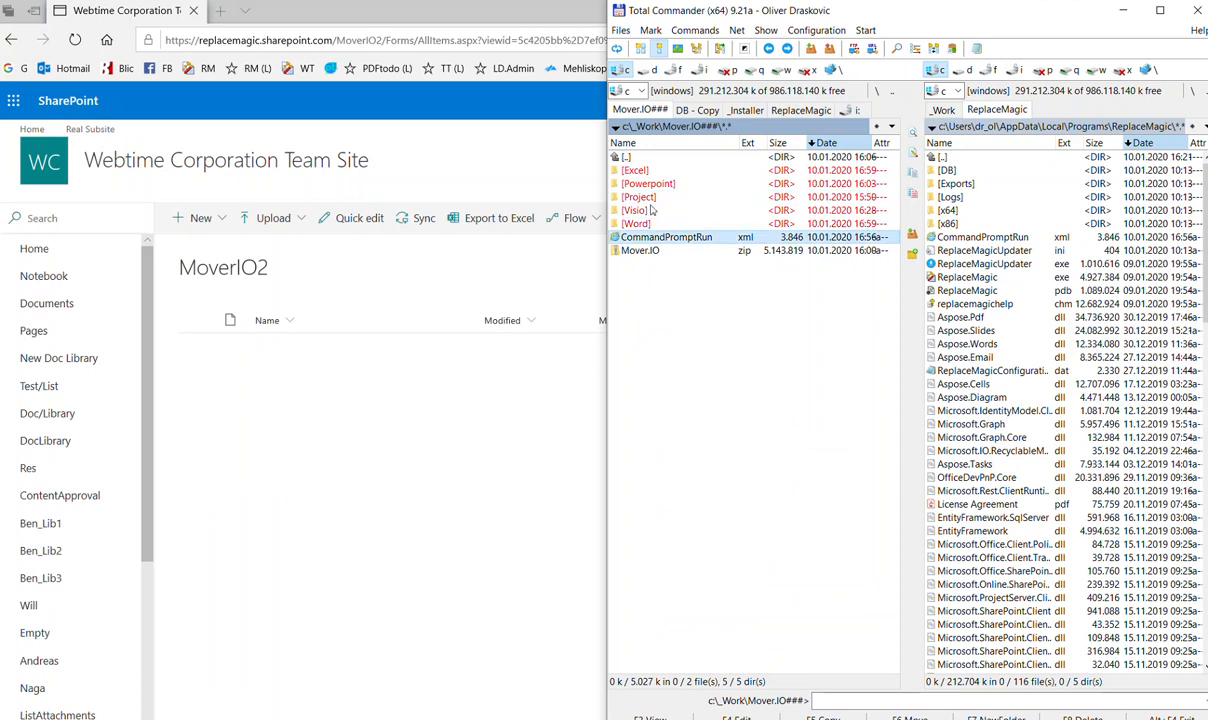
{"action": "left_click", "coordinate": [648, 183]}
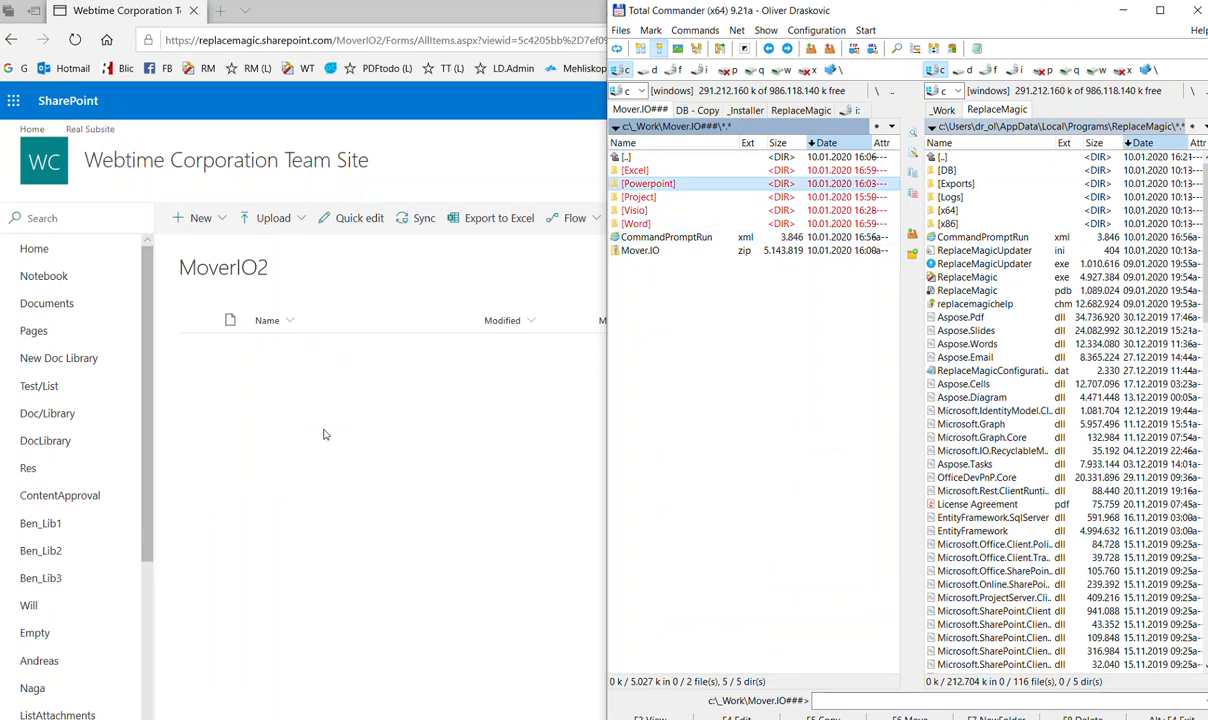
{"action": "mouse_move", "coordinate": [683, 250]}
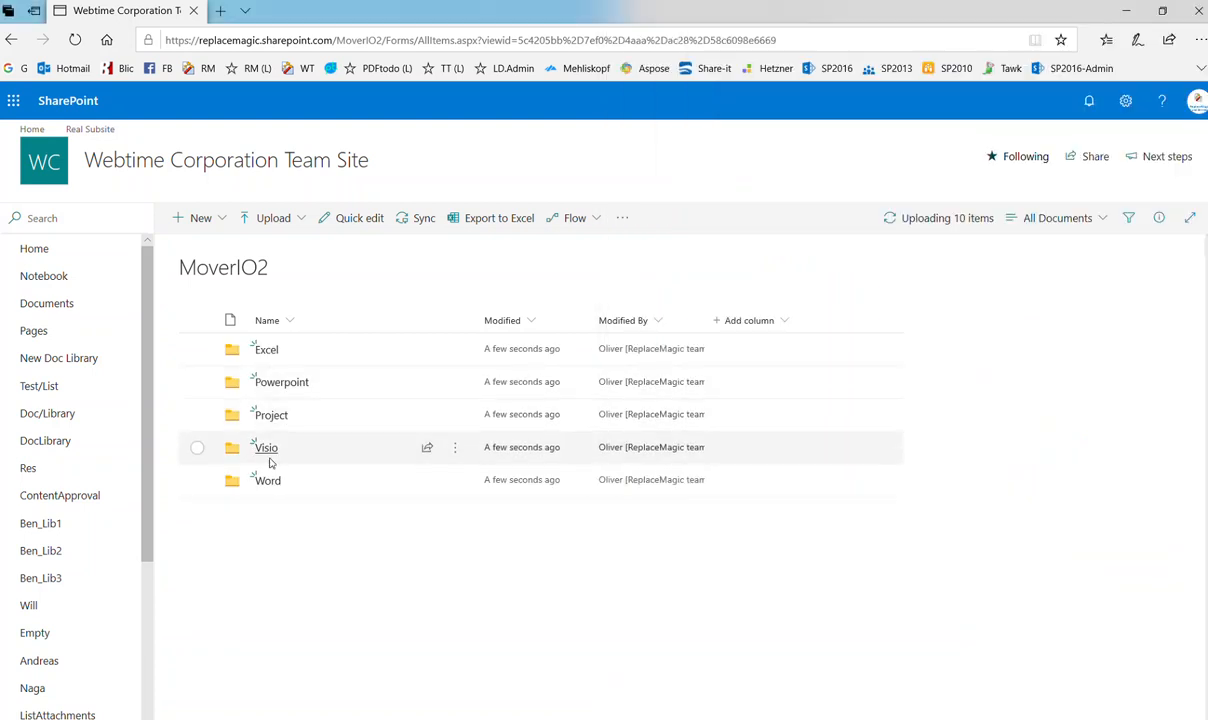
{"action": "left_click", "coordinate": [267, 480]}
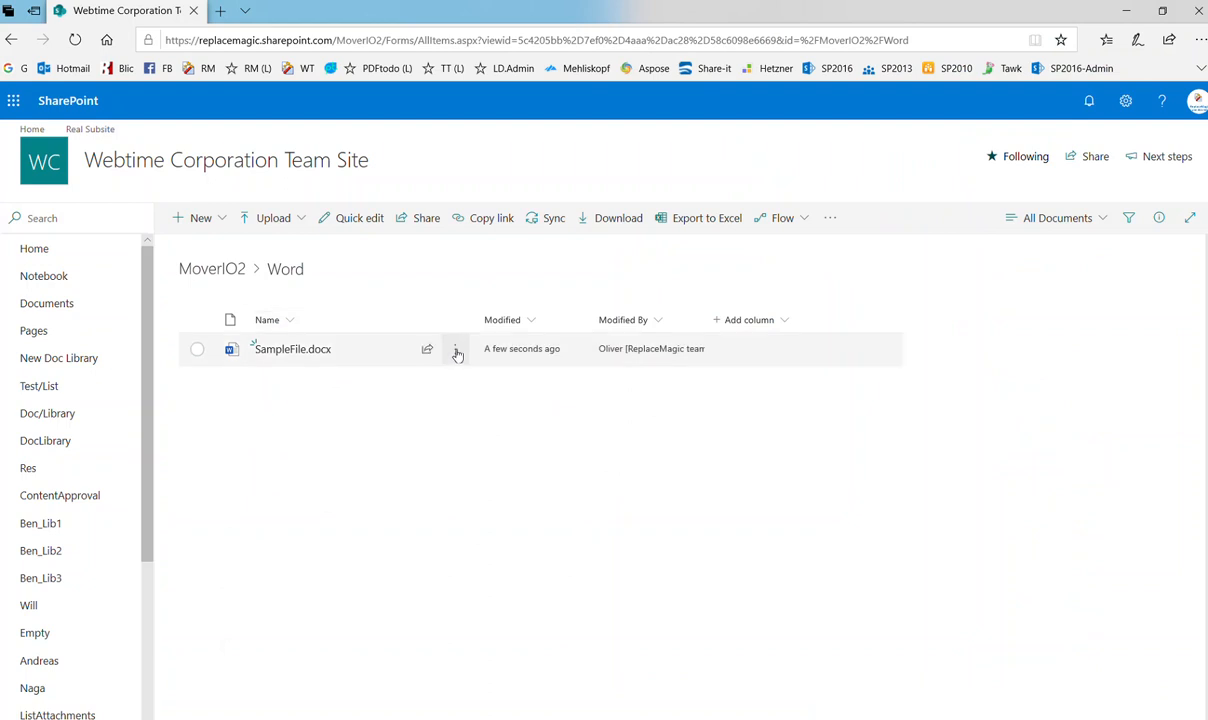
{"action": "left_click", "coordinate": [455, 349]}
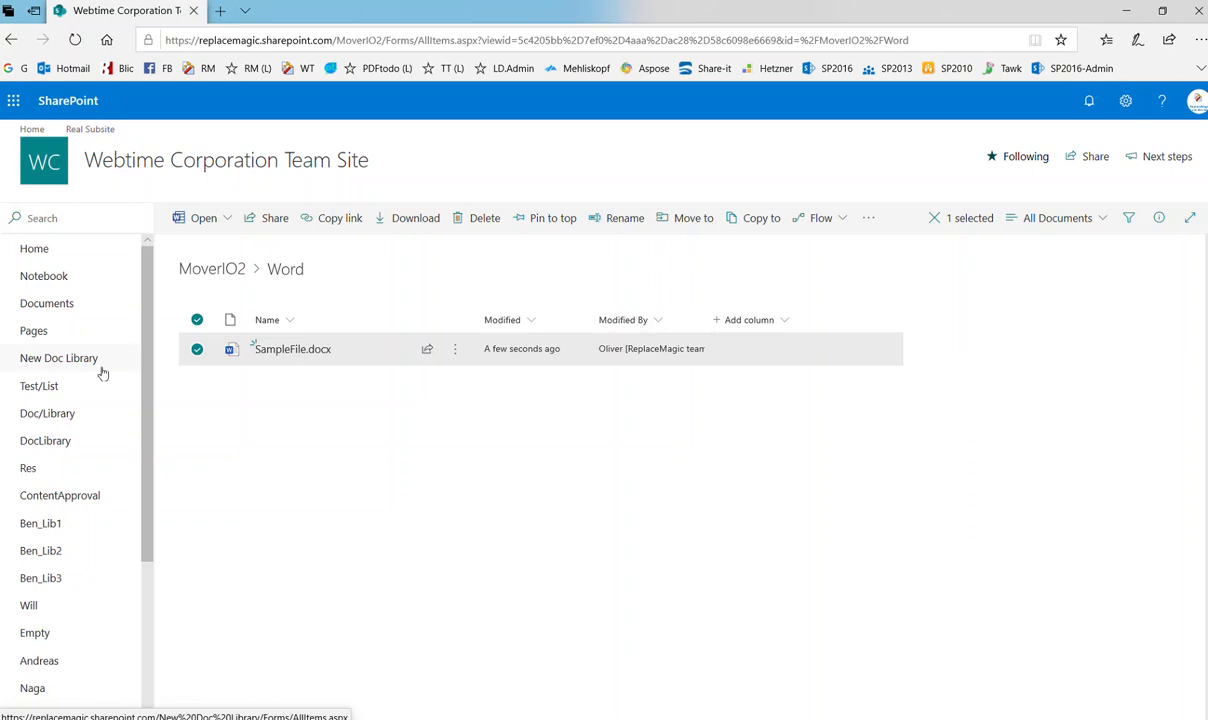
{"action": "mouse_move", "coordinate": [822, 608]}
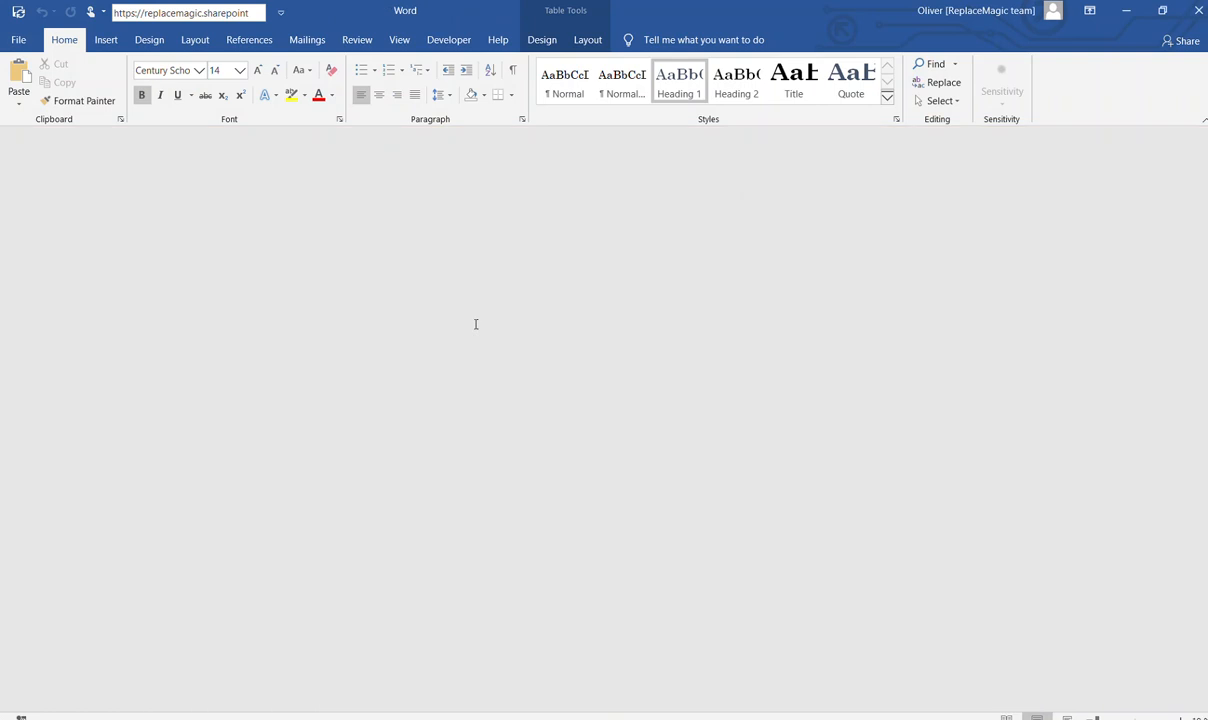
{"action": "mouse_move", "coordinate": [522, 399]}
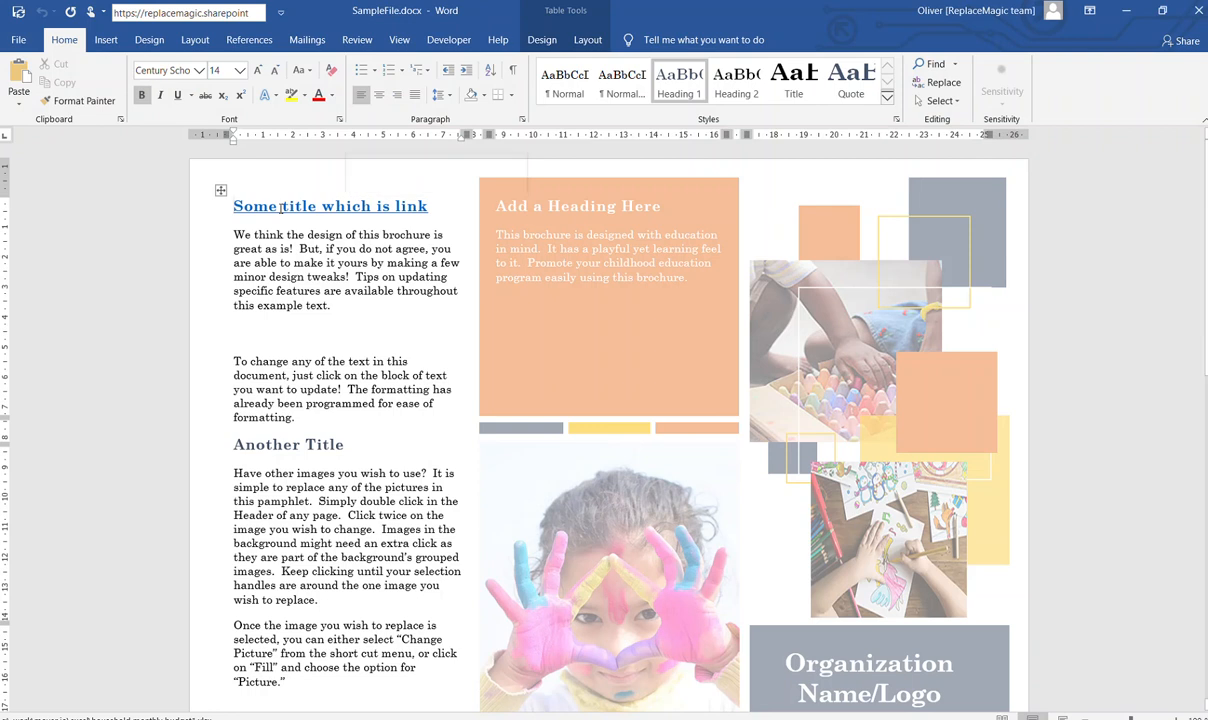
{"action": "mouse_move", "coordinate": [300, 206]}
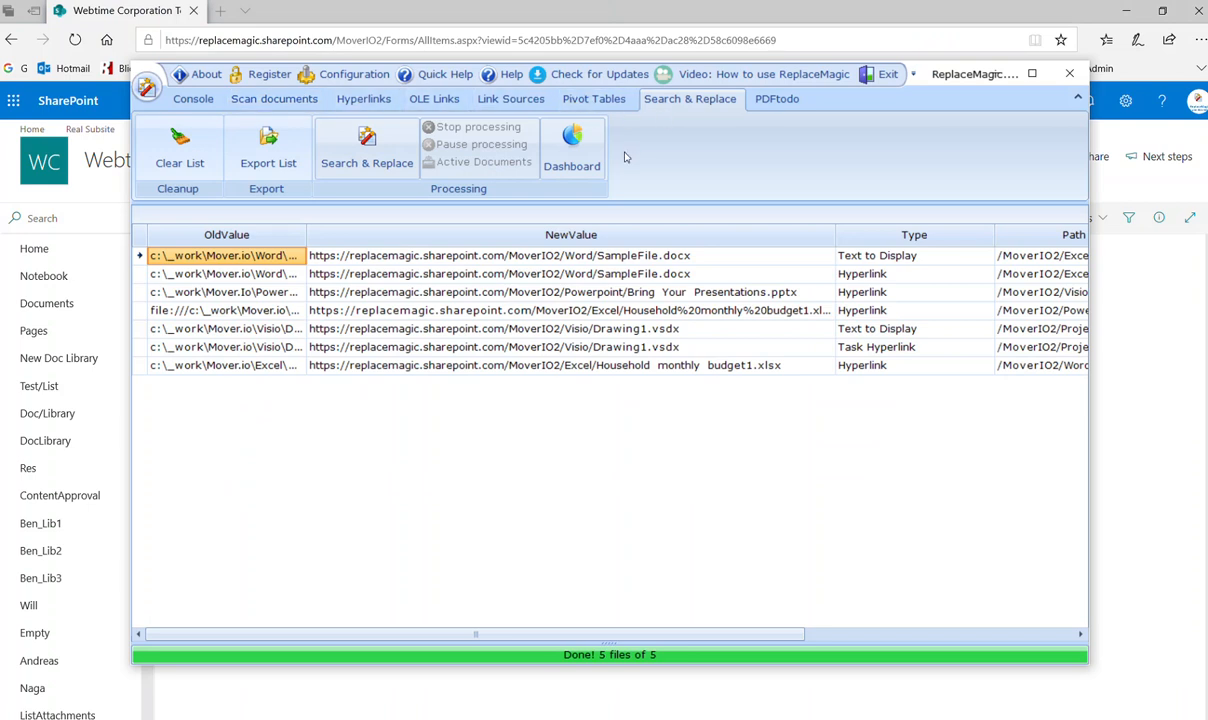
Review the silent-run XML parameters from ReplaceMagic's Search & Replace settings, then close them
{"action": "left_click", "coordinate": [366, 148]}
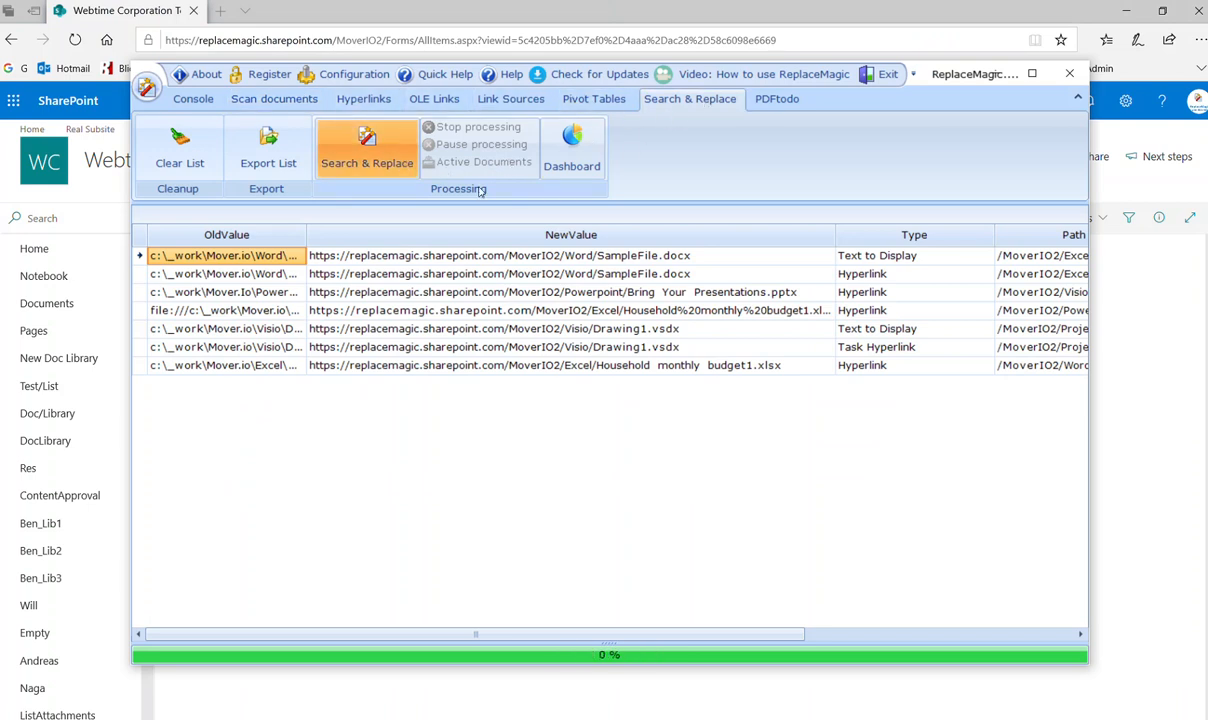
{"action": "left_click", "coordinate": [367, 148]}
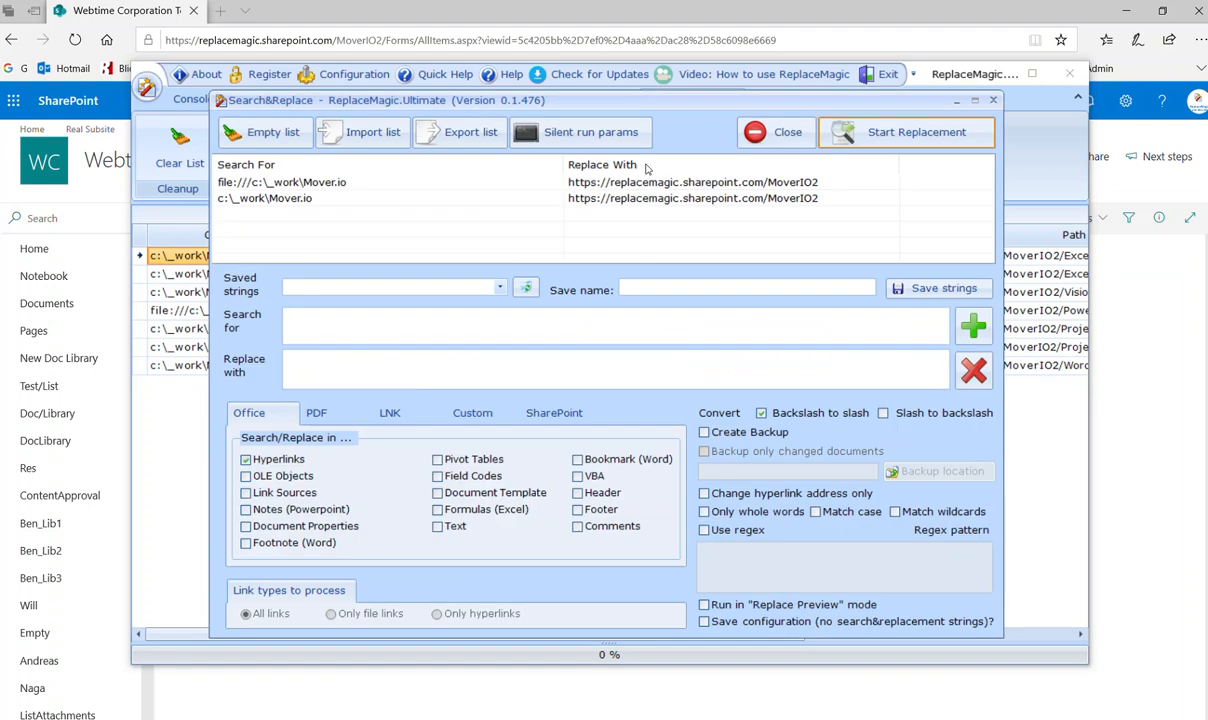
{"action": "left_click", "coordinate": [591, 131]}
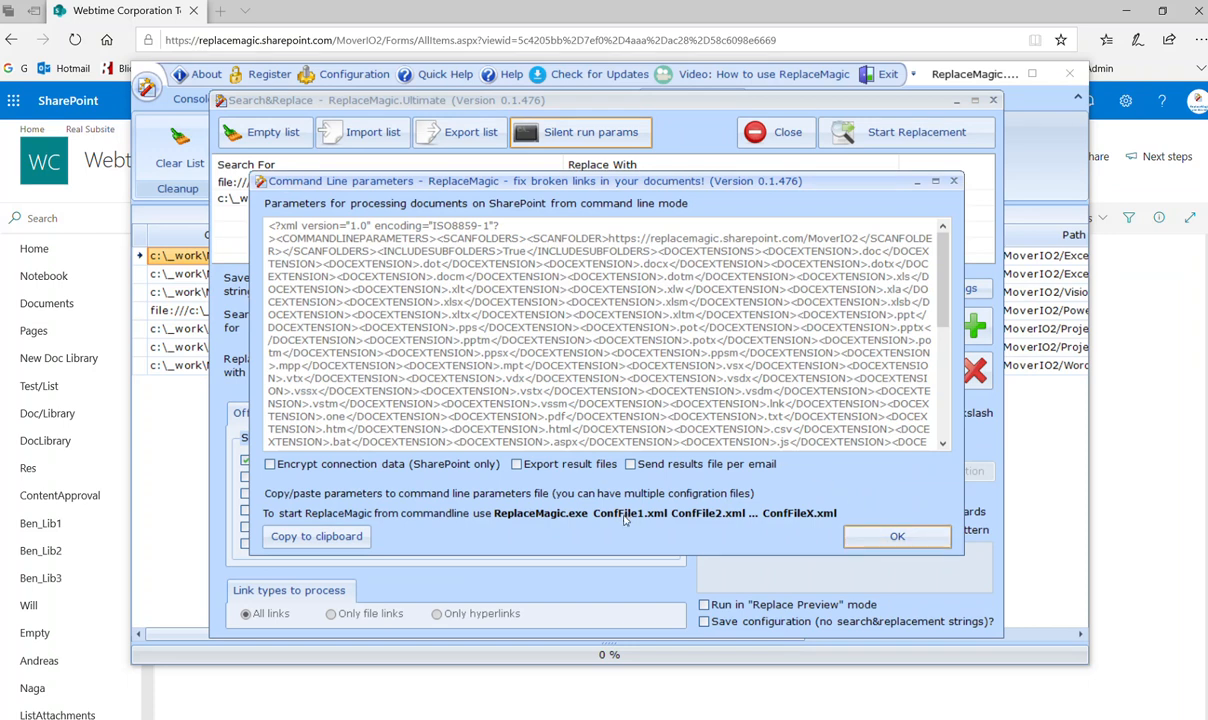
{"action": "mouse_move", "coordinate": [660, 524]}
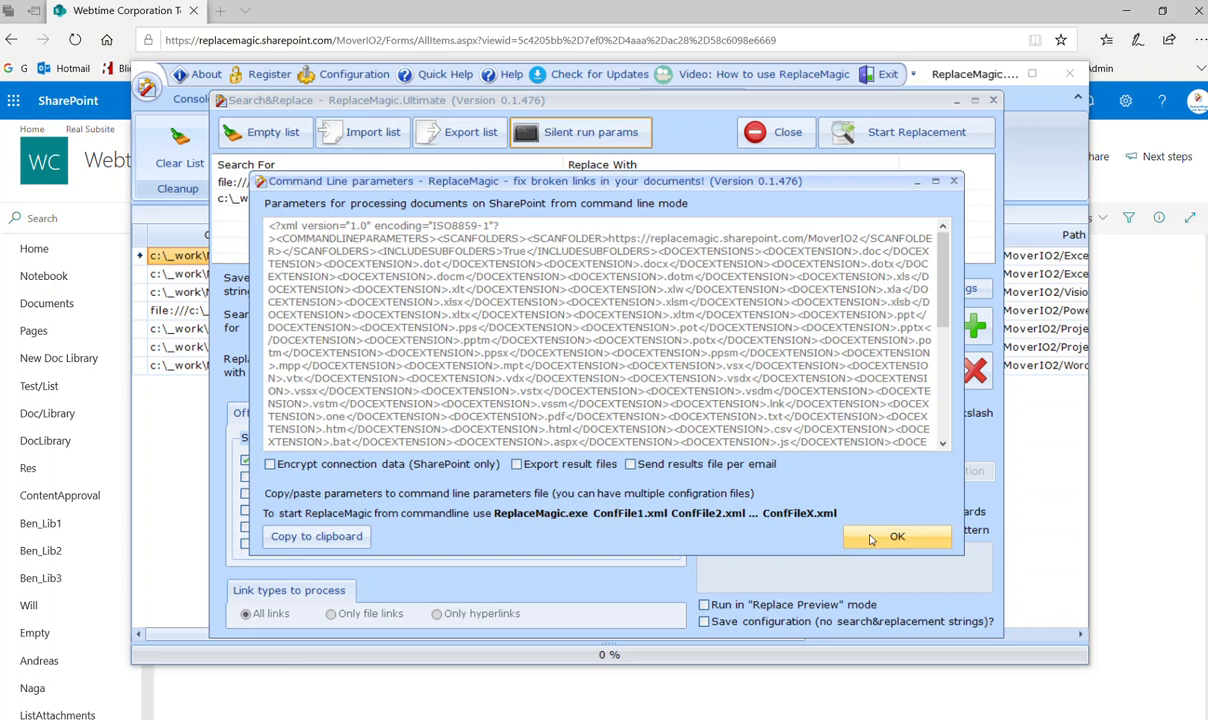
{"action": "left_click", "coordinate": [896, 536]}
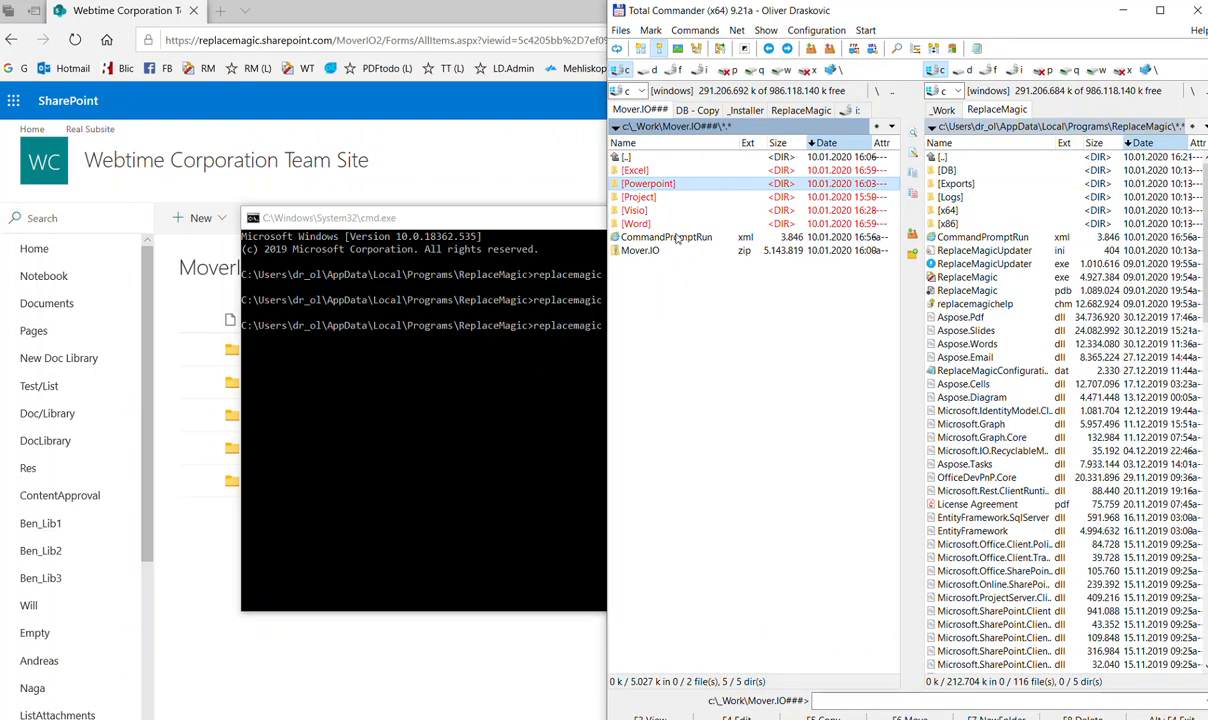
View CommandPromptRun.xml and scroll to its SEARCHREPLACE keypairs for c:\_work\Mover.io paths
{"action": "double_click", "coordinate": [667, 237]}
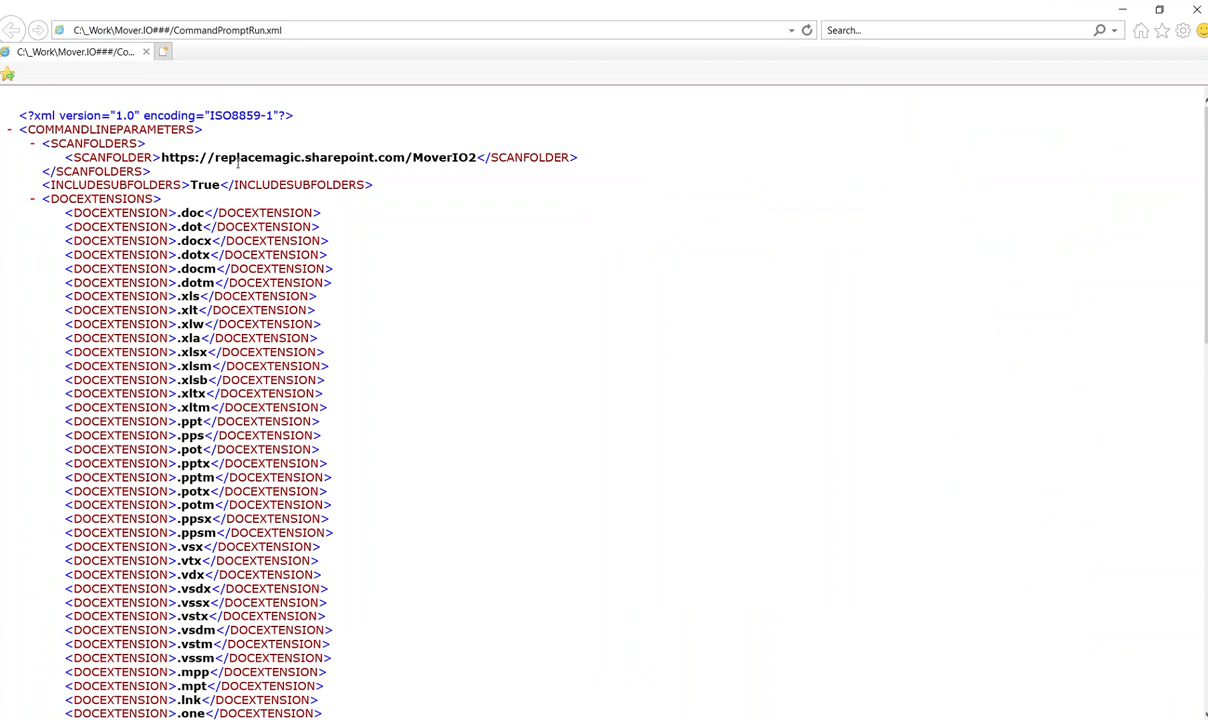
{"action": "scroll", "scroll_direction": "down", "scroll_amount": 3}
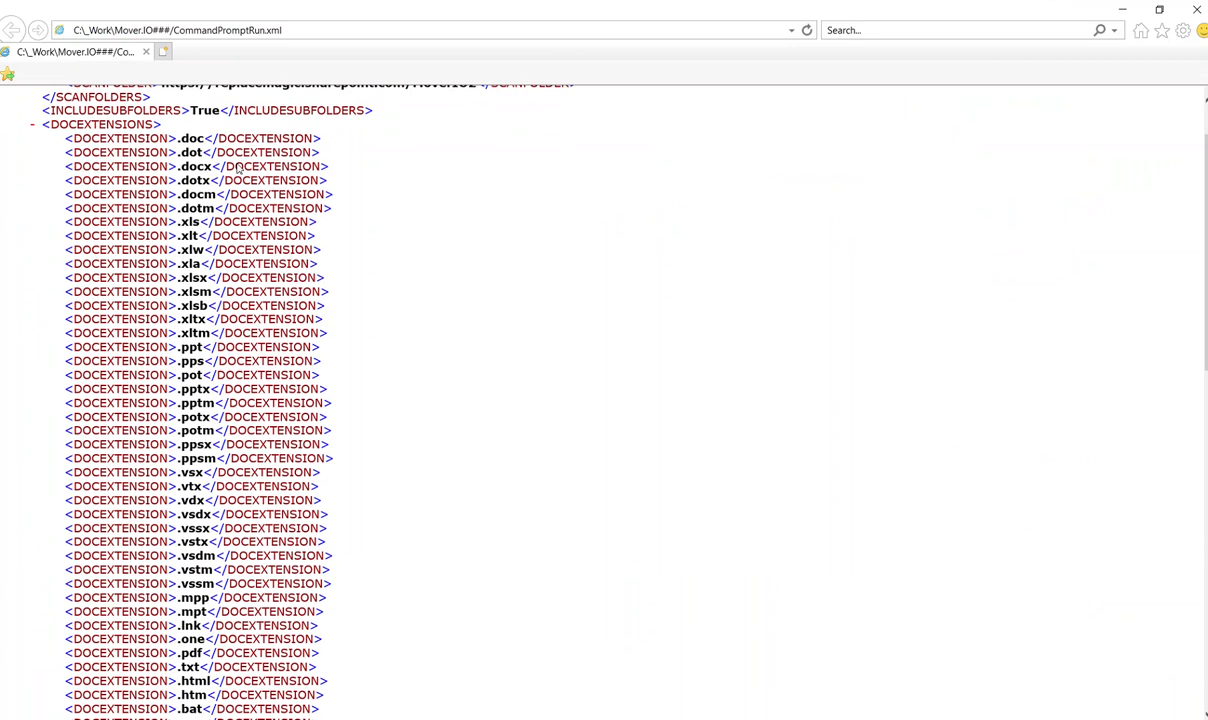
{"action": "scroll", "scroll_direction": "down", "scroll_amount": 3}
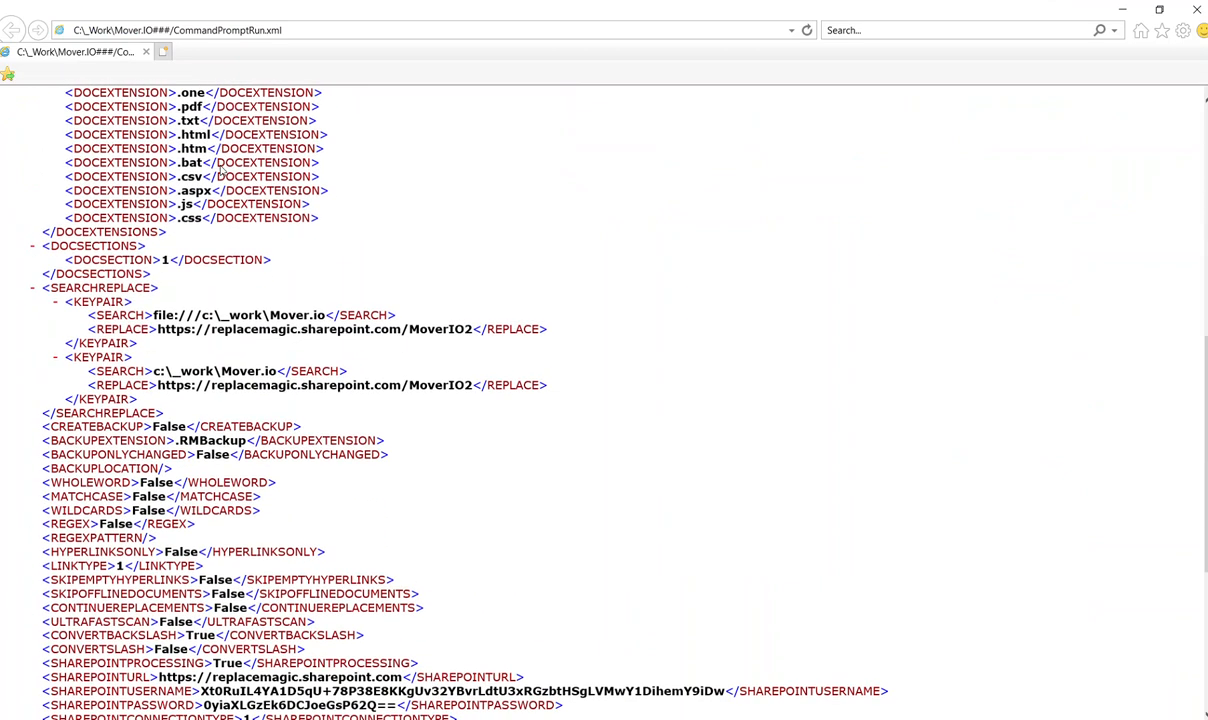
{"action": "mouse_move", "coordinate": [197, 293]}
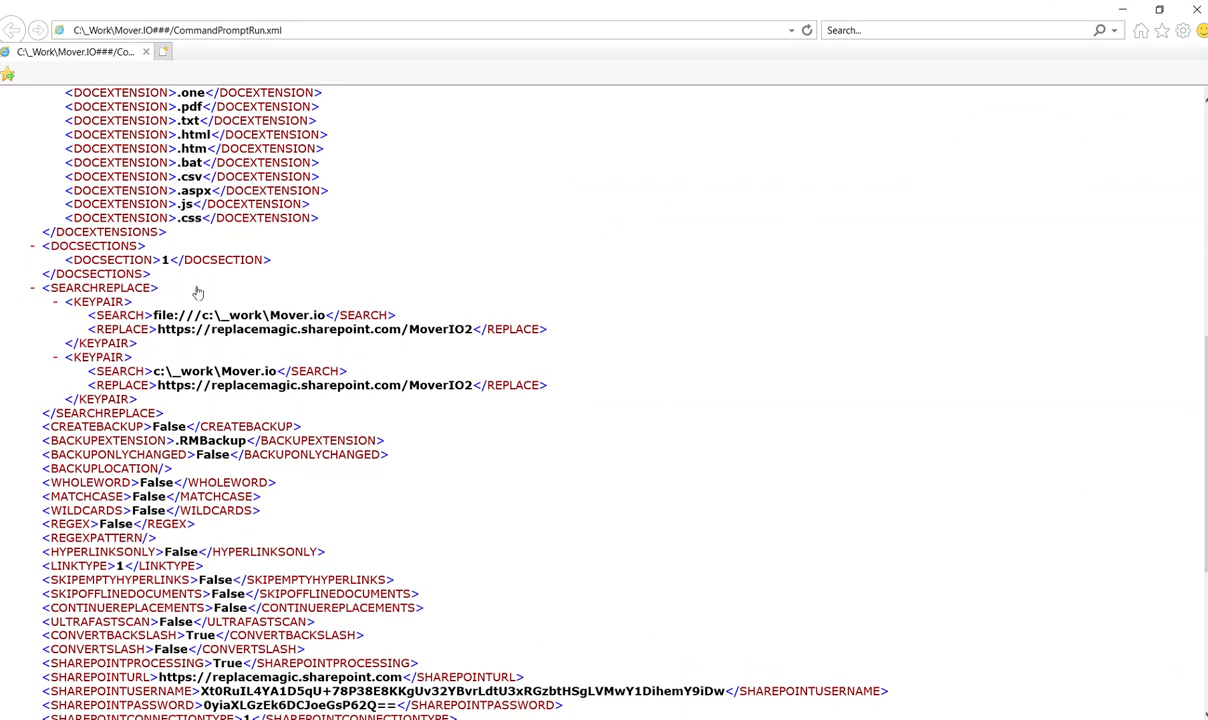
{"action": "mouse_move", "coordinate": [337, 351]}
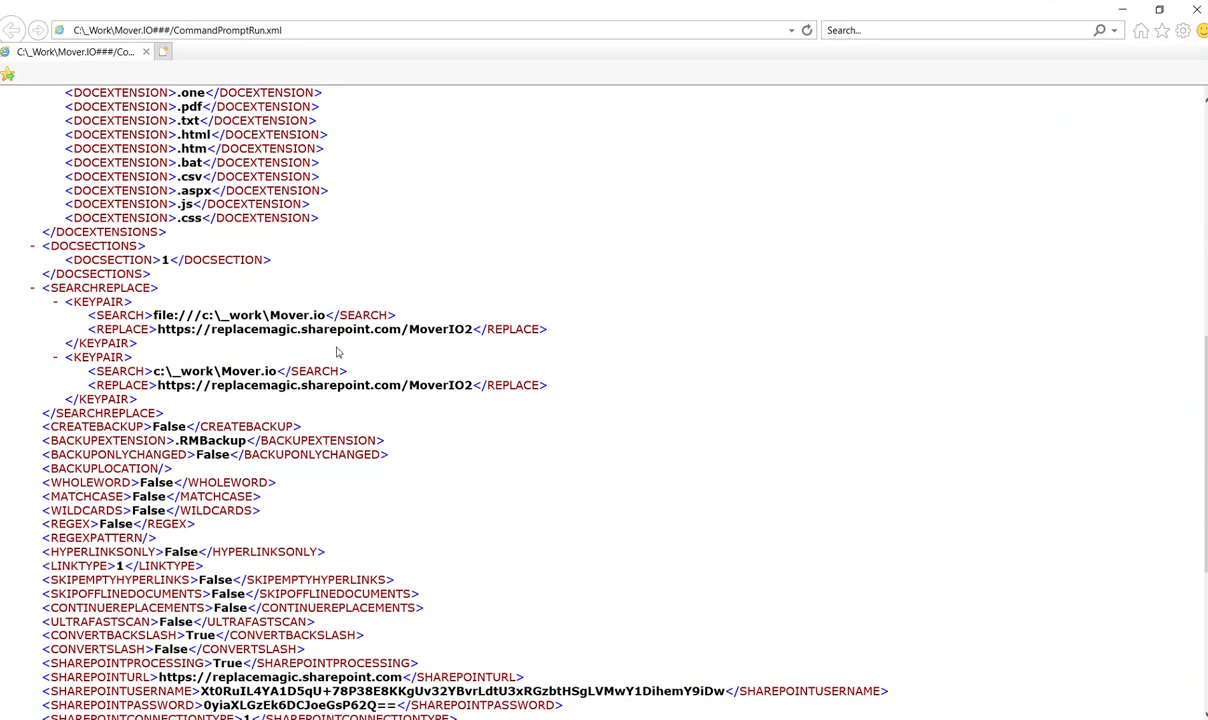
{"action": "scroll", "scroll_direction": "down", "scroll_amount": 3}
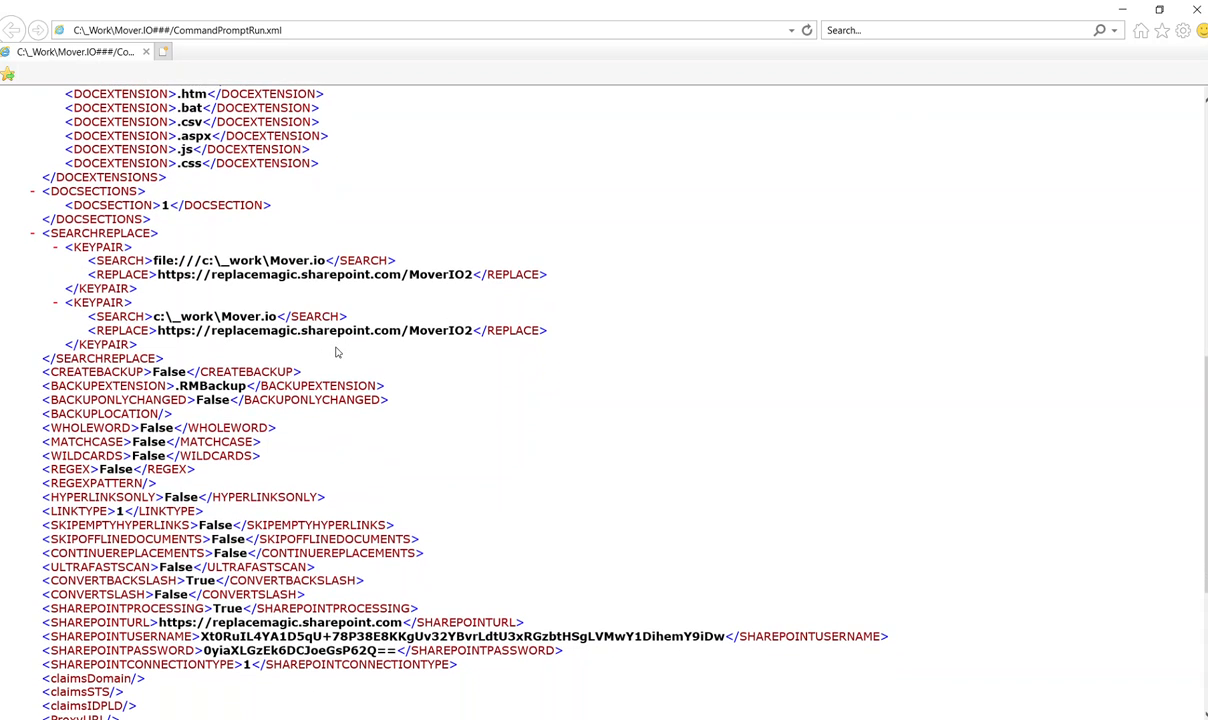
{"action": "scroll", "scroll_direction": "down", "scroll_amount": 3}
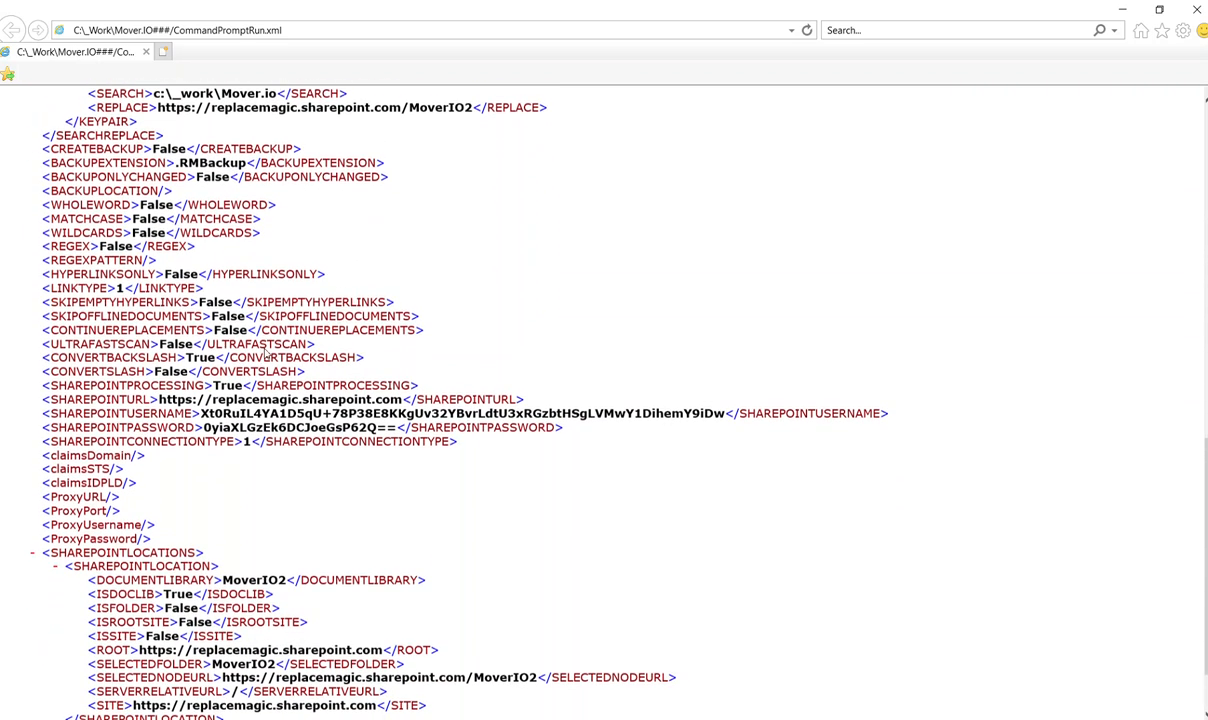
{"action": "scroll", "scroll_direction": "down", "scroll_amount": 3}
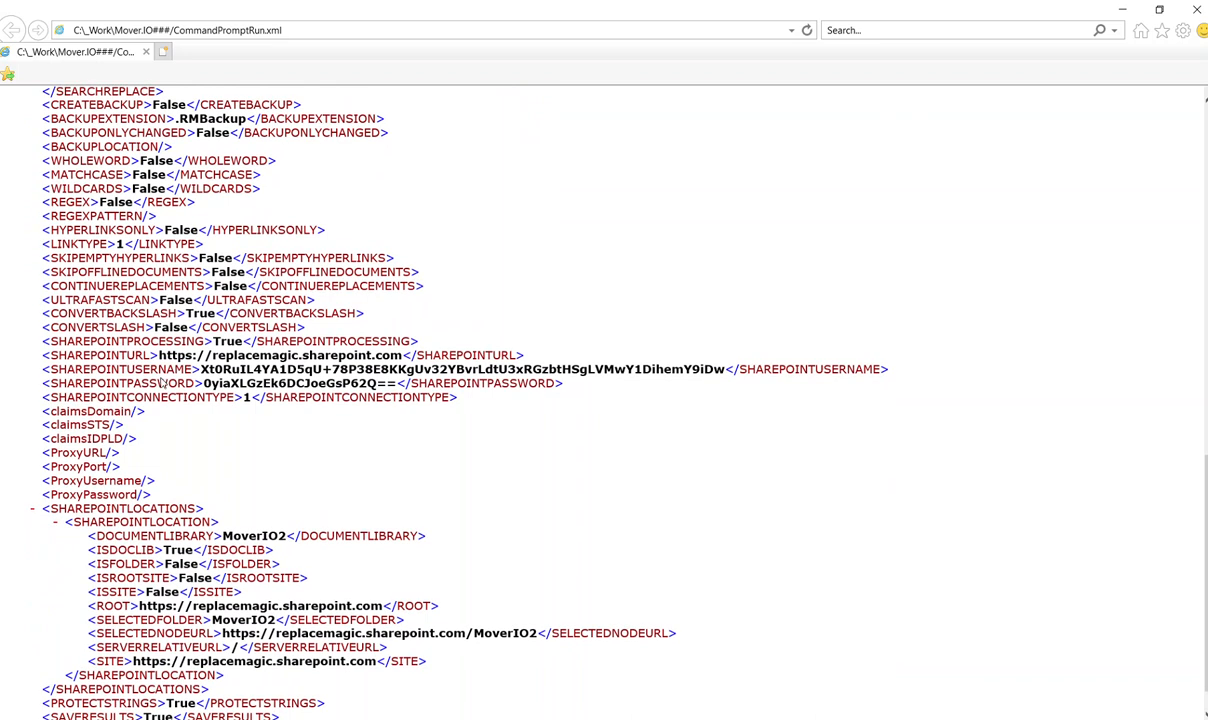
{"action": "mouse_move", "coordinate": [396, 407]}
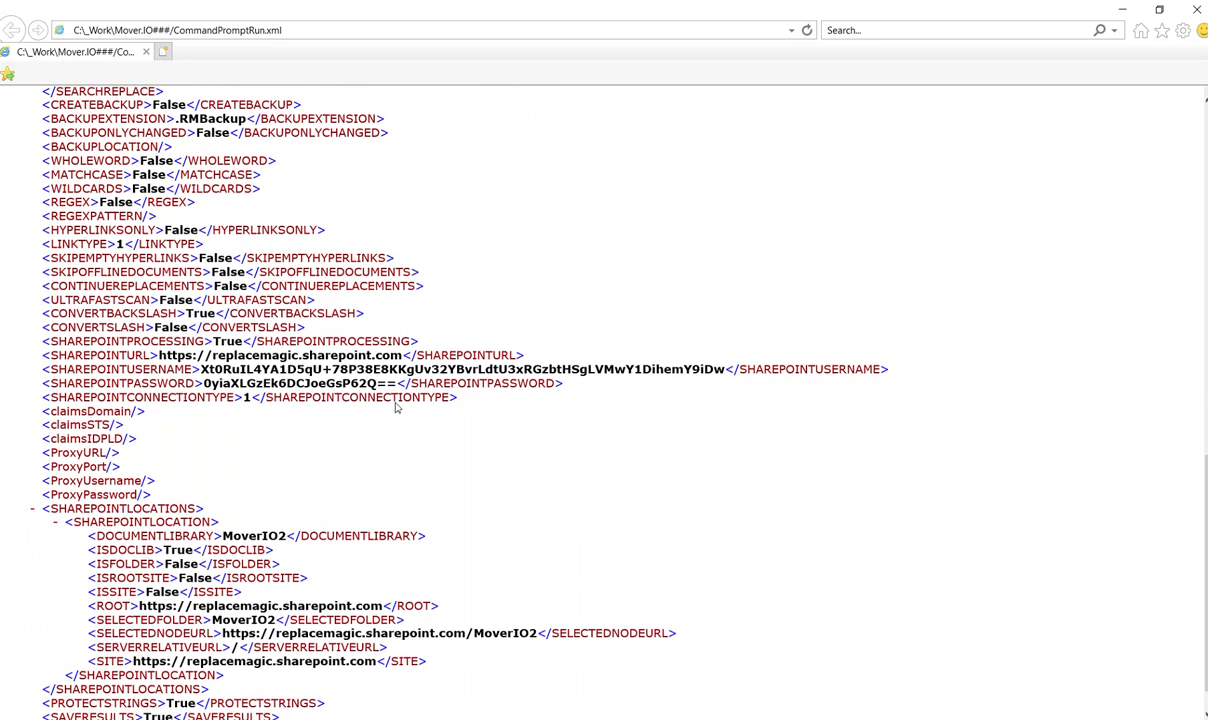
{"action": "scroll", "scroll_direction": "down", "scroll_amount": 3}
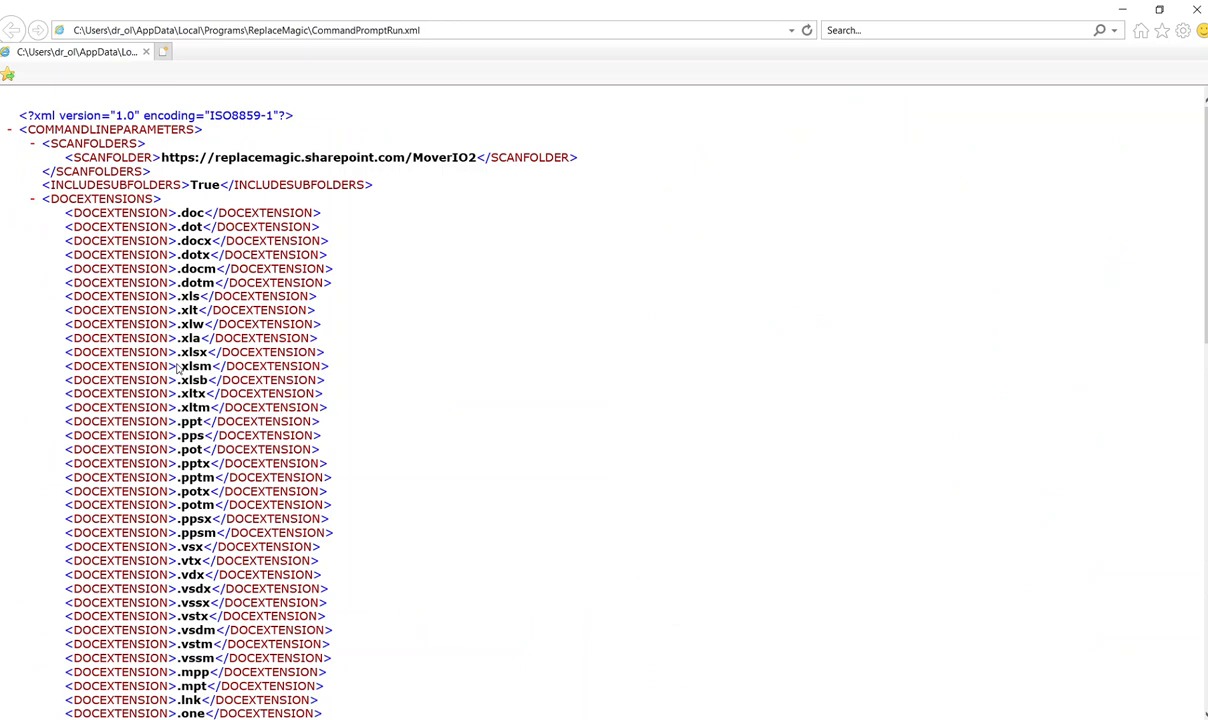
{"action": "scroll", "scroll_direction": "down", "scroll_amount": 3}
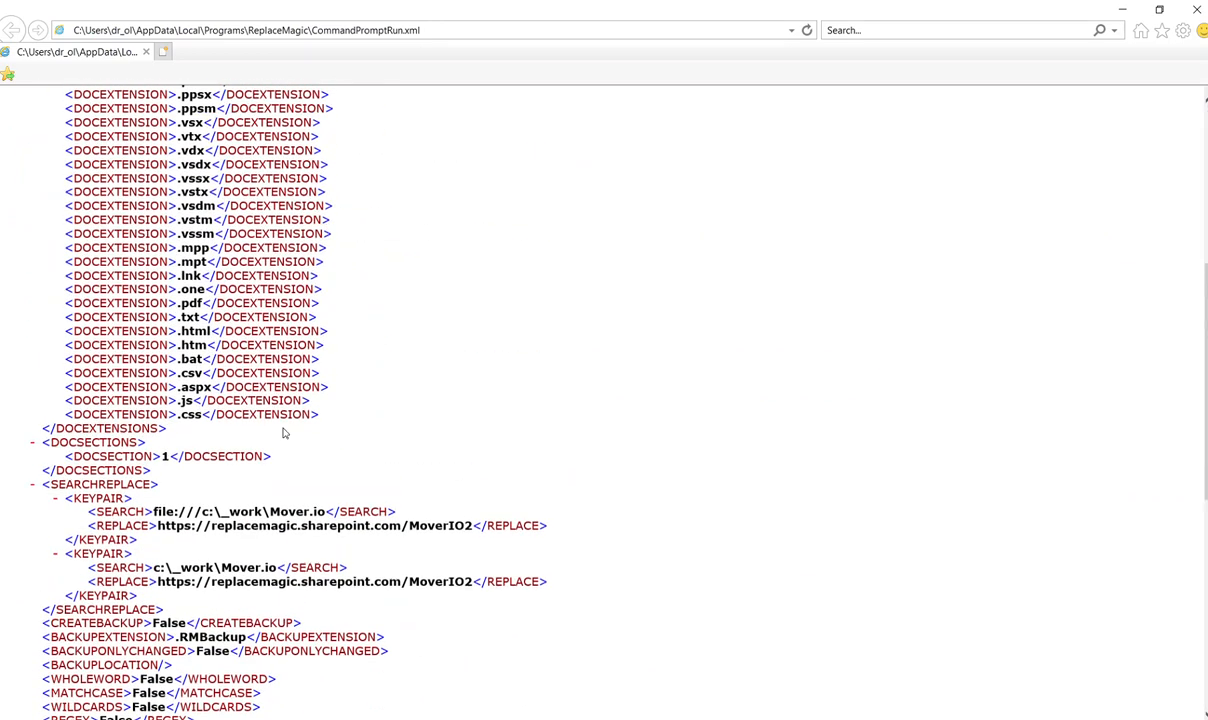
{"action": "scroll", "scroll_direction": "up", "scroll_amount": 3}
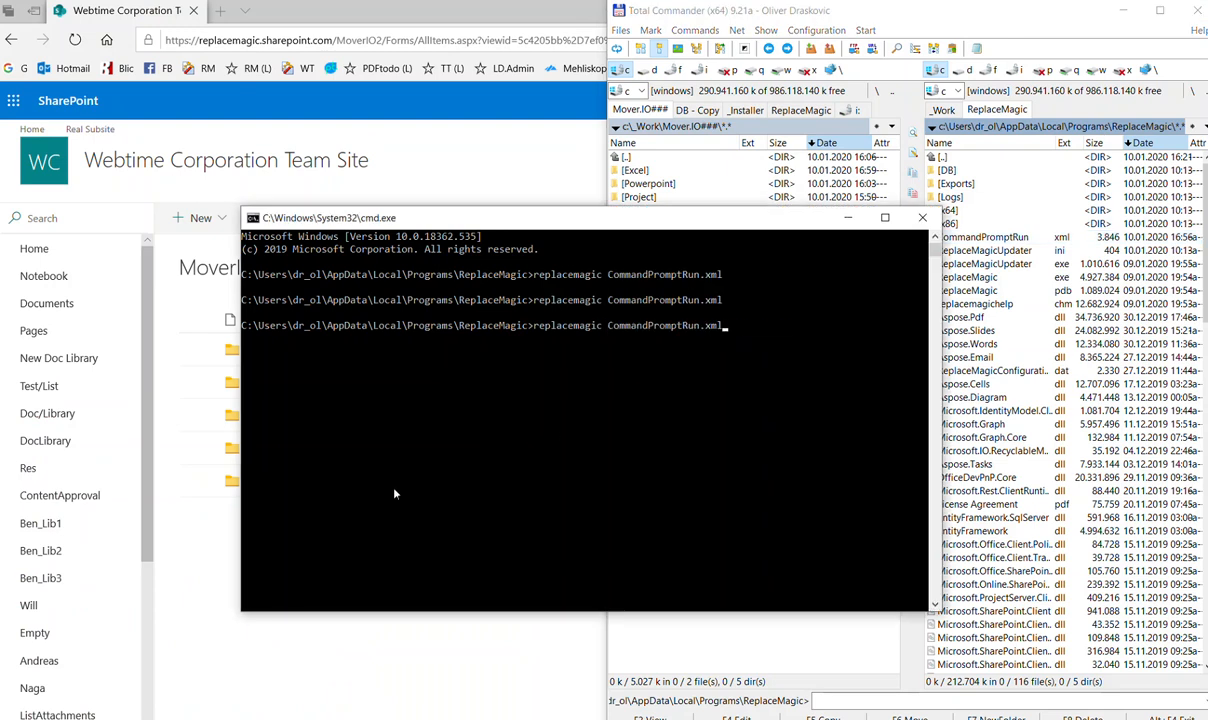
Run 'replagmagic CommandPromptRun.xml' and wait for 'Command Line run finished!'
{"action": "key", "text": "Return"}
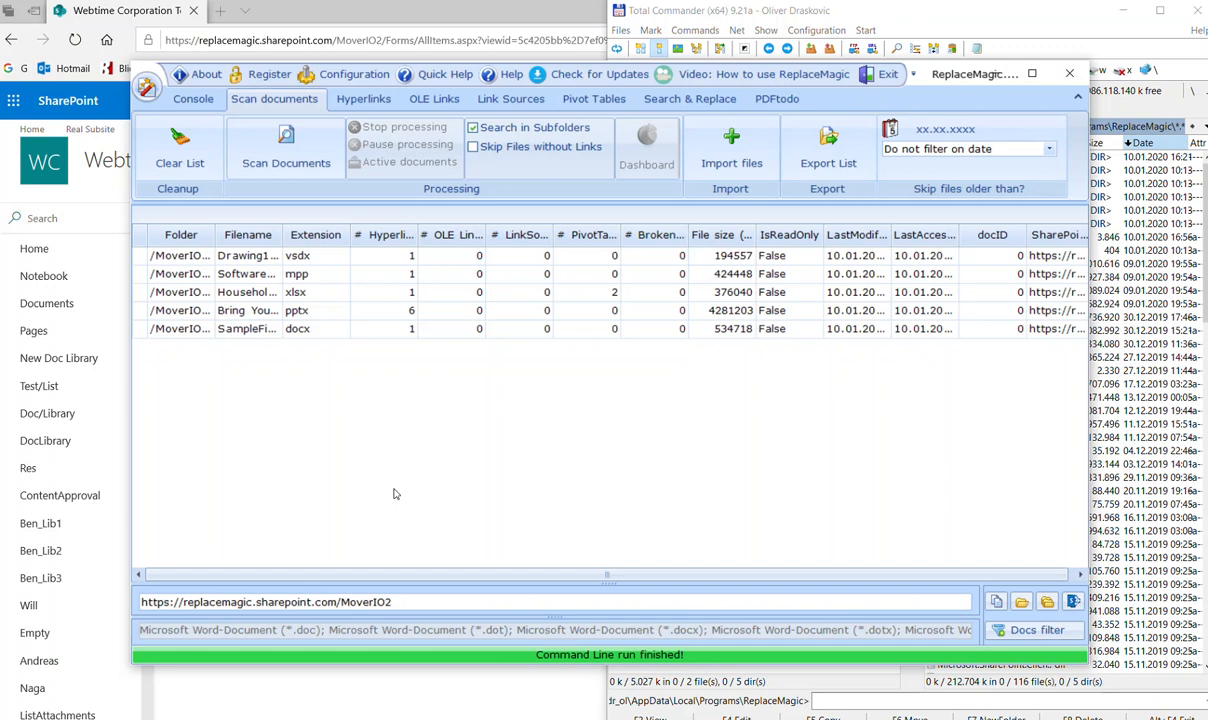
{"action": "mouse_move", "coordinate": [347, 705]}
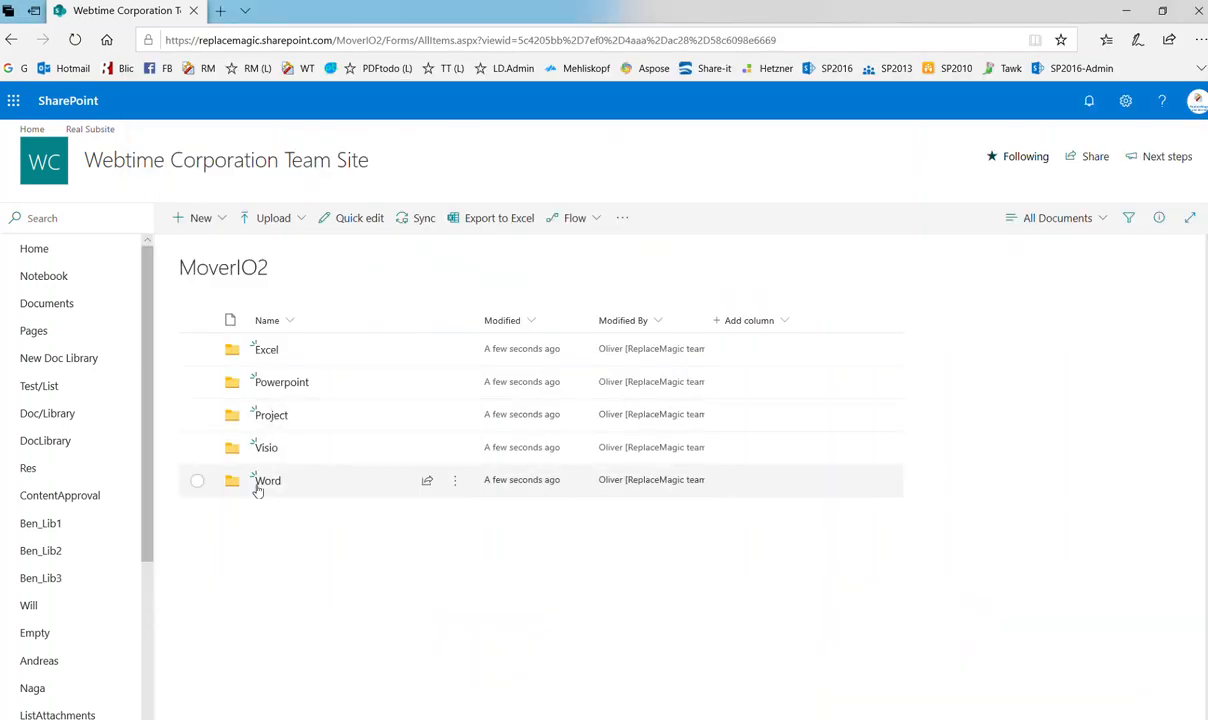
Open SampleFile.docx in Word from MoverIO2's Word folder after checking its actions menu
{"action": "left_click", "coordinate": [268, 480]}
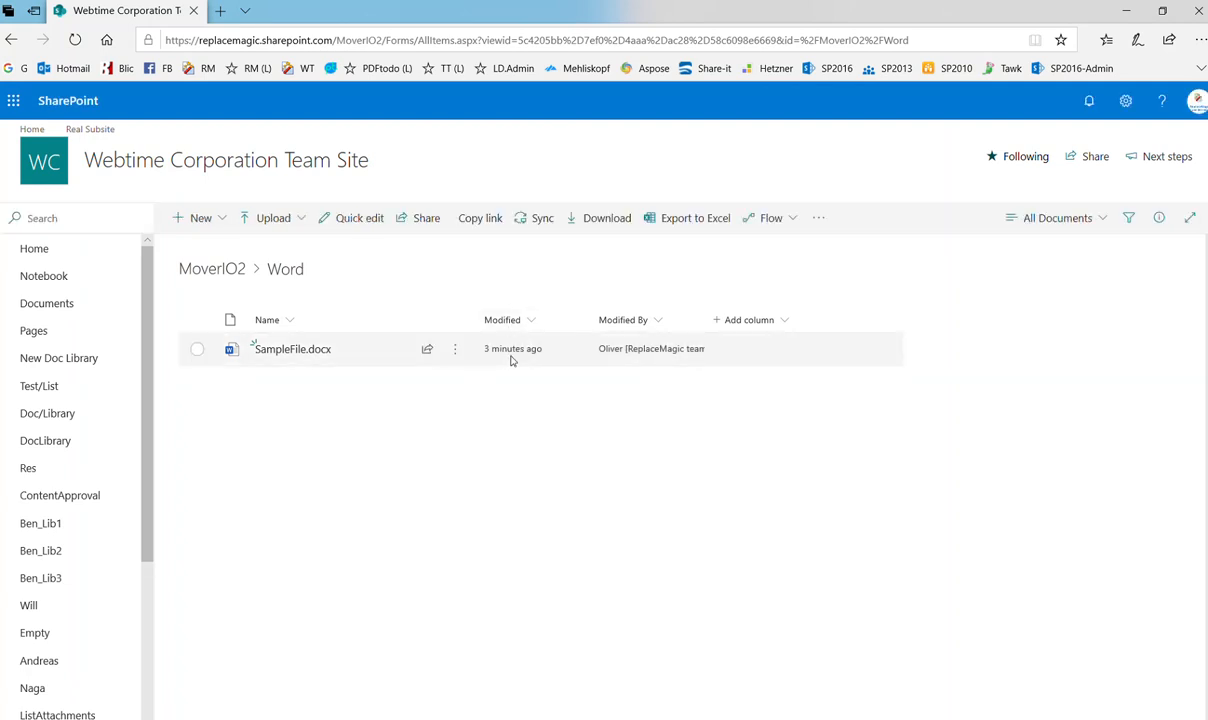
{"action": "mouse_move", "coordinate": [512, 335]}
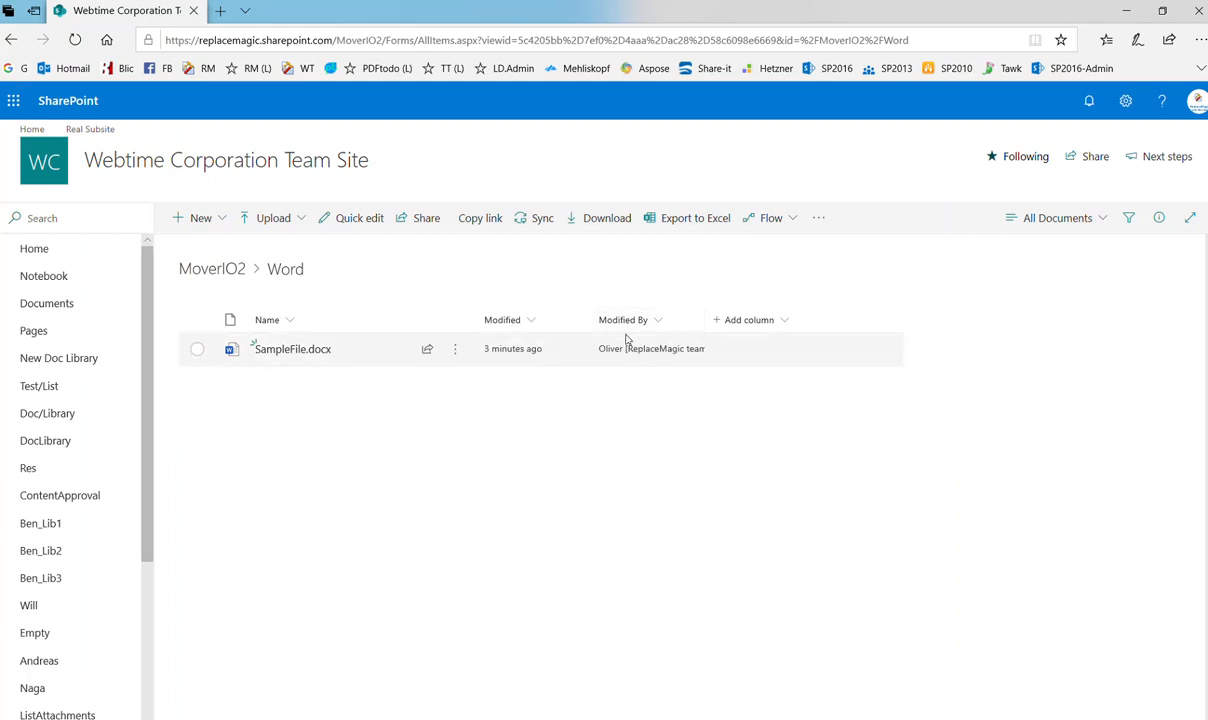
{"action": "mouse_move", "coordinate": [614, 375]}
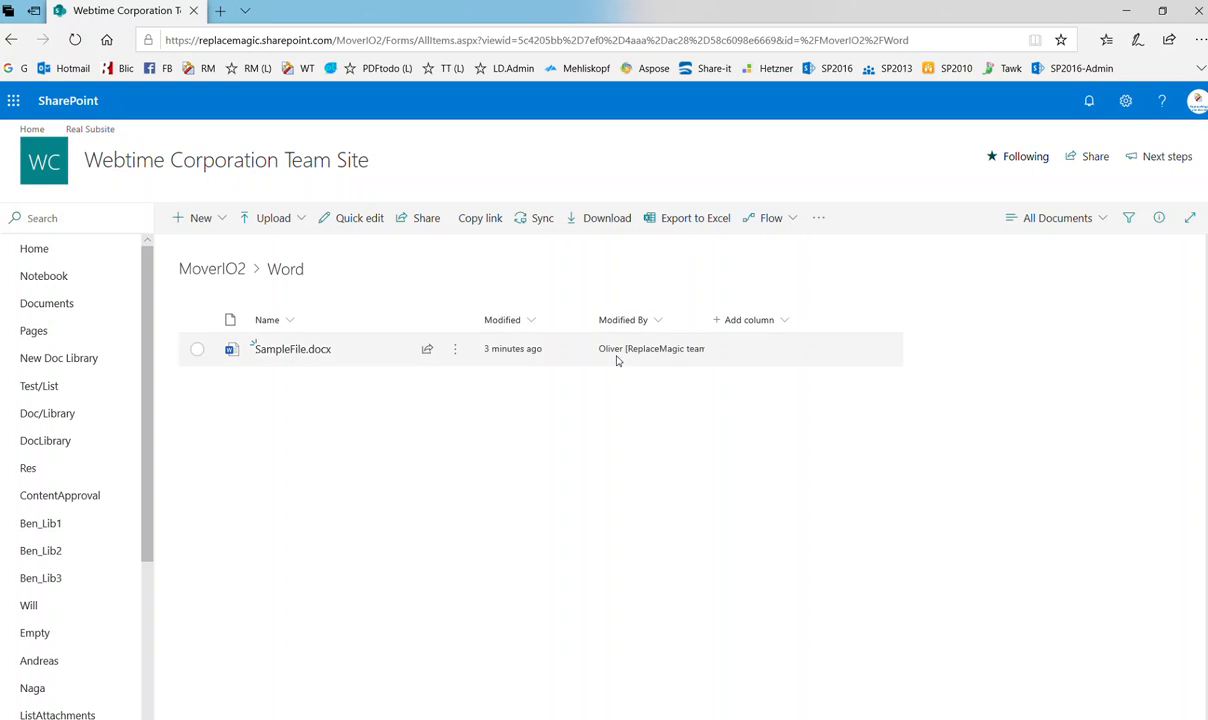
{"action": "mouse_move", "coordinate": [571, 371]}
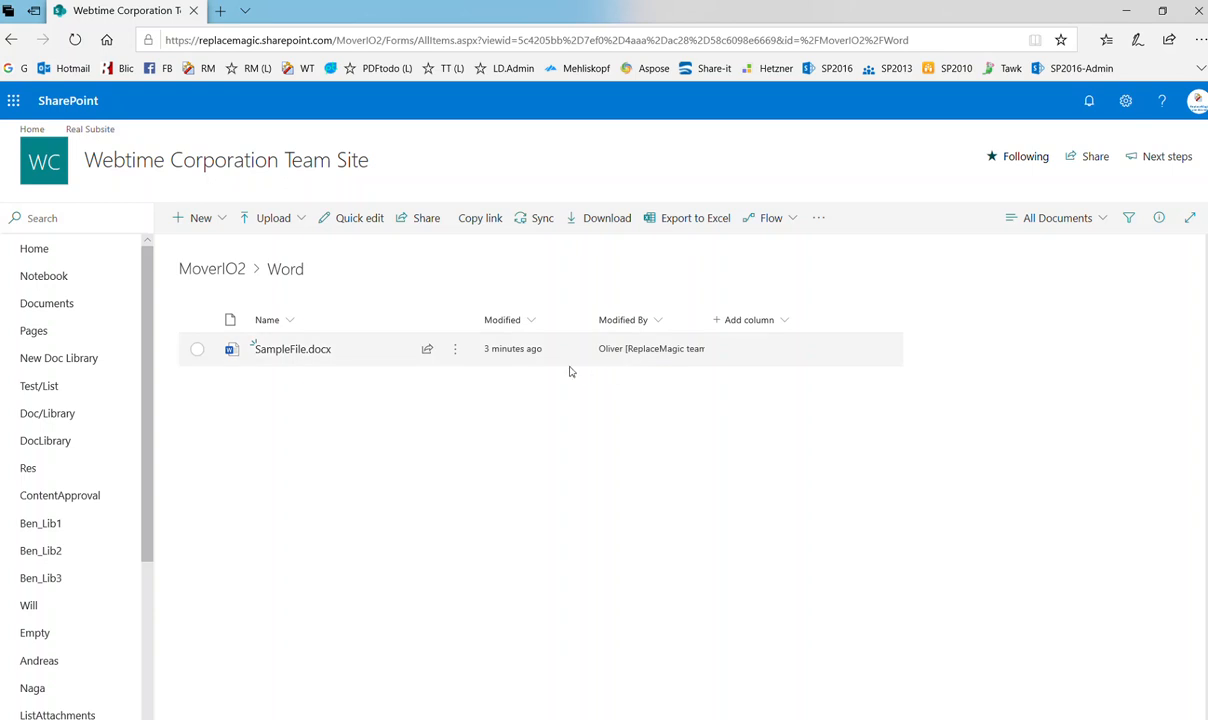
{"action": "mouse_move", "coordinate": [515, 368]}
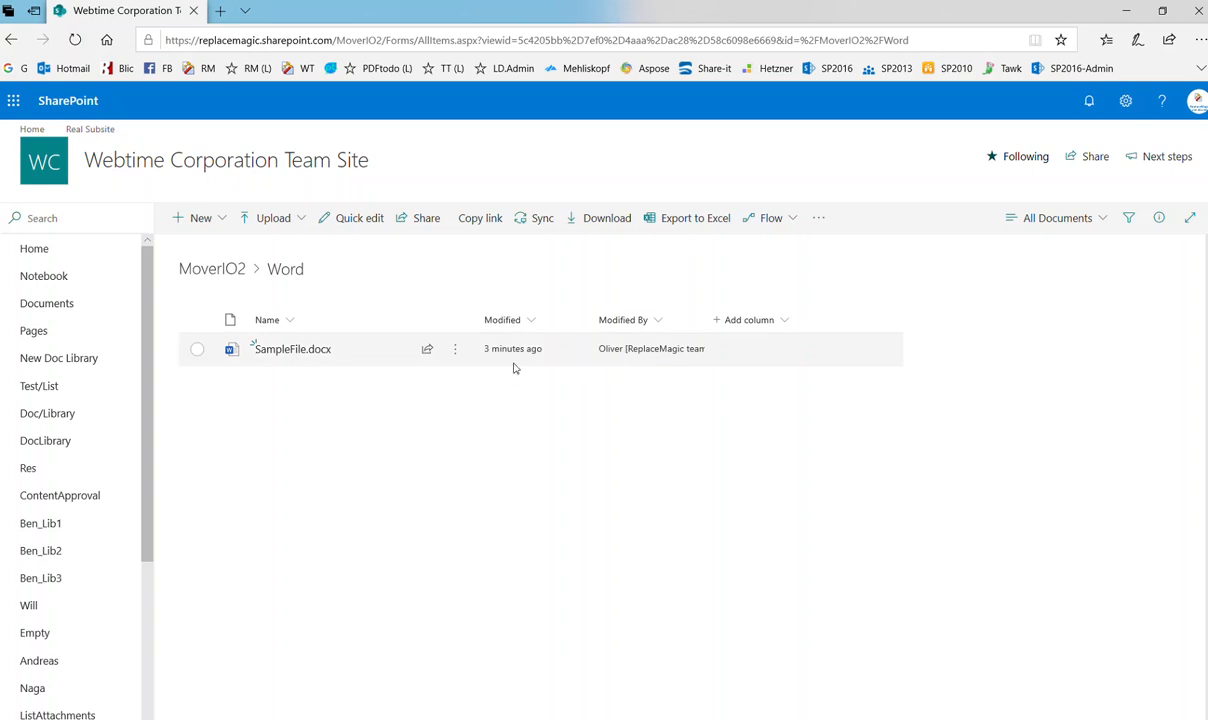
{"action": "mouse_move", "coordinate": [406, 345]}
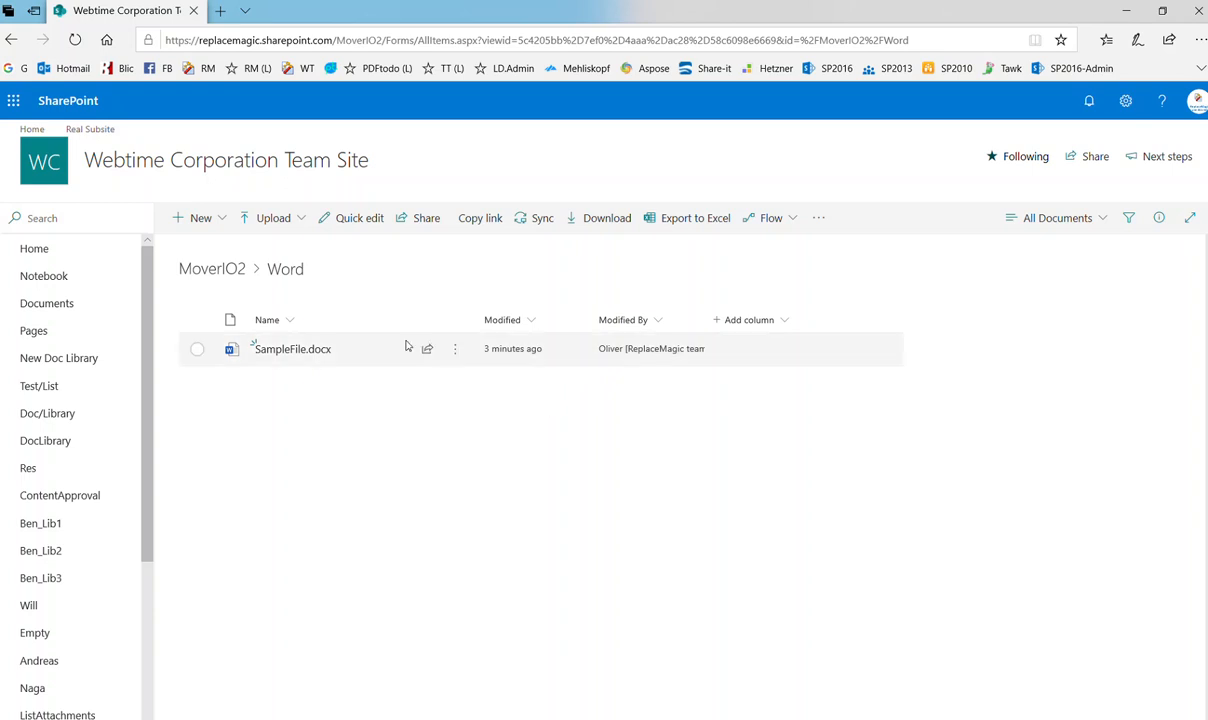
{"action": "left_click", "coordinate": [454, 349]}
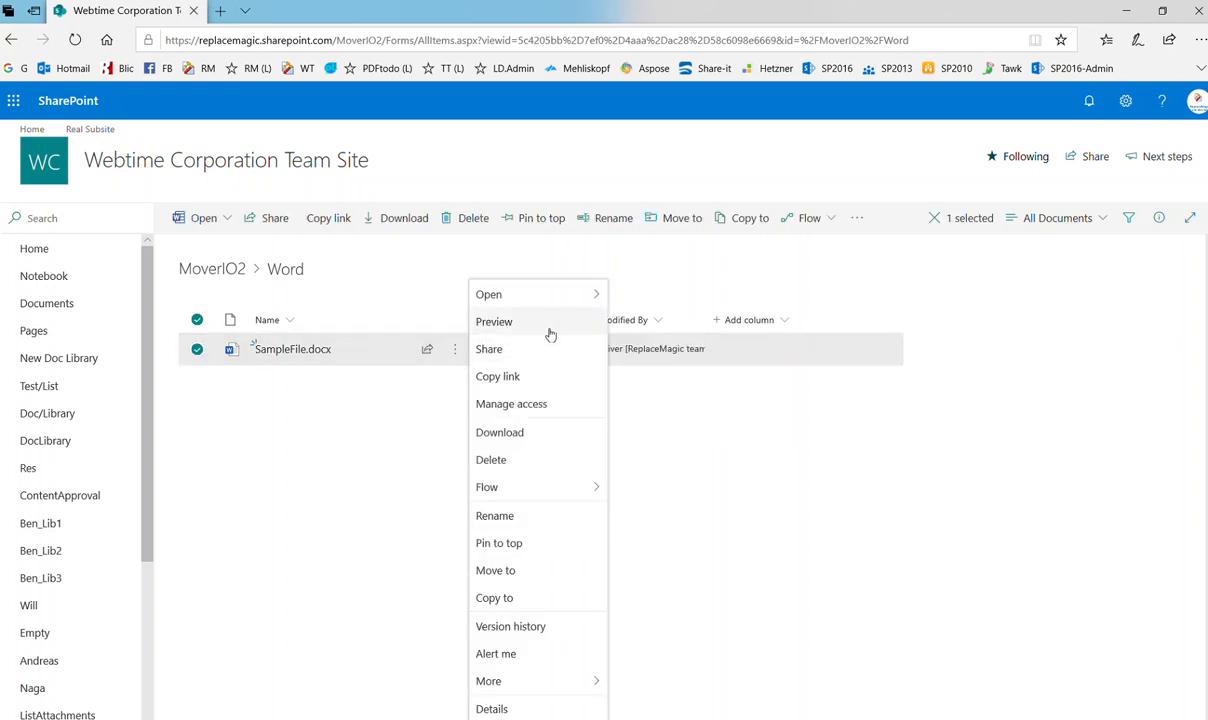
{"action": "mouse_move", "coordinate": [489, 294]}
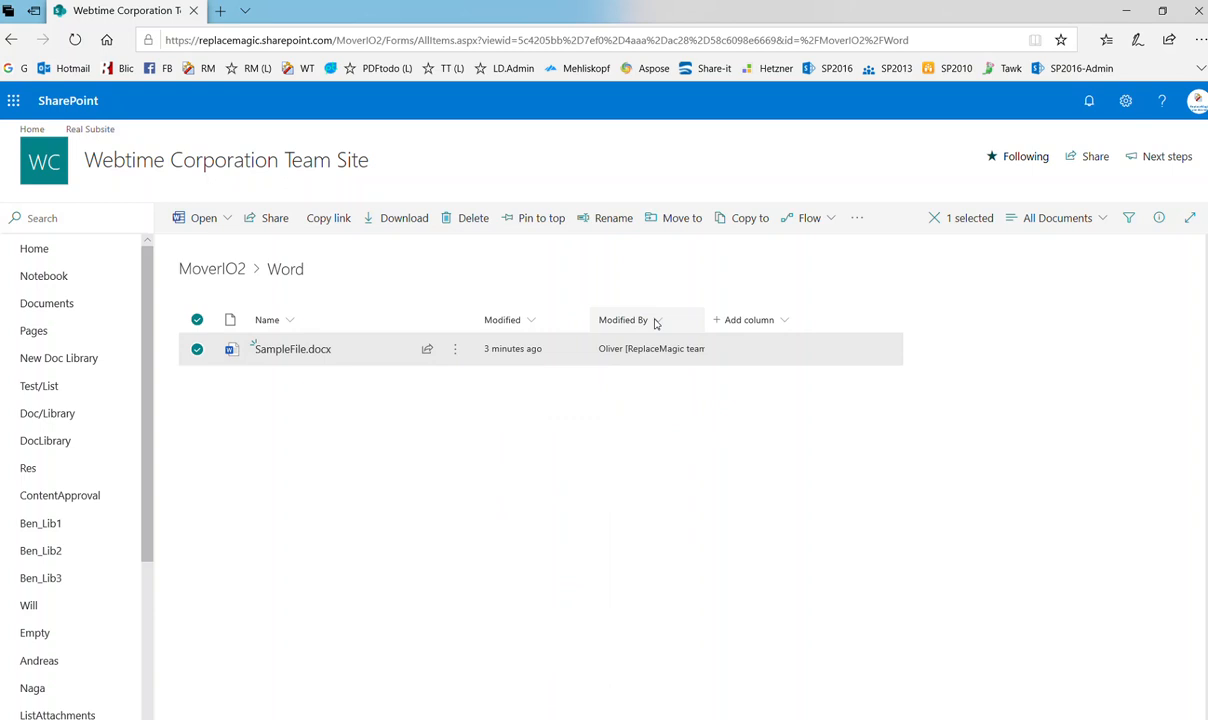
{"action": "double_click", "coordinate": [293, 348]}
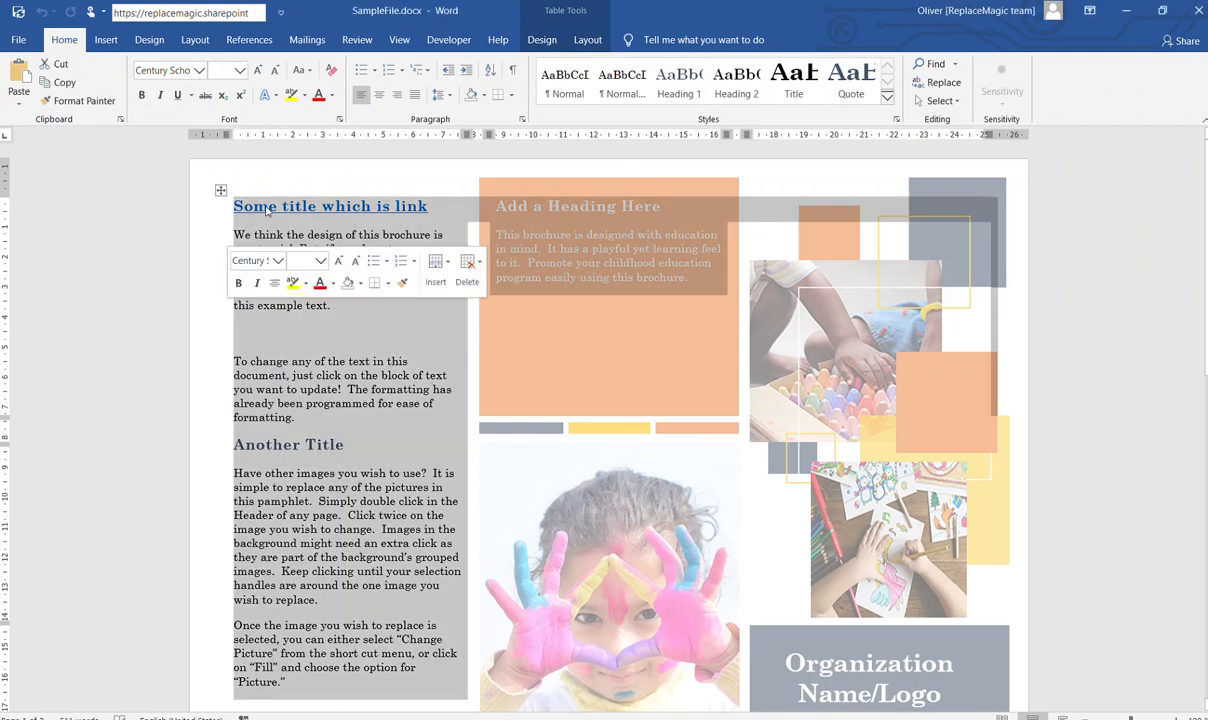
{"action": "mouse_move", "coordinate": [285, 206]}
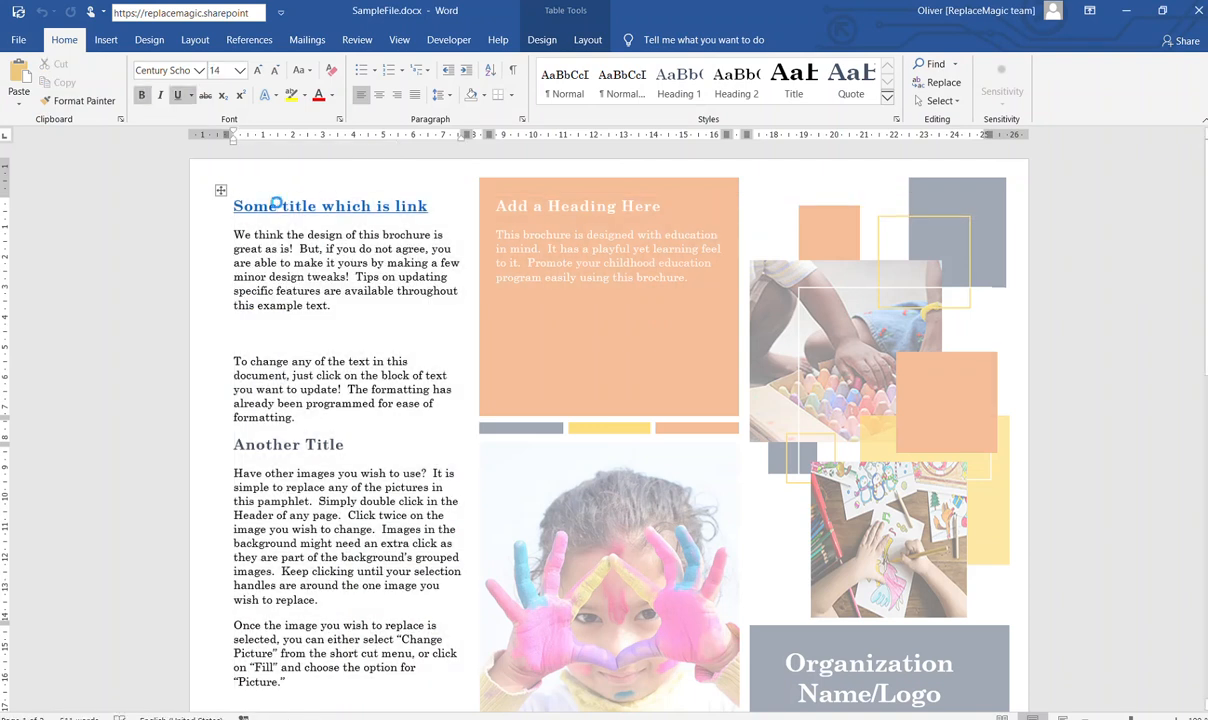
Ctrl+click the 'Some title which is link' hyperlink to open the budget workbook
{"action": "left_click", "coordinate": [330, 206]}
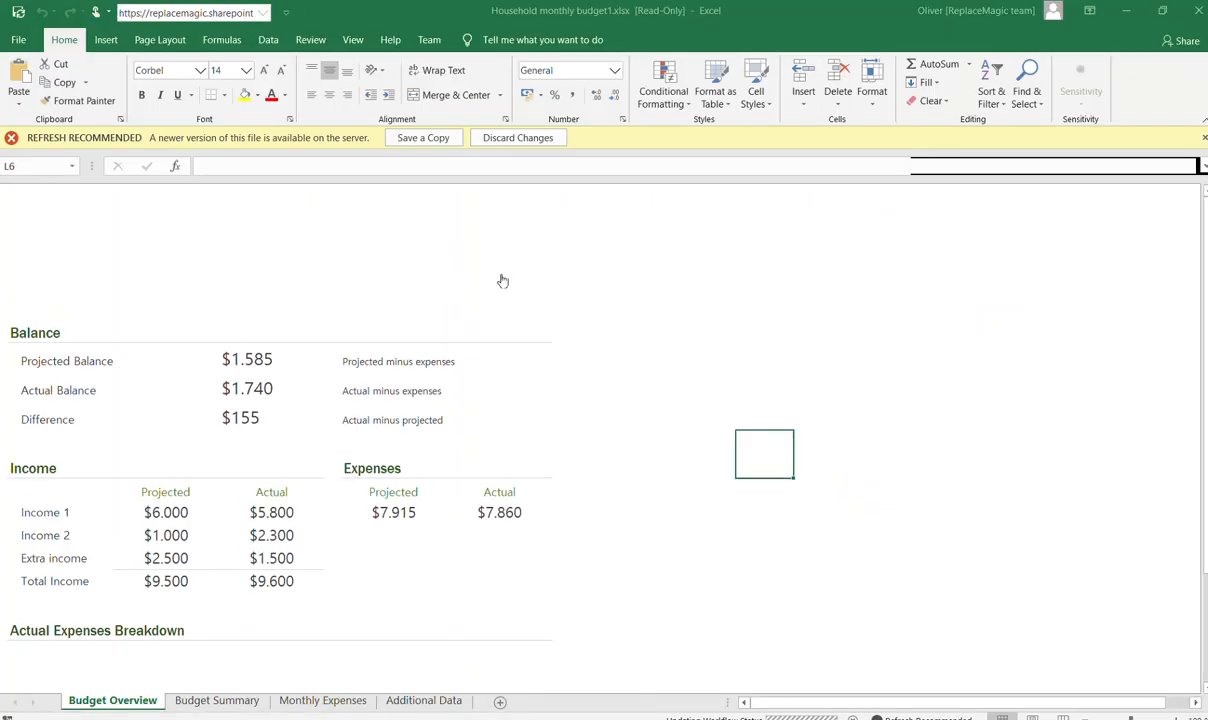
Discard the workbook's local changes and confirm Yes to load the server version
{"action": "left_click", "coordinate": [518, 137]}
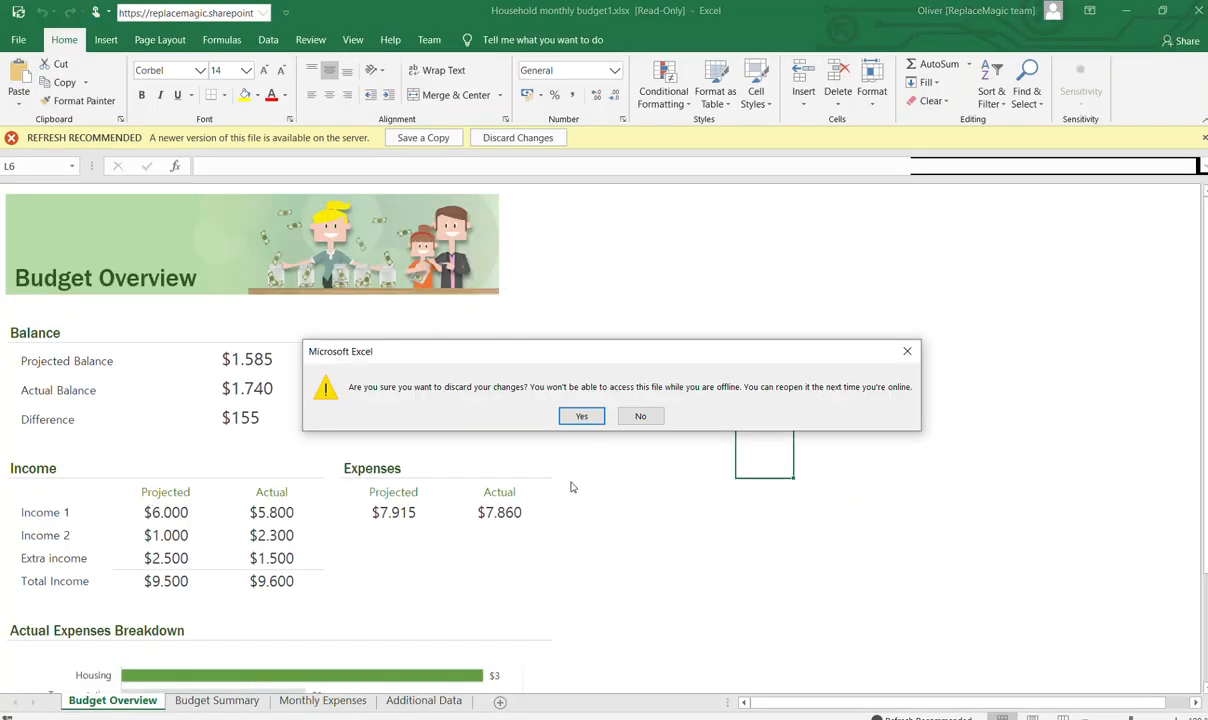
{"action": "left_click", "coordinate": [581, 415]}
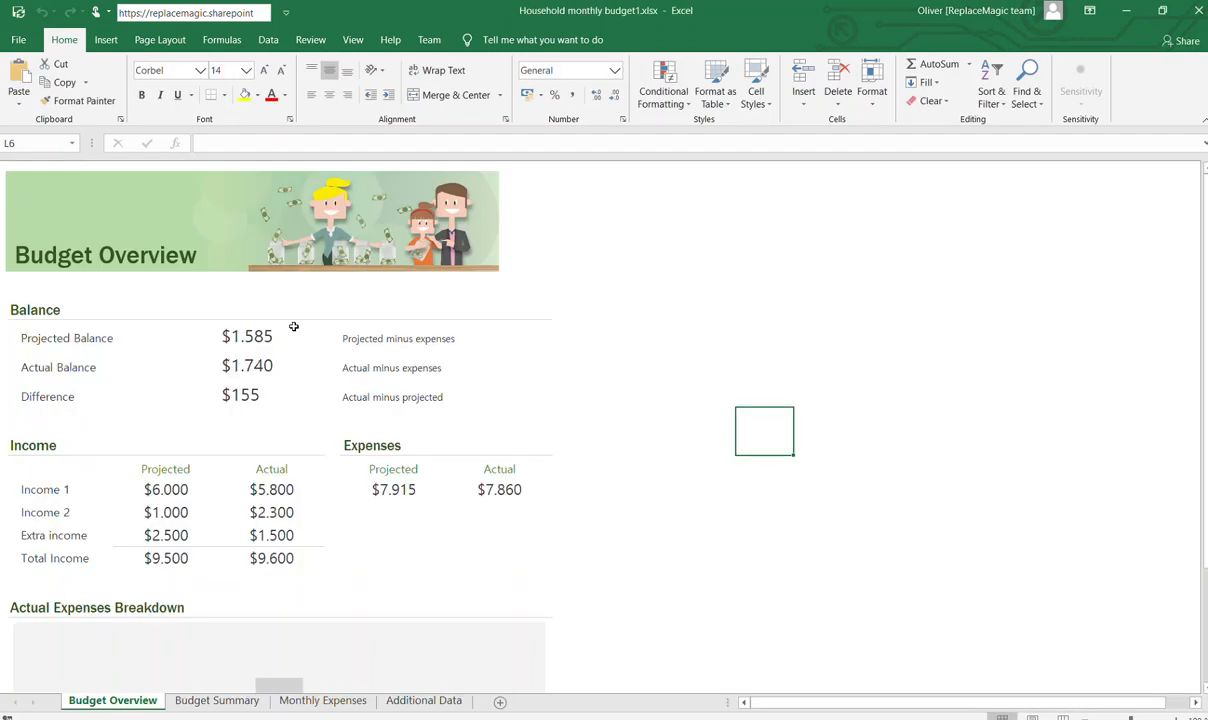
{"action": "mouse_move", "coordinate": [62, 255]}
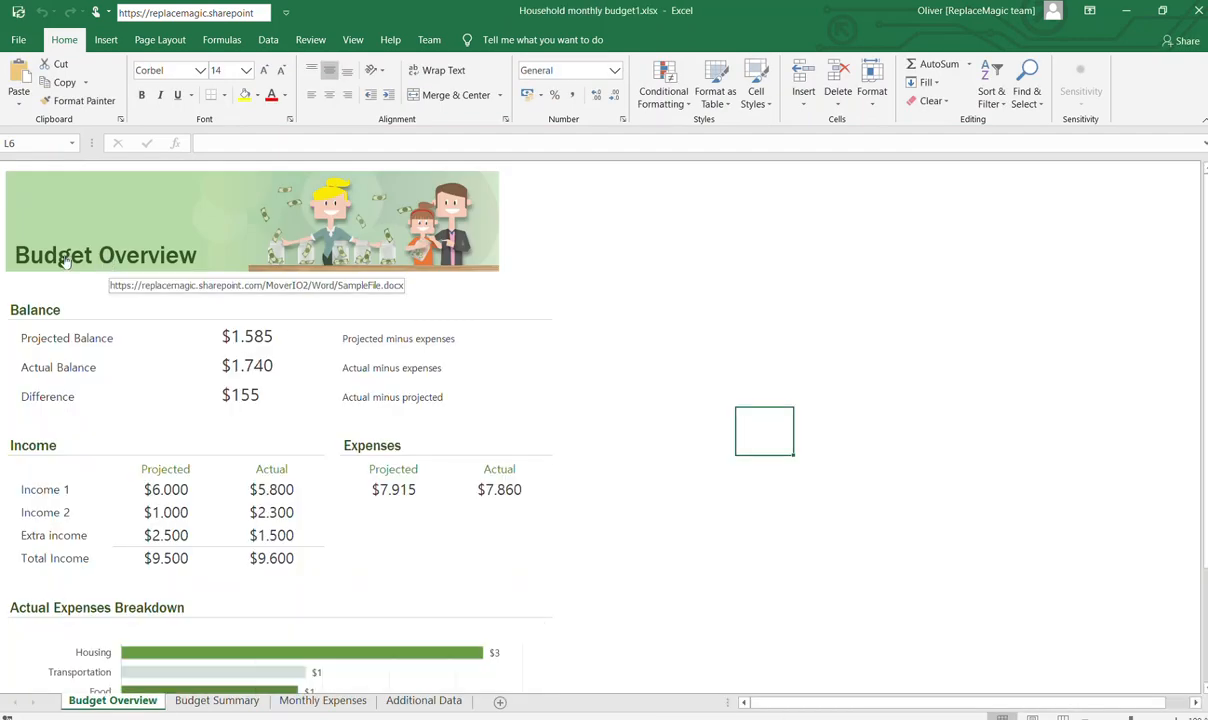
{"action": "mouse_move", "coordinate": [137, 248]}
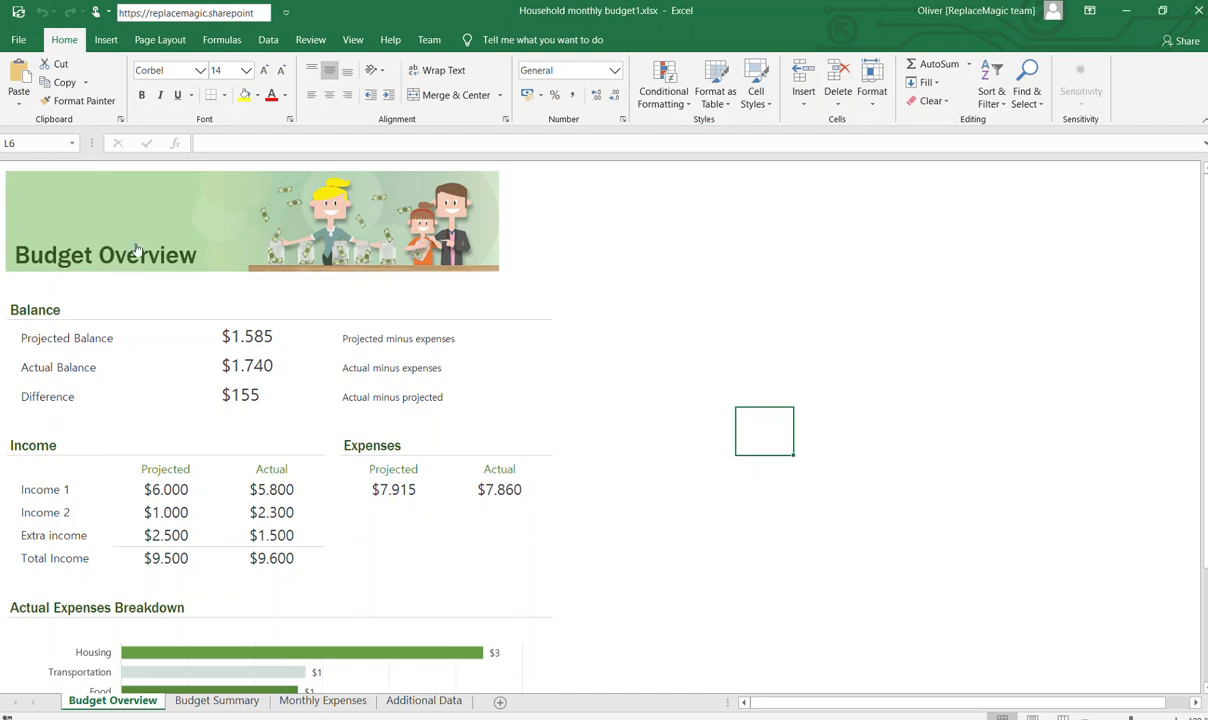
{"action": "mouse_move", "coordinate": [62, 267]}
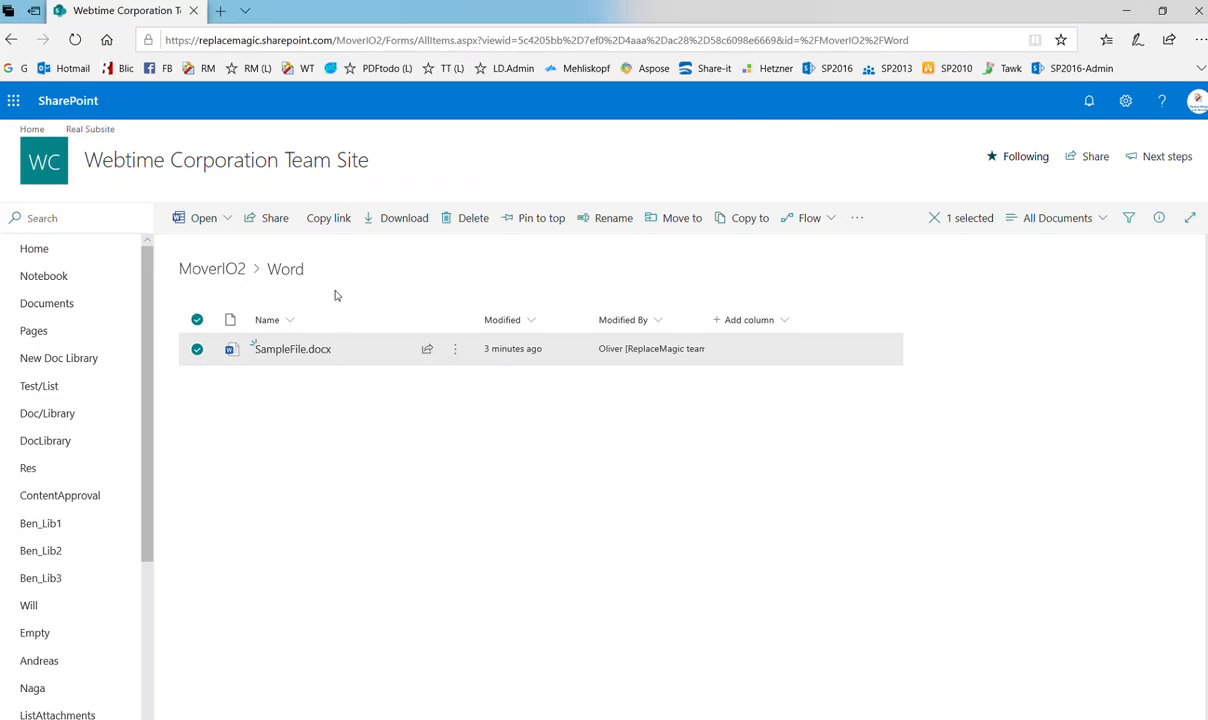
Return to the MoverIO2 root and open Project/Software Development Plan.mpp
{"action": "left_click", "coordinate": [211, 268]}
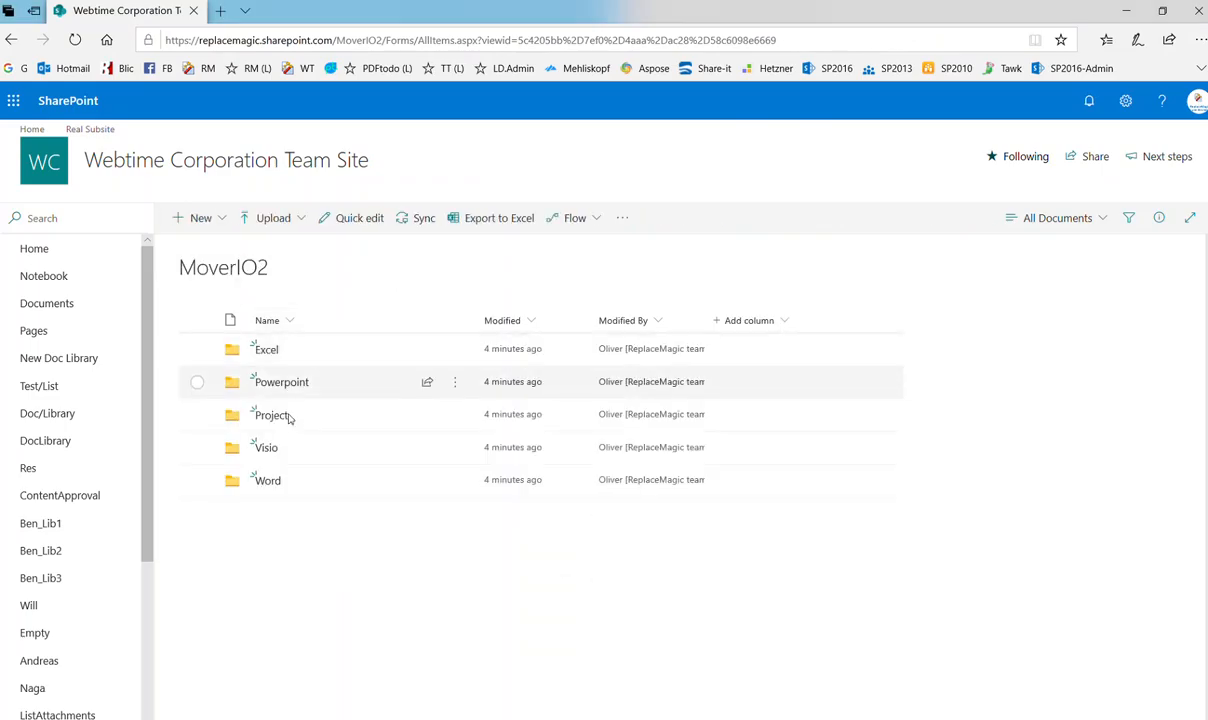
{"action": "left_click", "coordinate": [271, 414]}
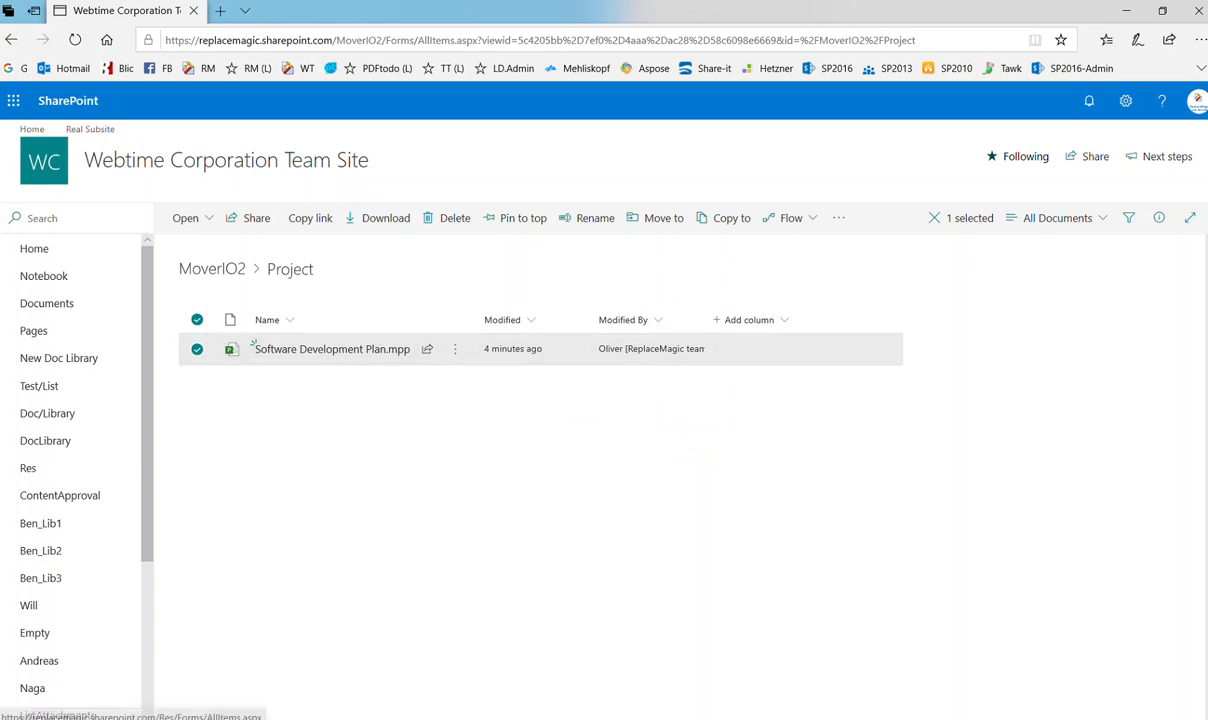
{"action": "double_click", "coordinate": [331, 349]}
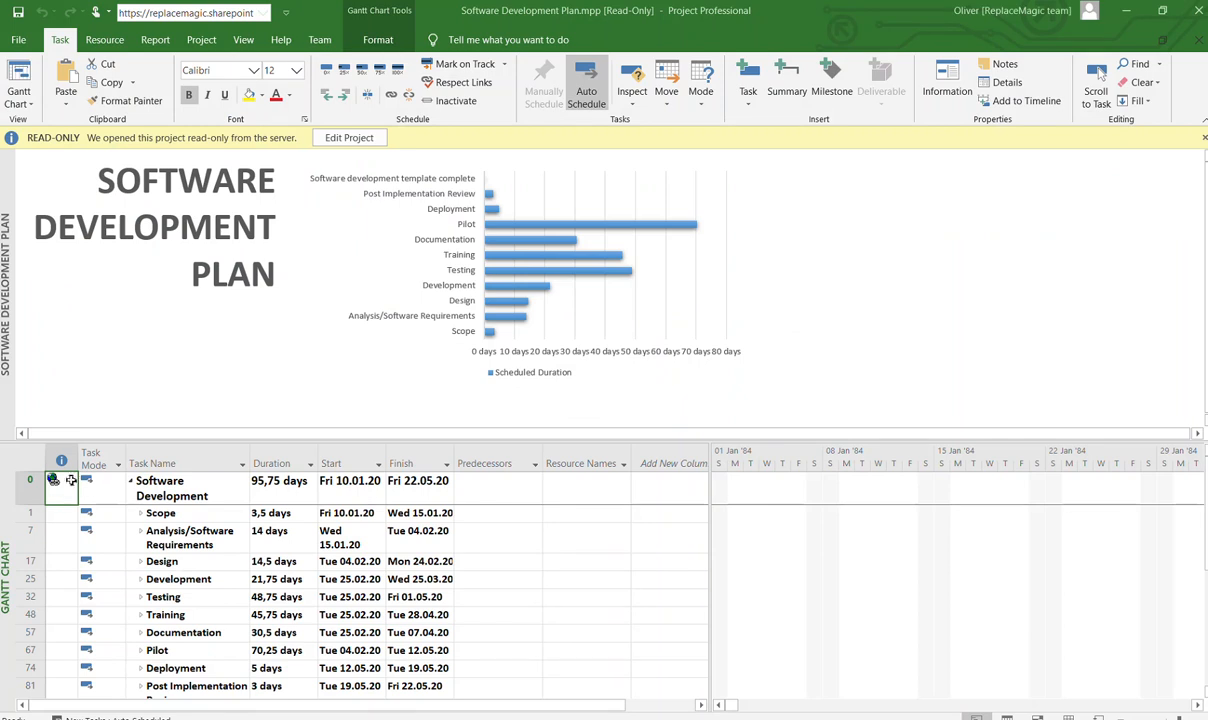
{"action": "mouse_move", "coordinate": [53, 480]}
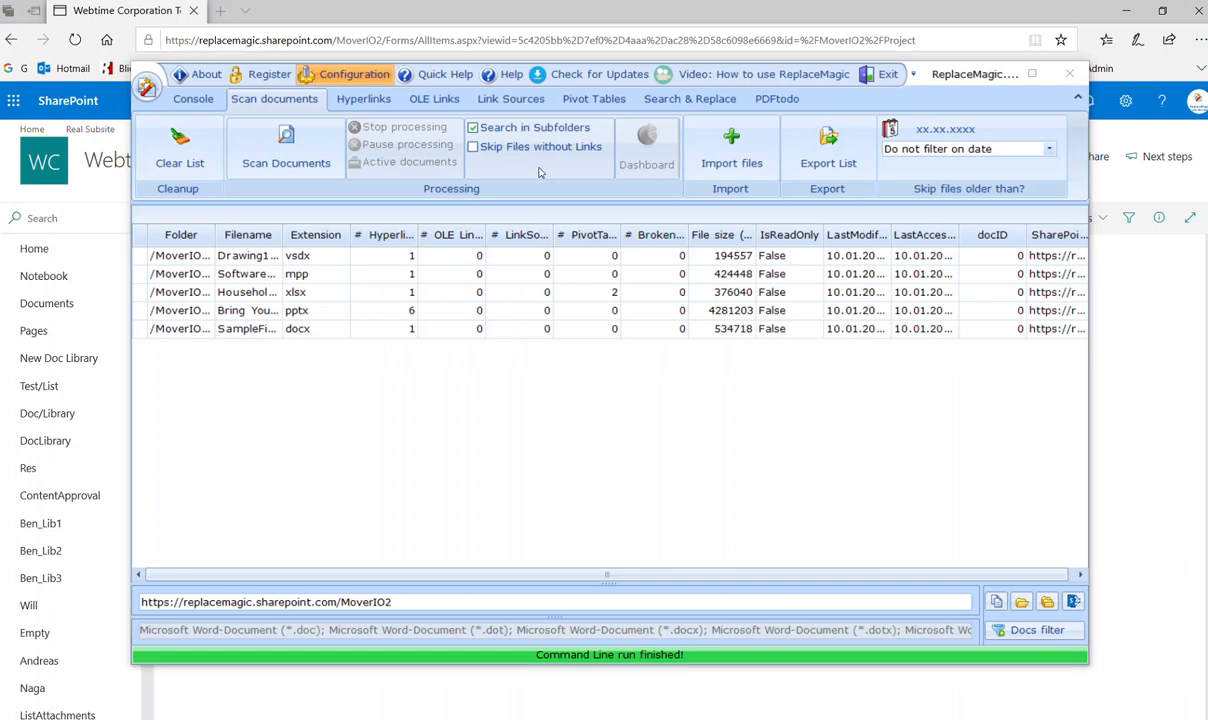
{"action": "left_click", "coordinate": [353, 74]}
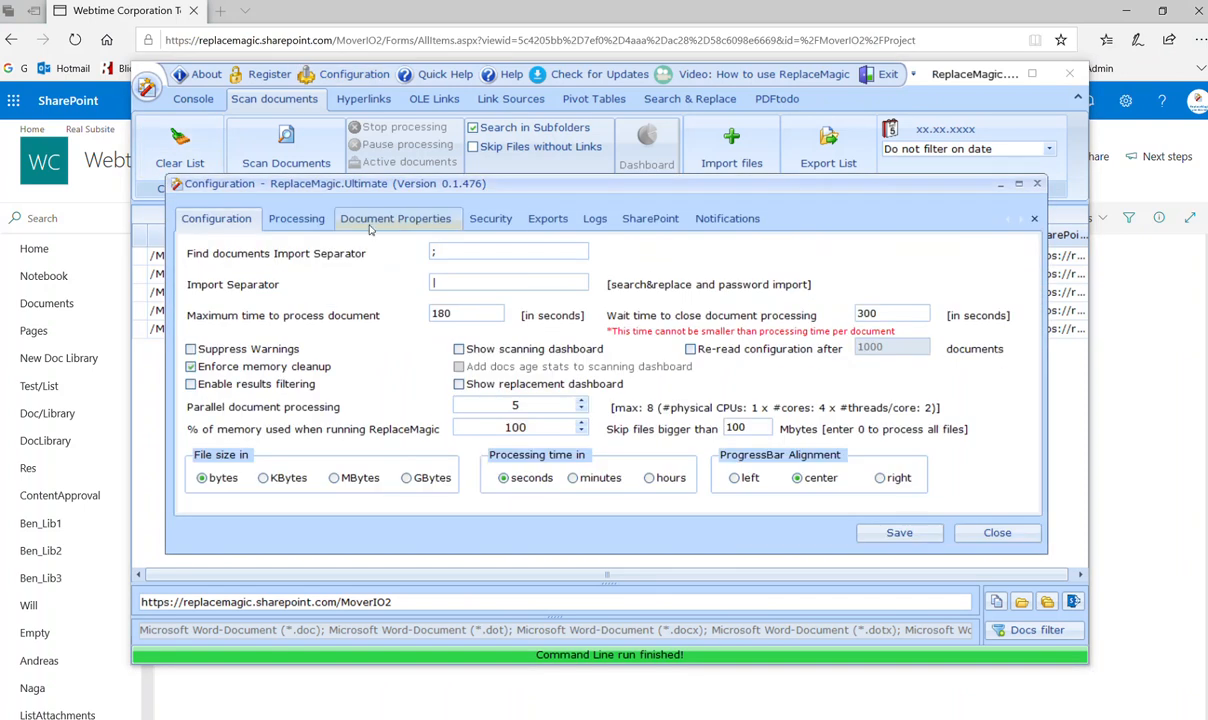
{"action": "left_click", "coordinate": [296, 218]}
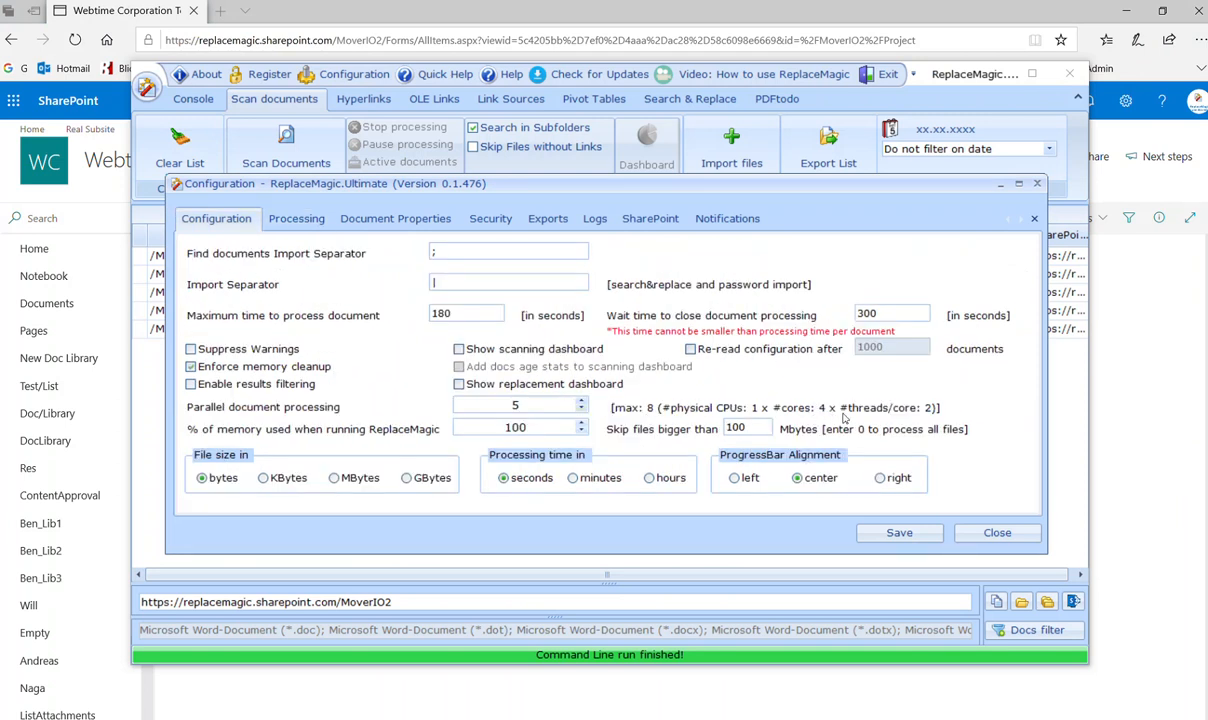
{"action": "mouse_move", "coordinate": [920, 415]}
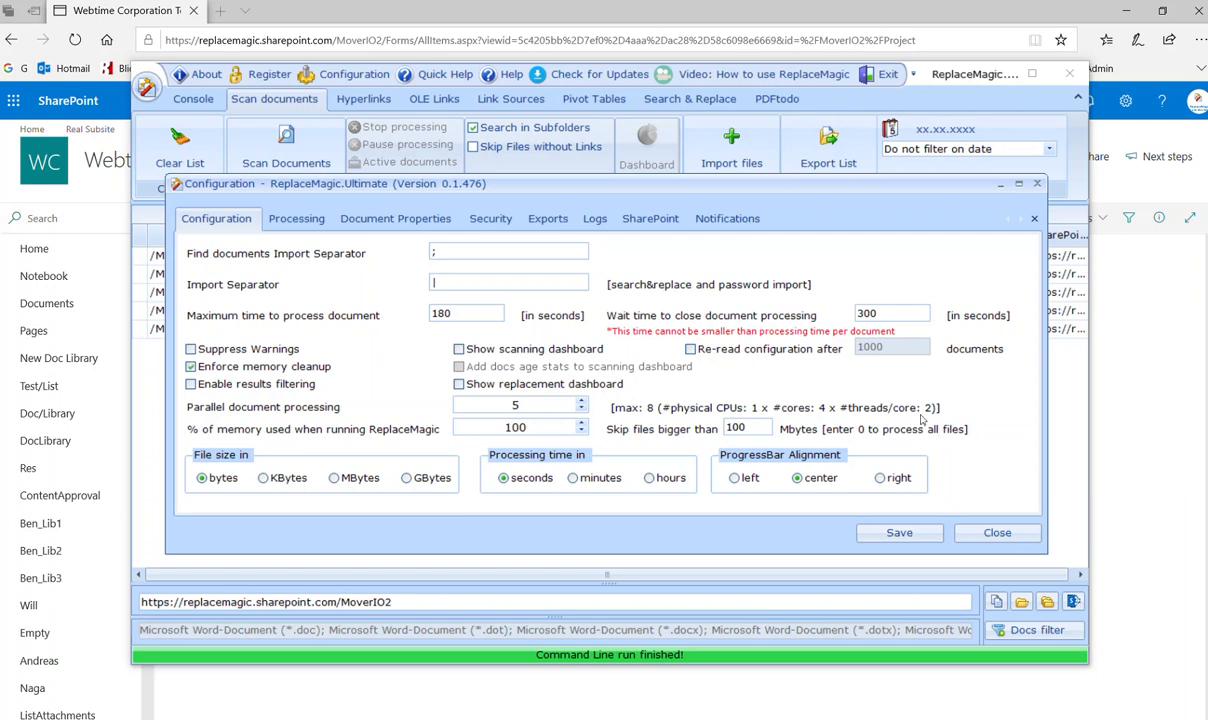
{"action": "mouse_move", "coordinate": [673, 413]}
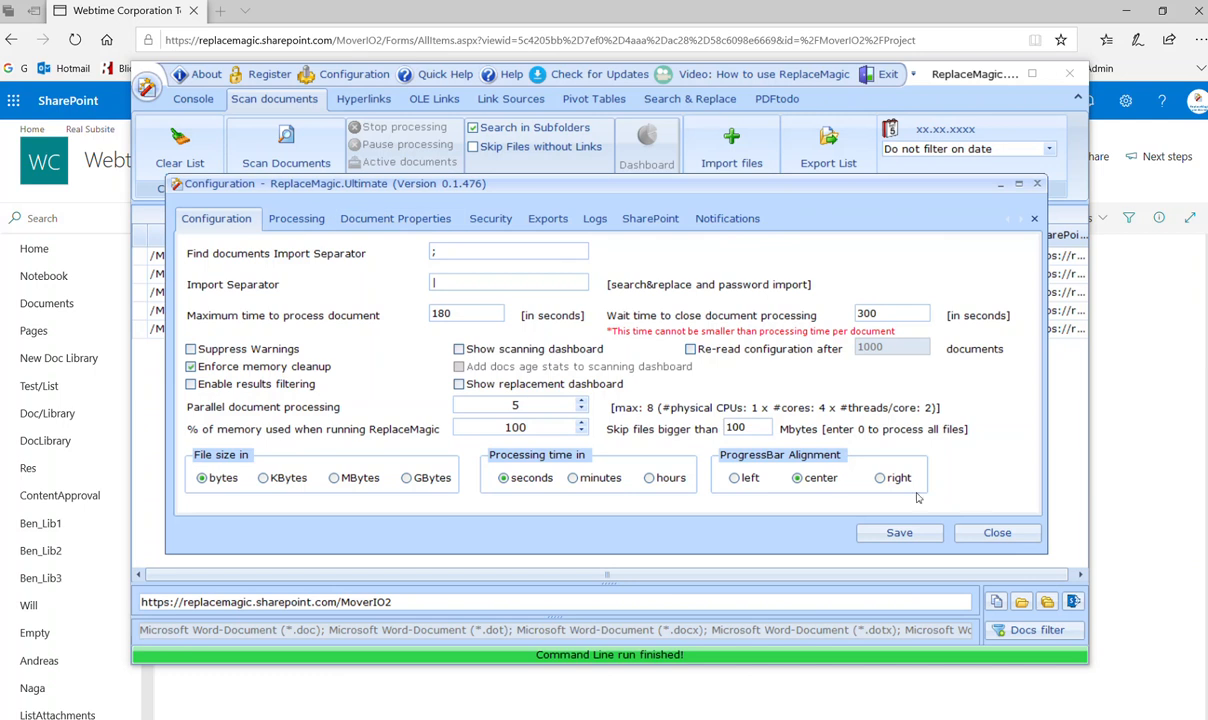
{"action": "left_click", "coordinate": [997, 532]}
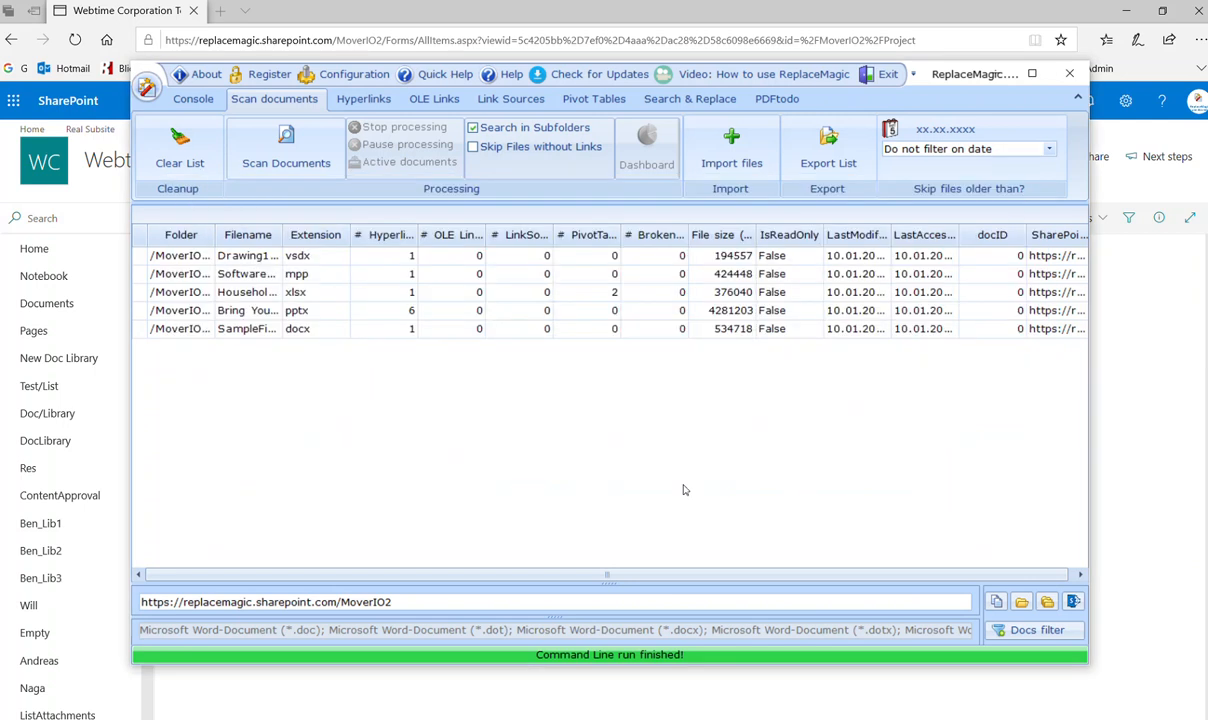